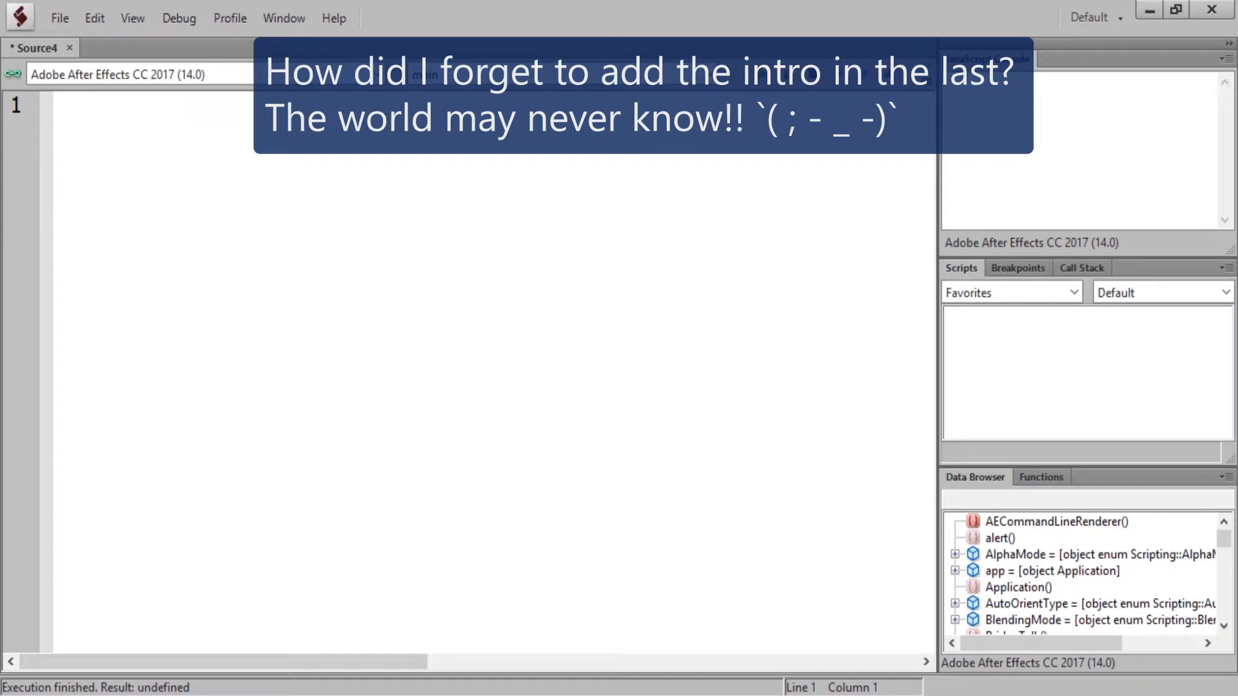
- Write alert("Something") on line 1, stepping back inside the quotes to enter the message
{"action": "left_click", "coordinate": [55, 109]}
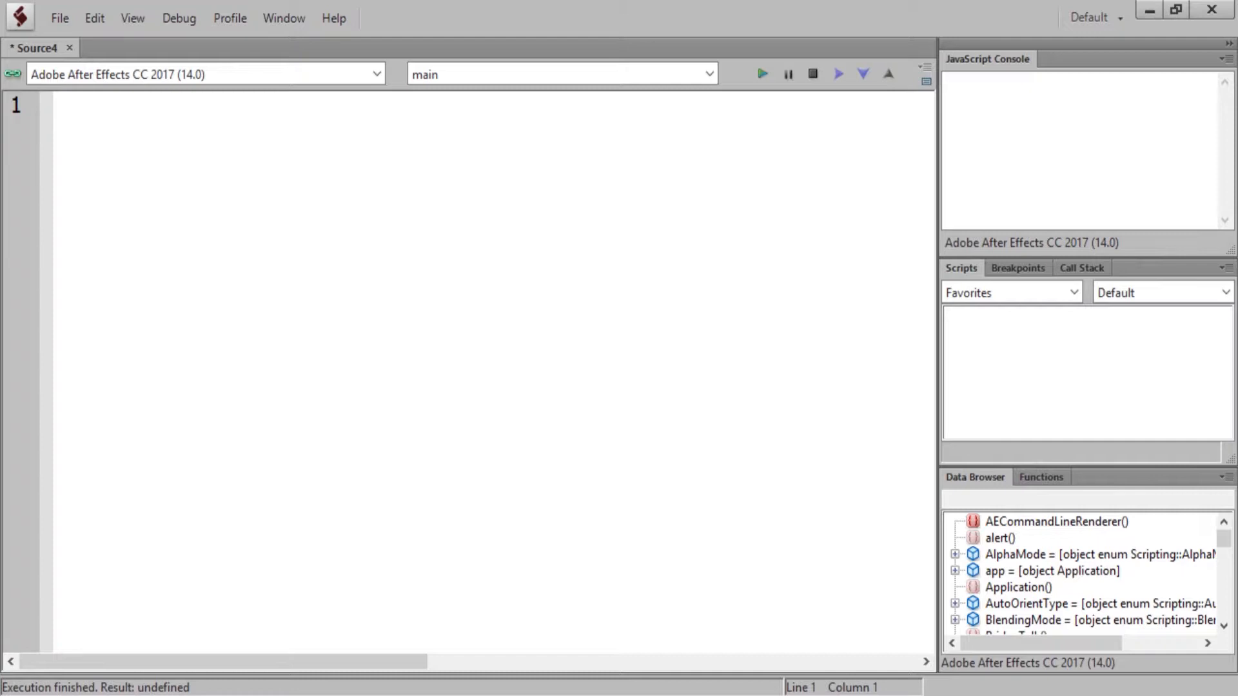
{"action": "type", "text": "aler"}
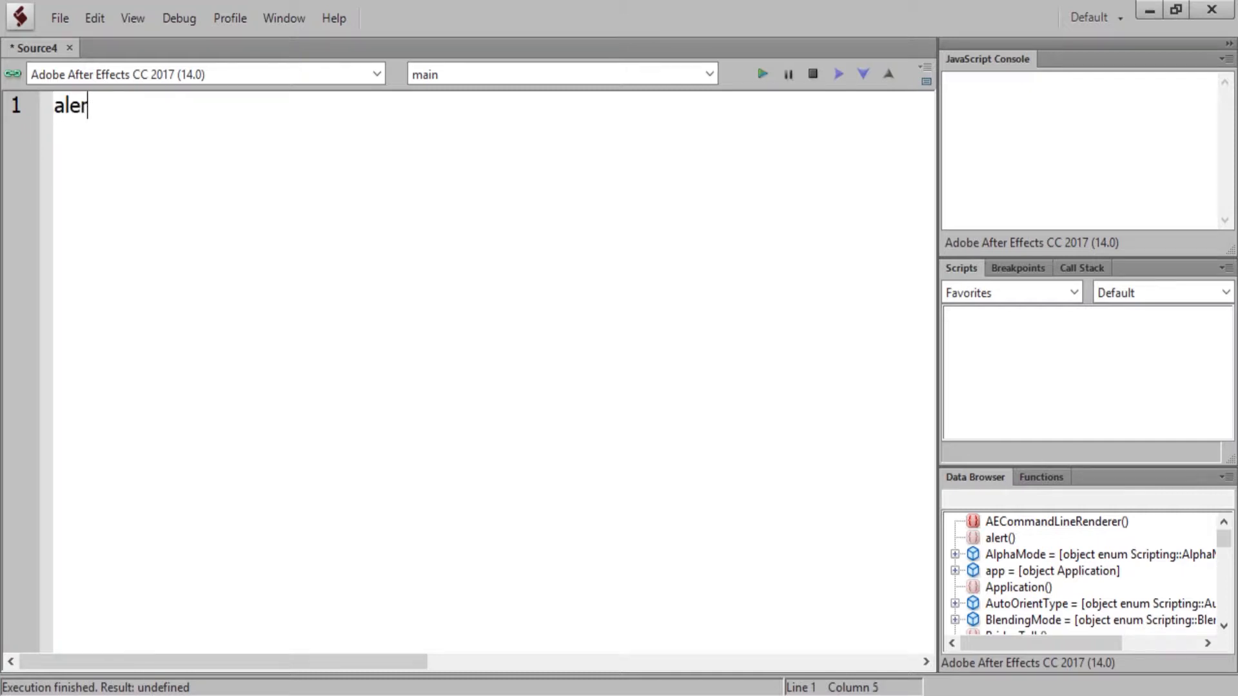
{"action": "type", "text": "t()"}
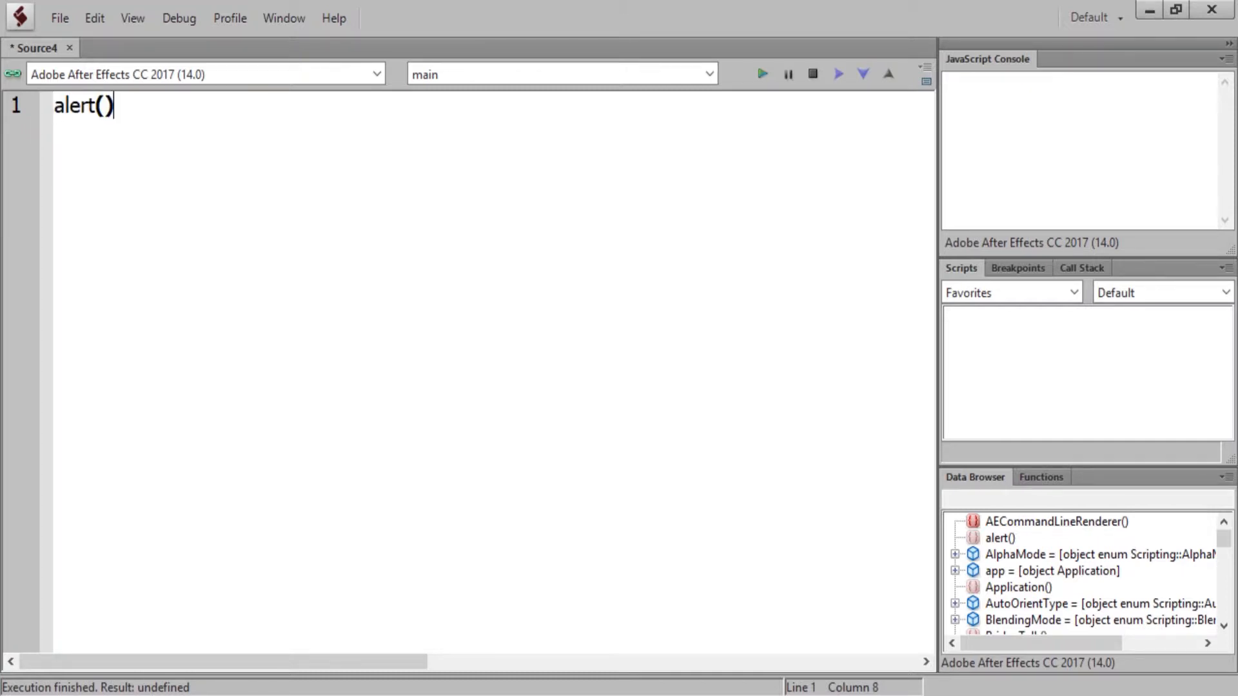
{"action": "type", "text": "\""}
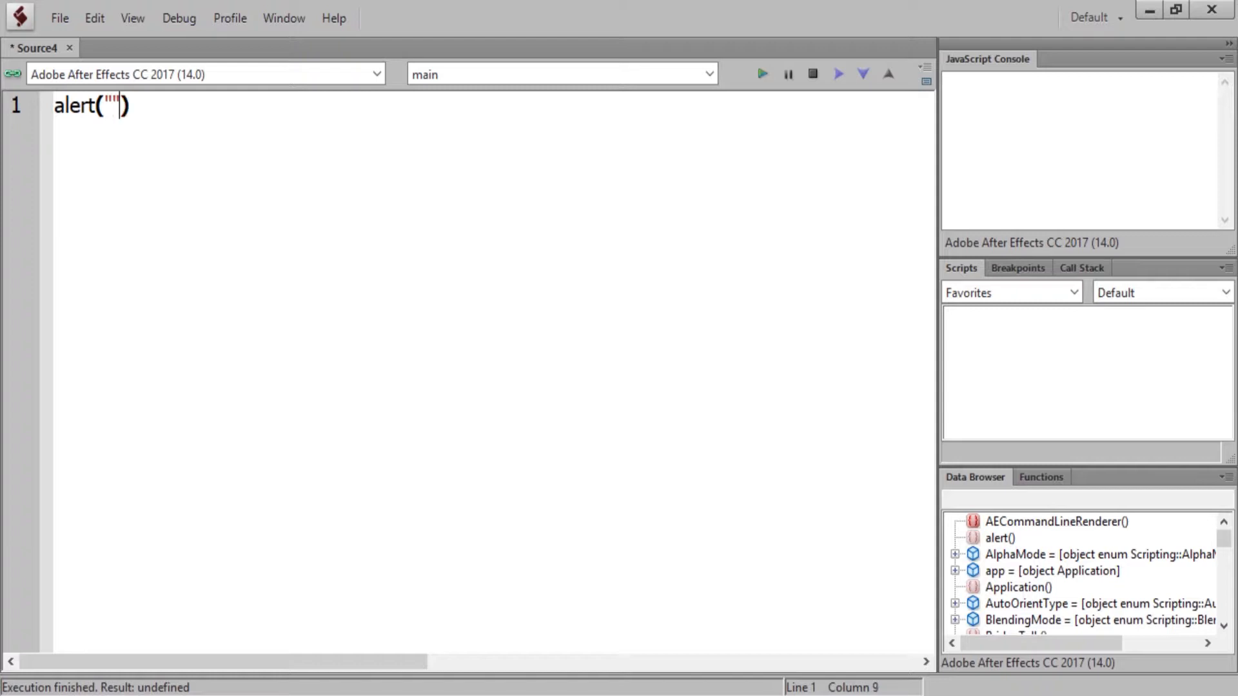
{"action": "key", "text": "Left"}
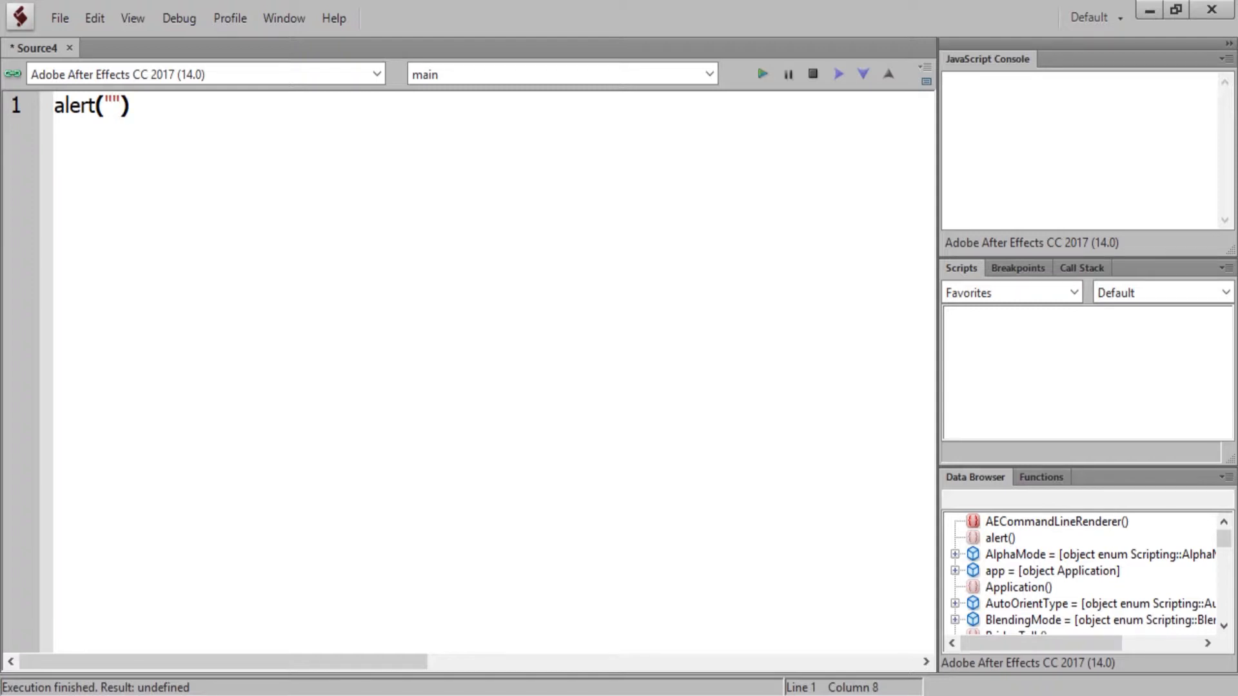
{"action": "type", "text": "S"}
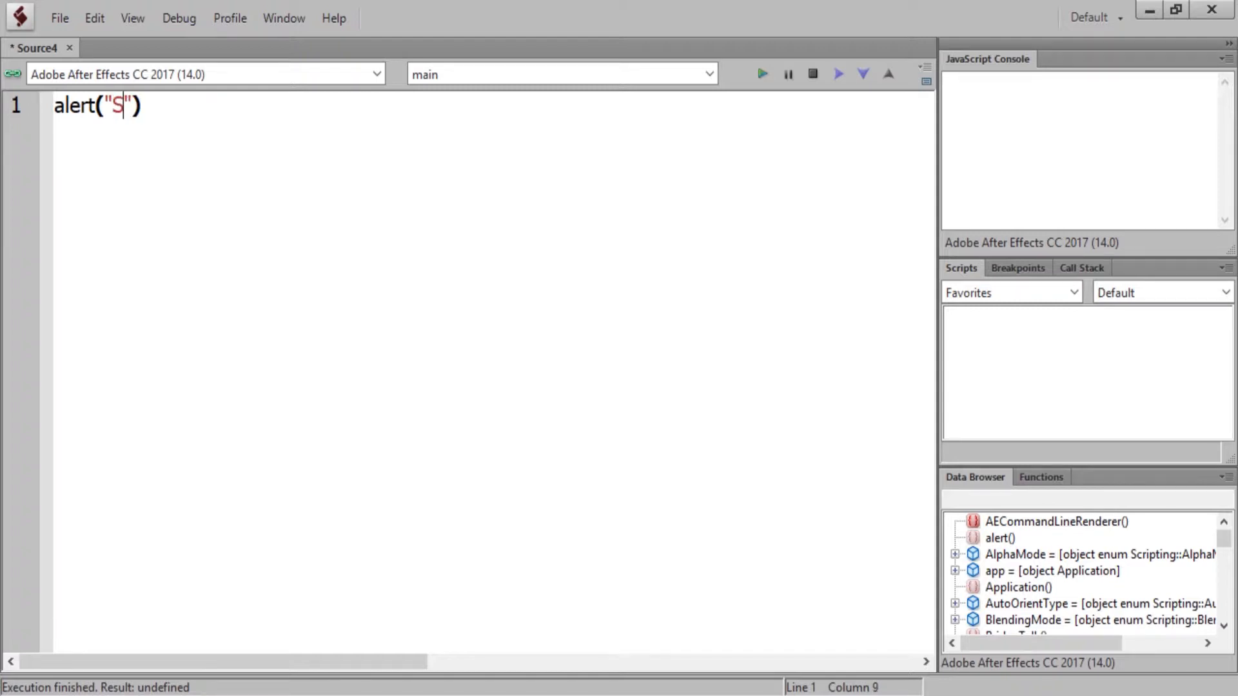
{"action": "type", "text": "omething"}
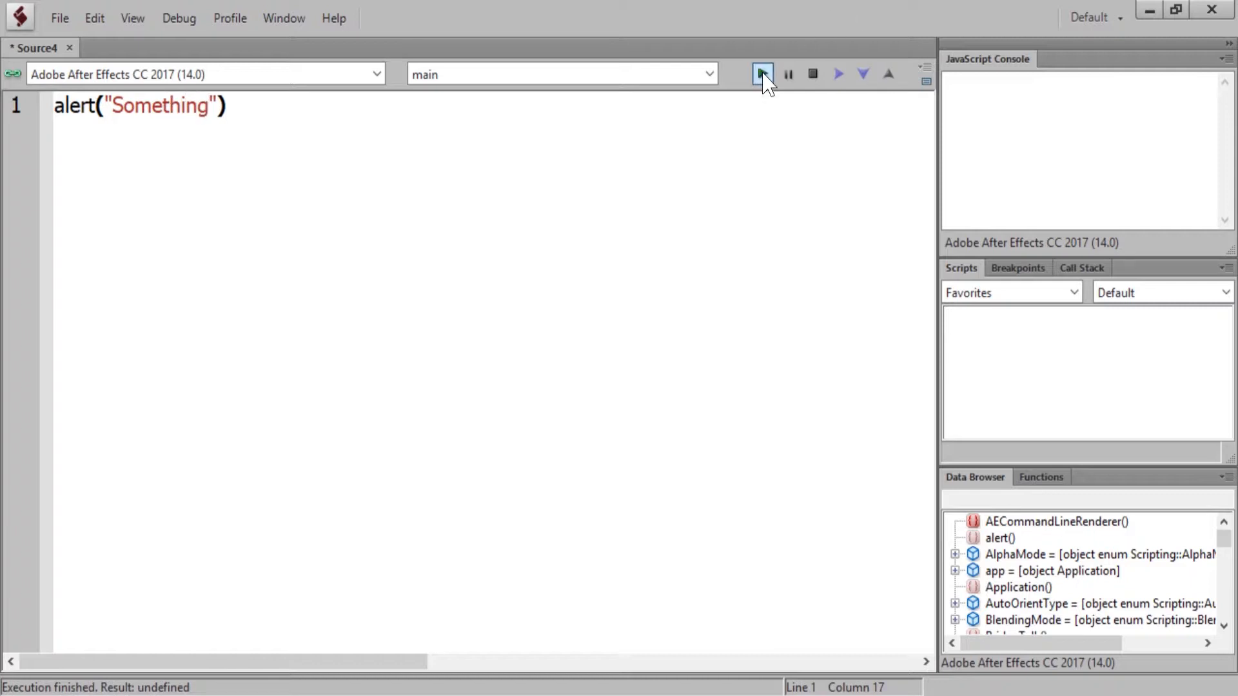
- Run the script in After Effects and dismiss the Something alert that appears
{"action": "left_click", "coordinate": [762, 74]}
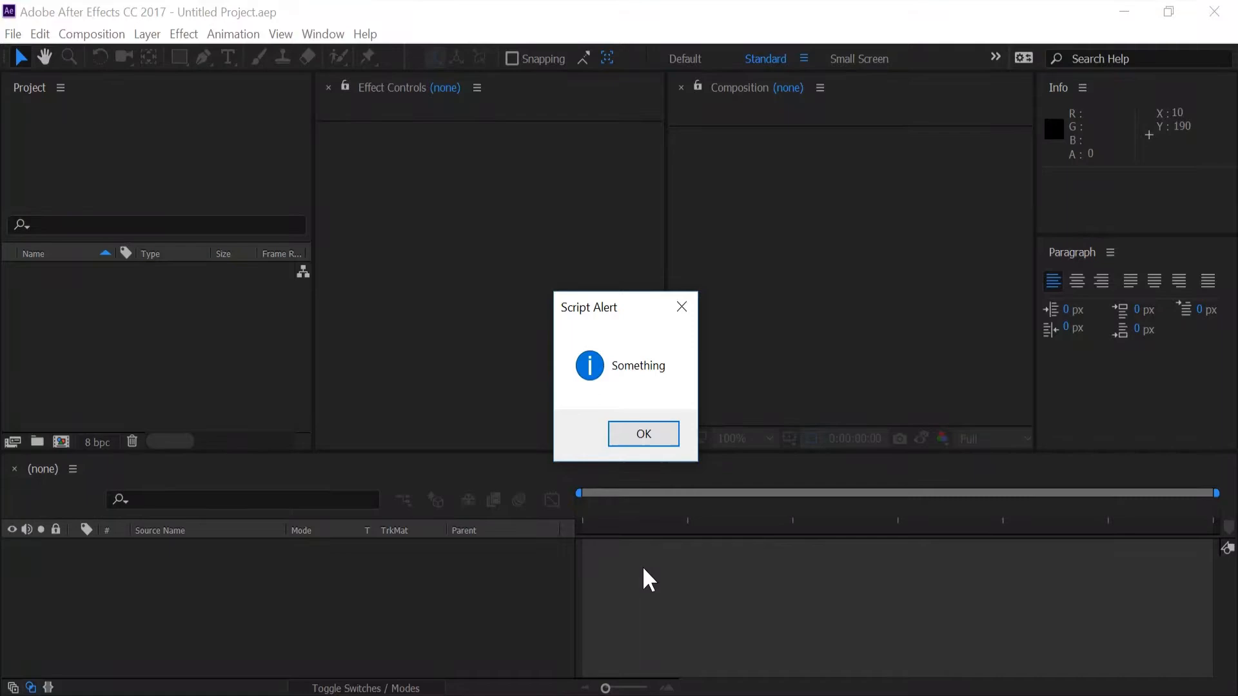
{"action": "left_click", "coordinate": [643, 433]}
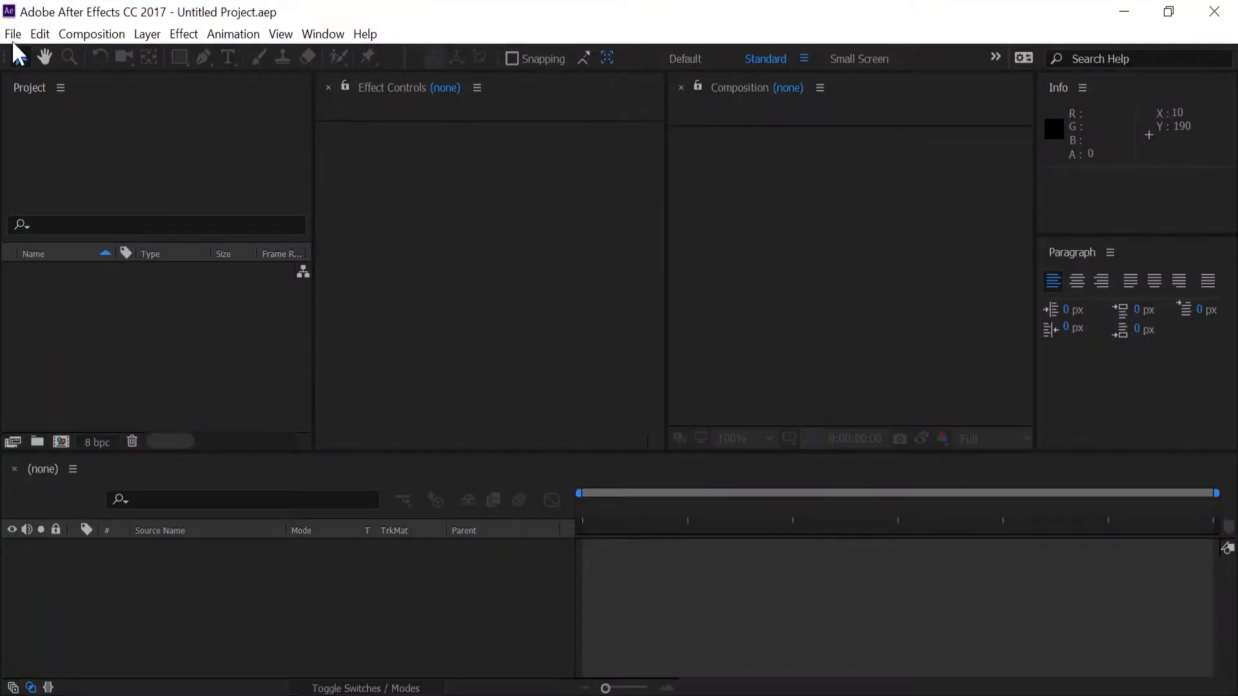
- Browse After Effects' File > Scripts and Window menus, then return to the script editor
{"action": "left_click", "coordinate": [11, 34]}
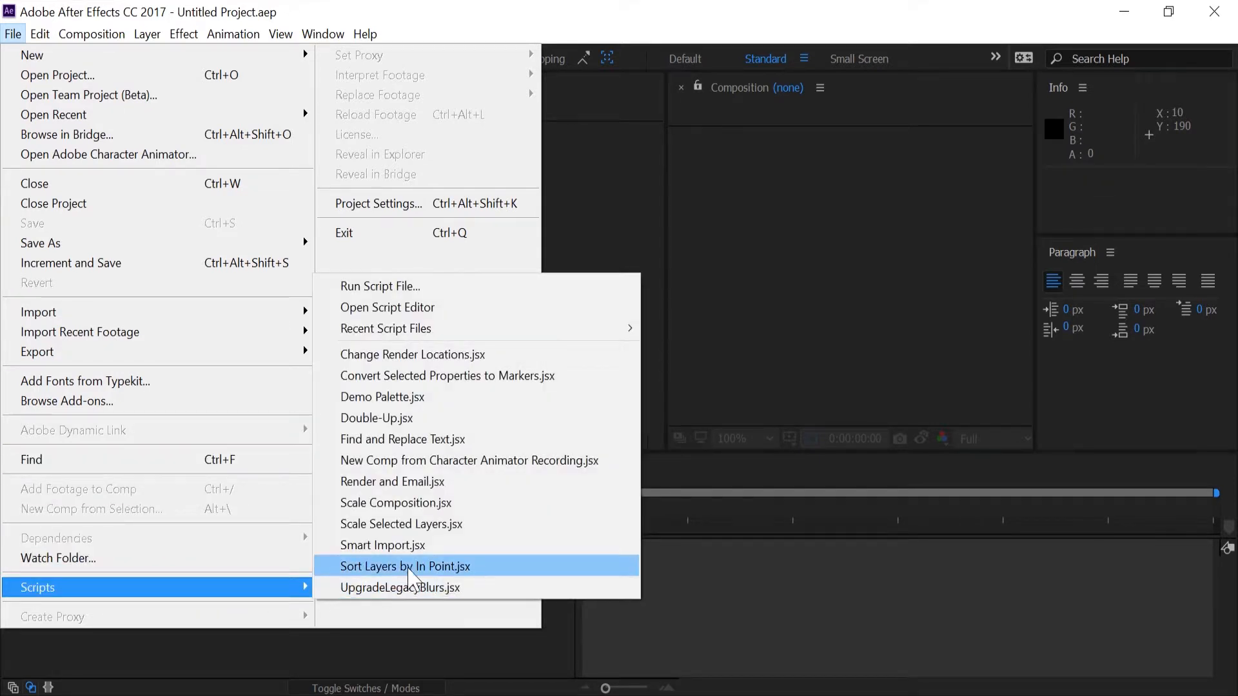
{"action": "mouse_move", "coordinate": [400, 524]}
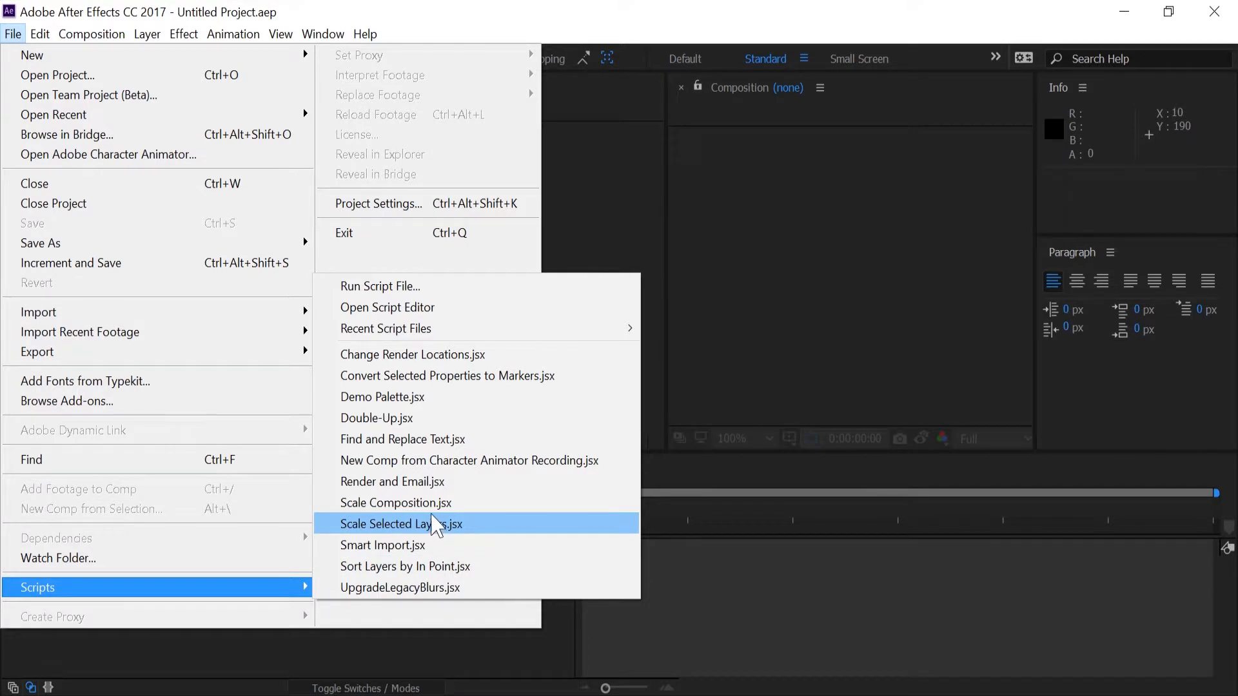
{"action": "left_click", "coordinate": [322, 34]}
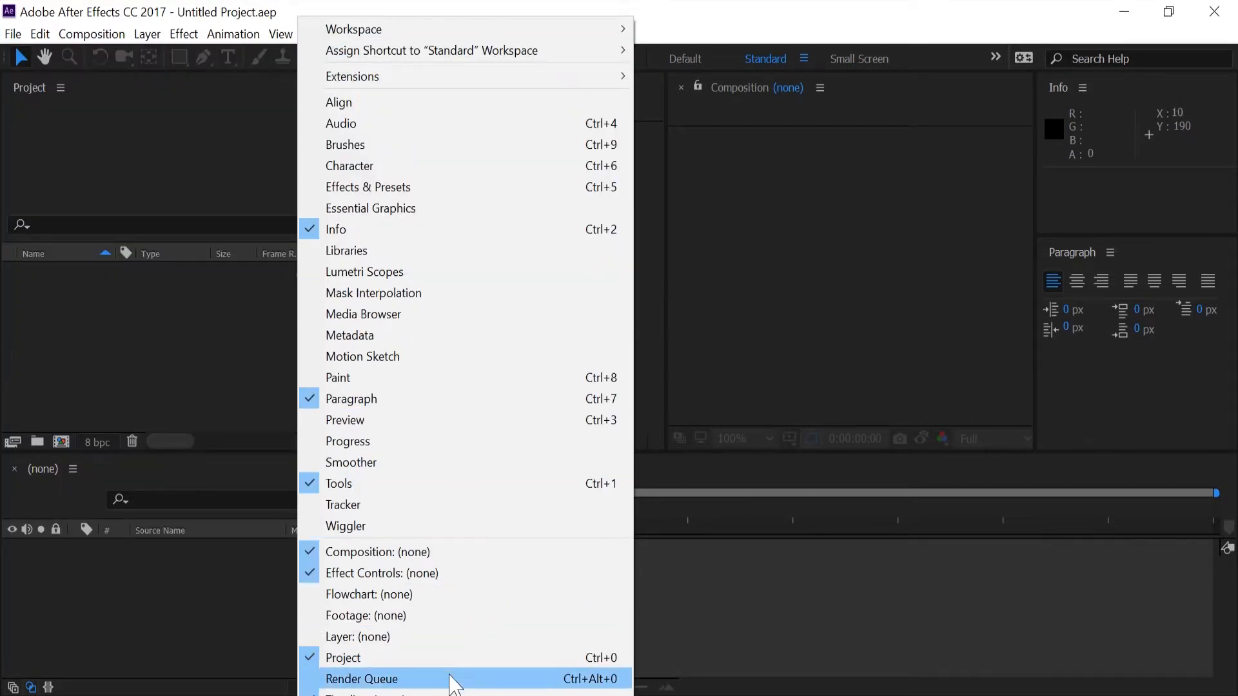
{"action": "mouse_move", "coordinate": [453, 680]}
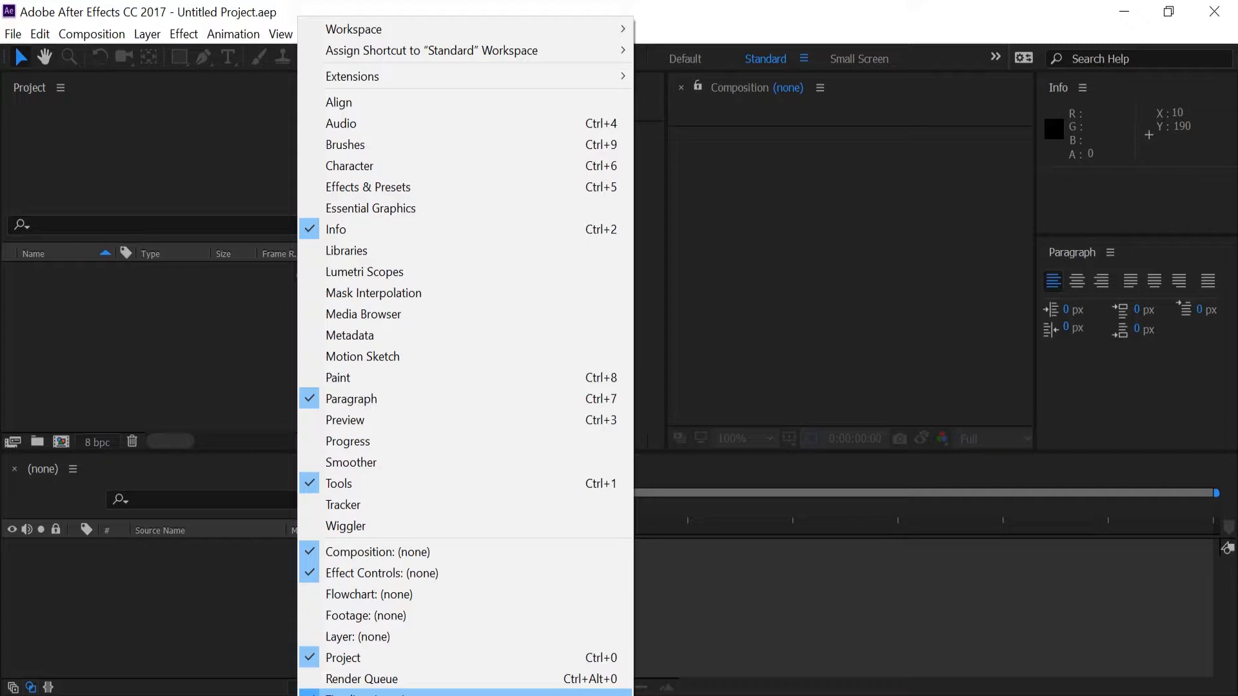
{"action": "left_click", "coordinate": [382, 573]}
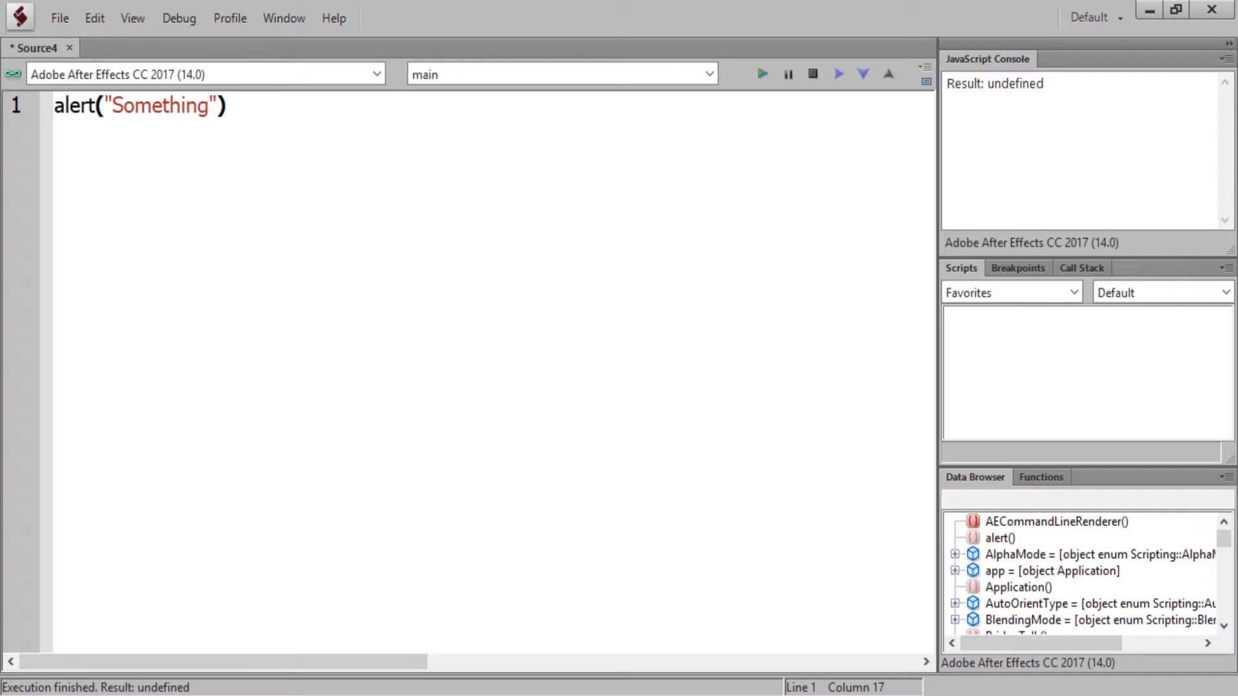
- Start Save As for Source4.jsx and browse from This PC into Local Disk (C:) Program Files
{"action": "left_click", "coordinate": [58, 16]}
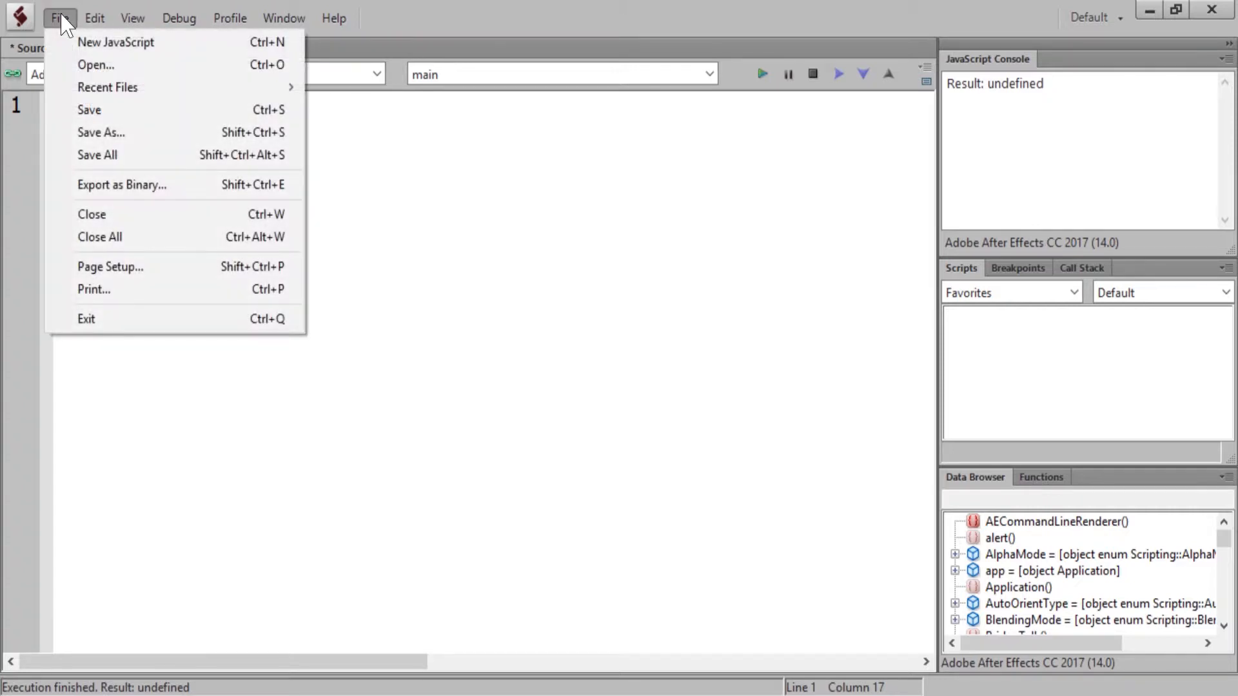
{"action": "left_click", "coordinate": [101, 132]}
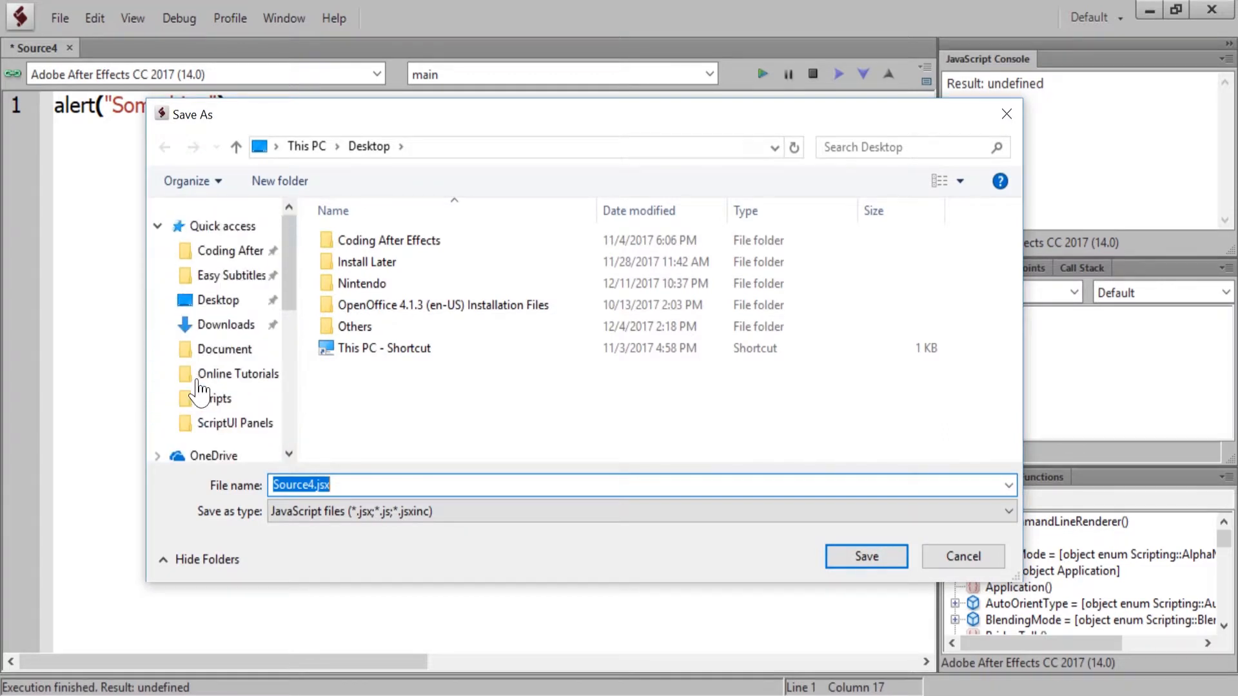
{"action": "scroll", "scroll_direction": "down", "scroll_amount": 3}
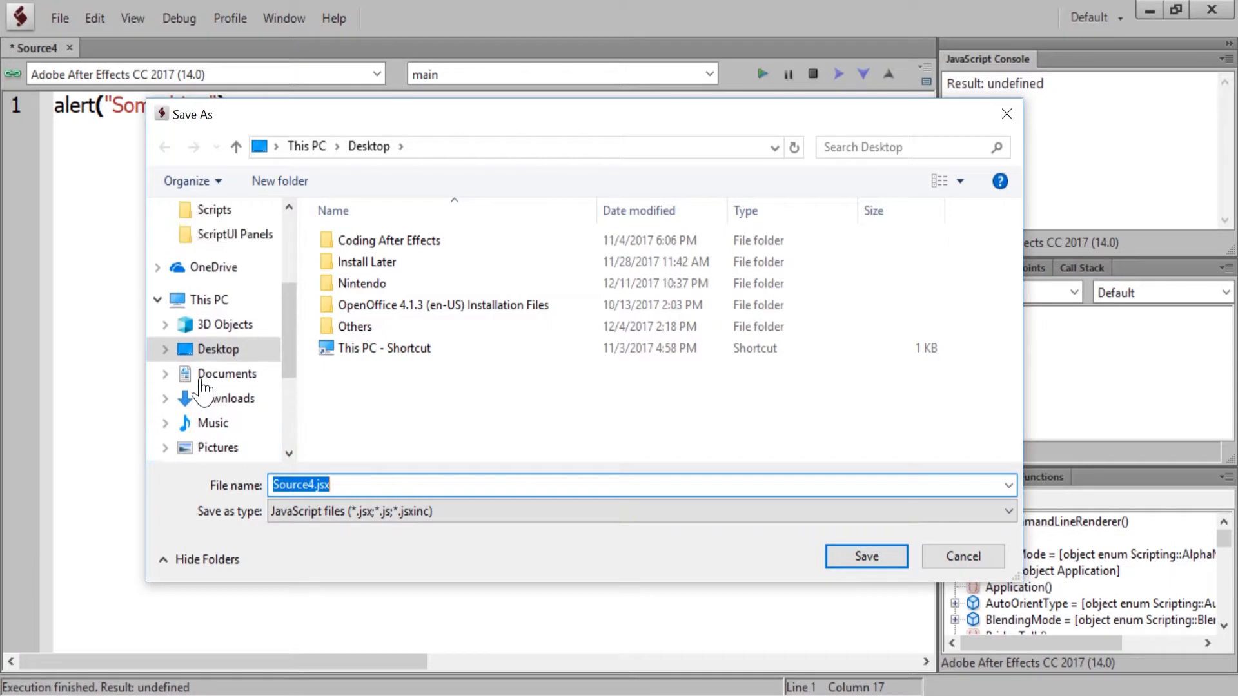
{"action": "scroll", "scroll_direction": "up", "scroll_amount": 3}
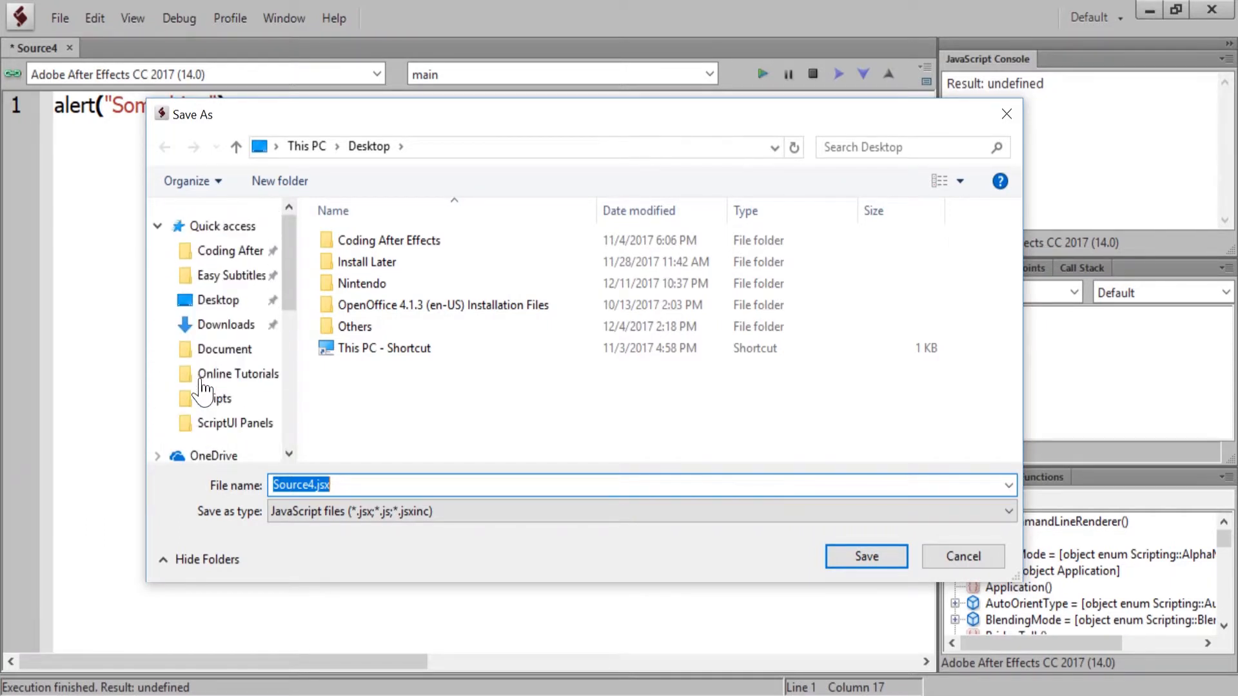
{"action": "left_click", "coordinate": [209, 398]}
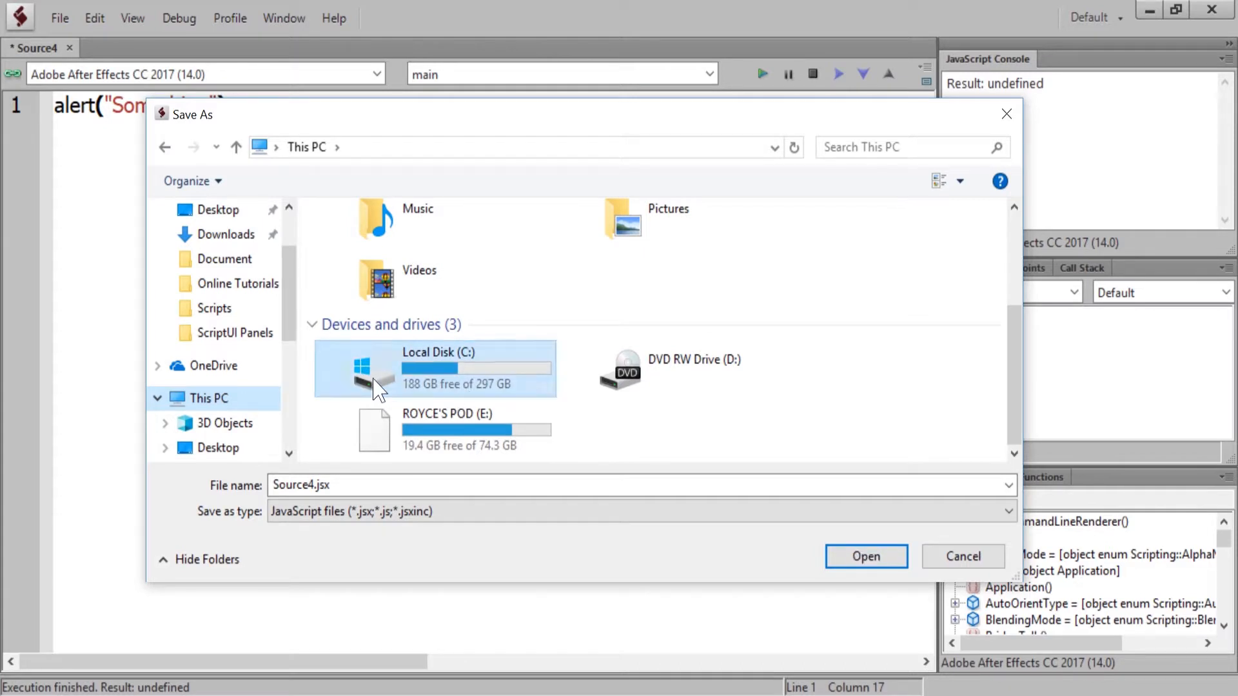
{"action": "double_click", "coordinate": [455, 368]}
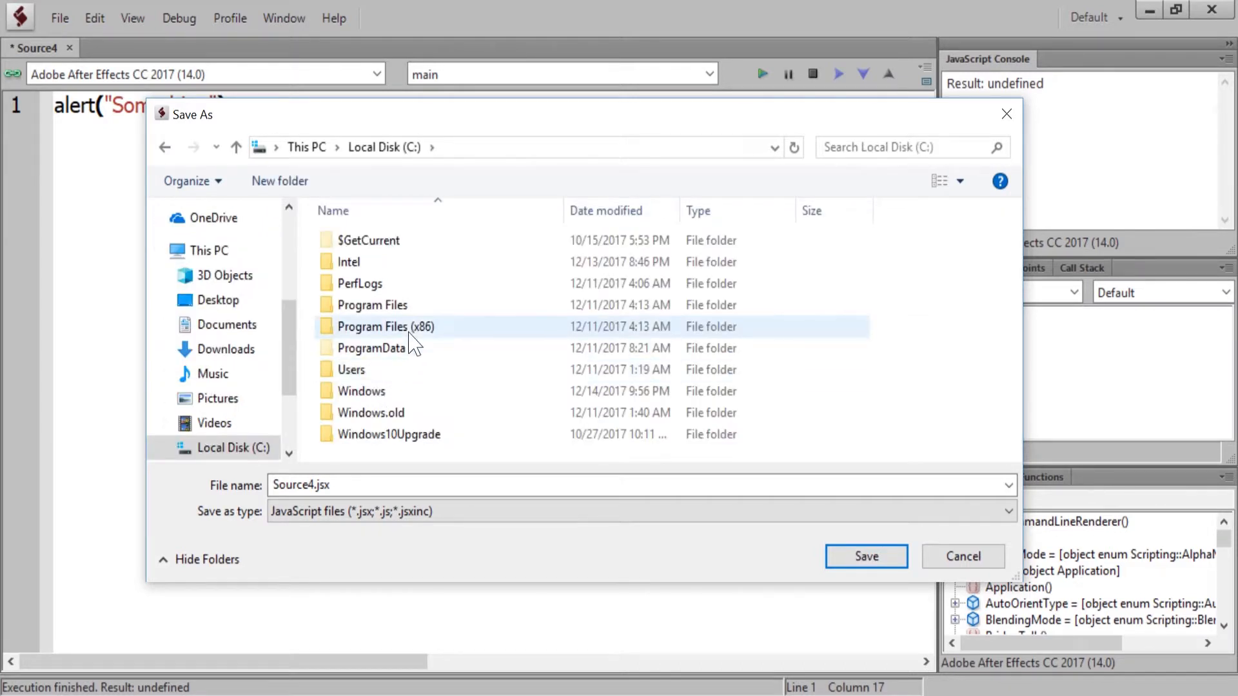
{"action": "left_click", "coordinate": [371, 304]}
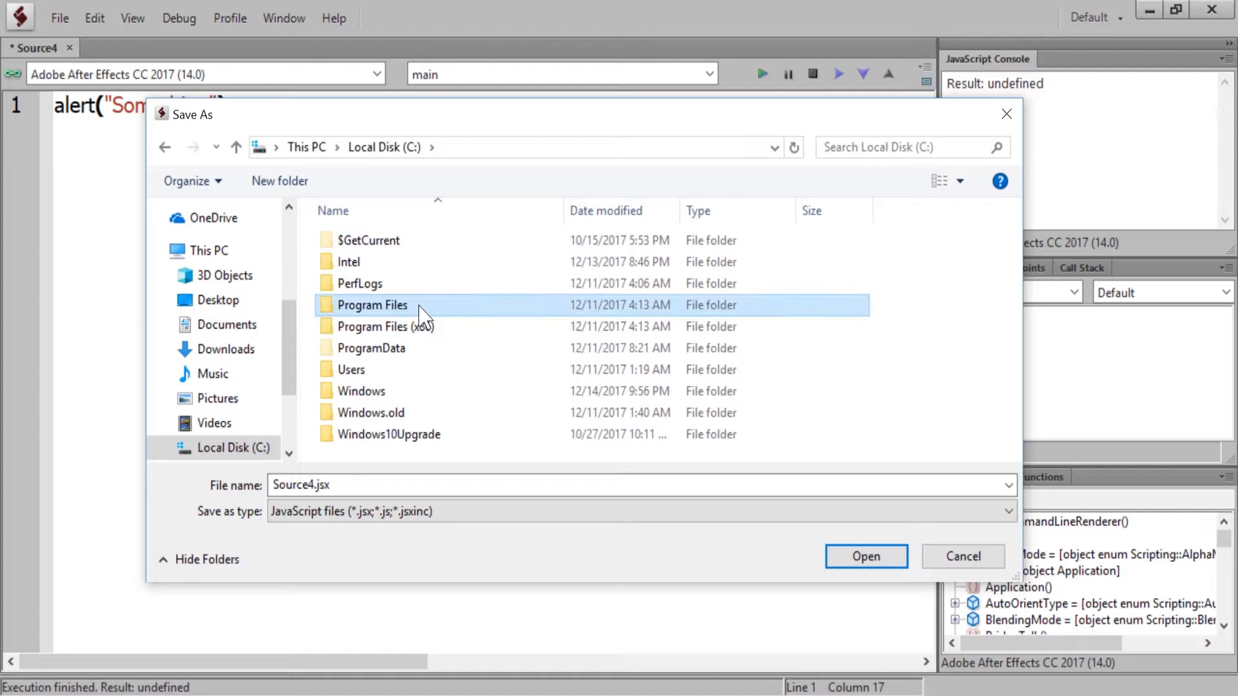
- Browse into Program Files > Adobe After Effects CC 2017 > Support Files > Scripts
{"action": "double_click", "coordinate": [372, 304]}
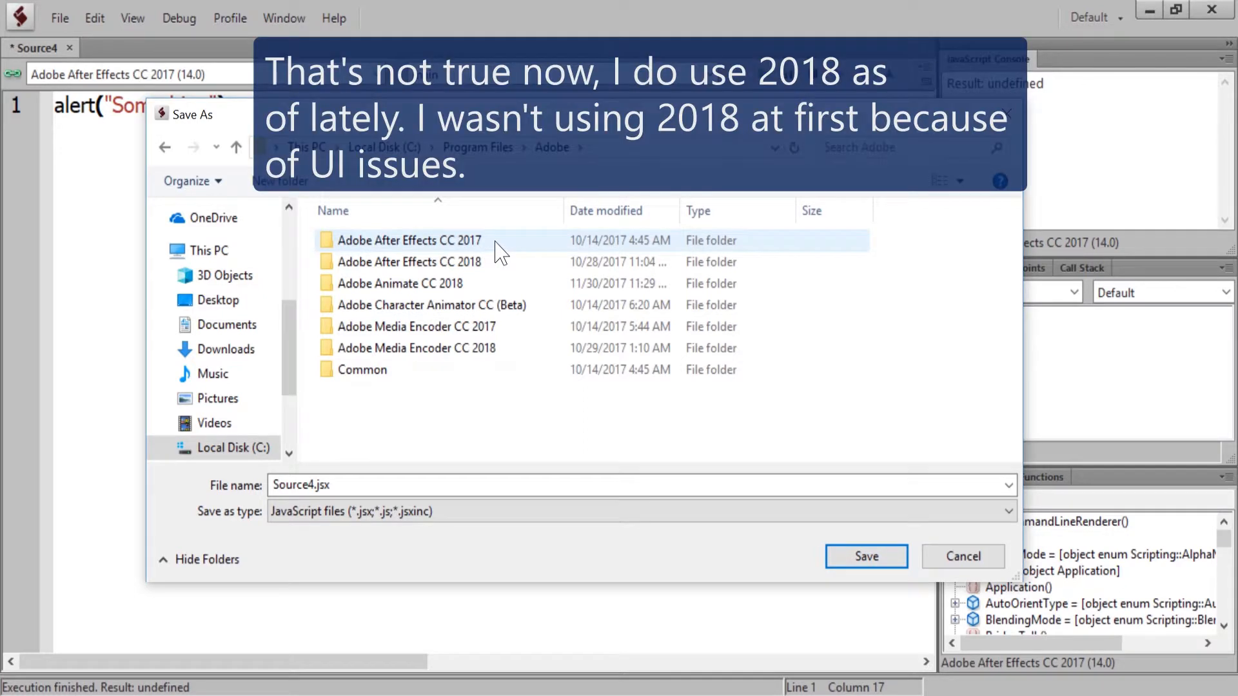
{"action": "double_click", "coordinate": [409, 239]}
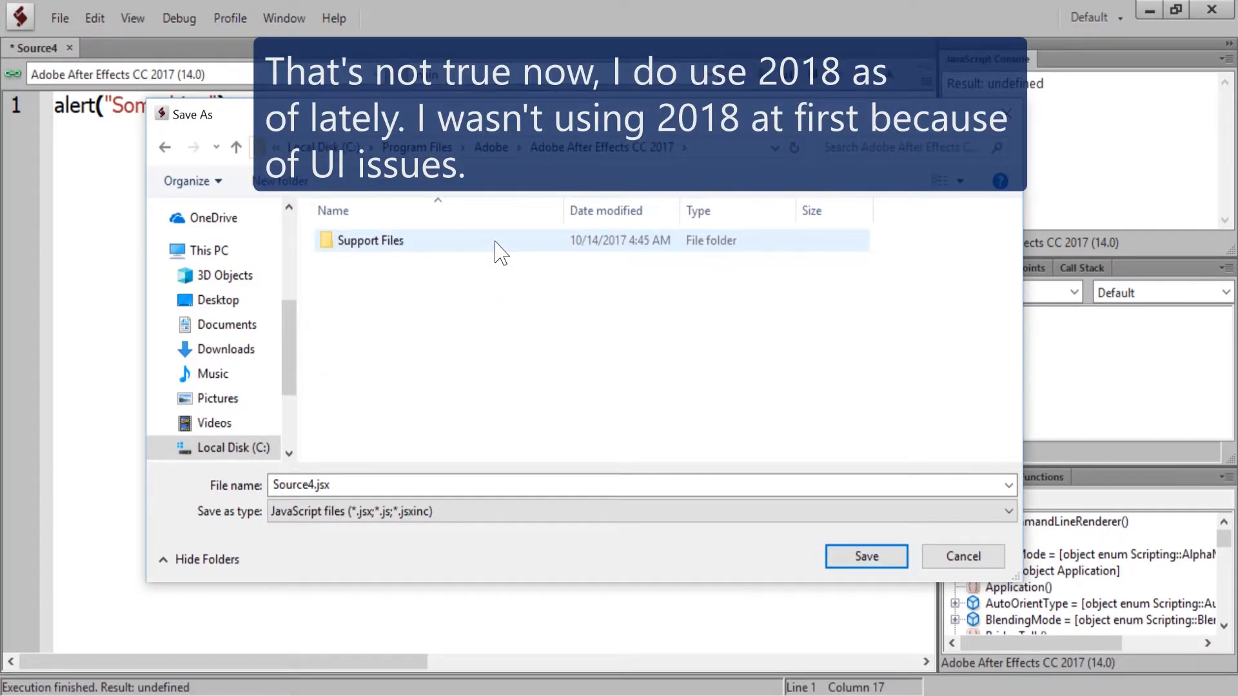
{"action": "double_click", "coordinate": [370, 240]}
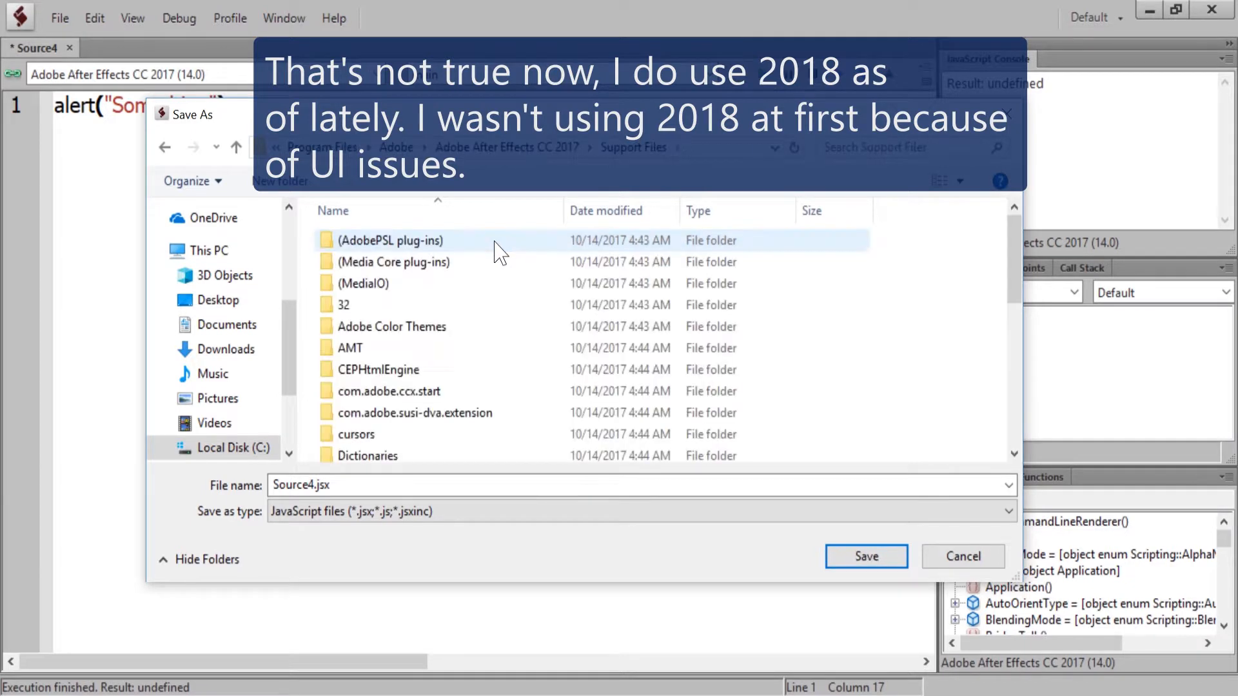
{"action": "scroll", "scroll_direction": "down", "scroll_amount": 3}
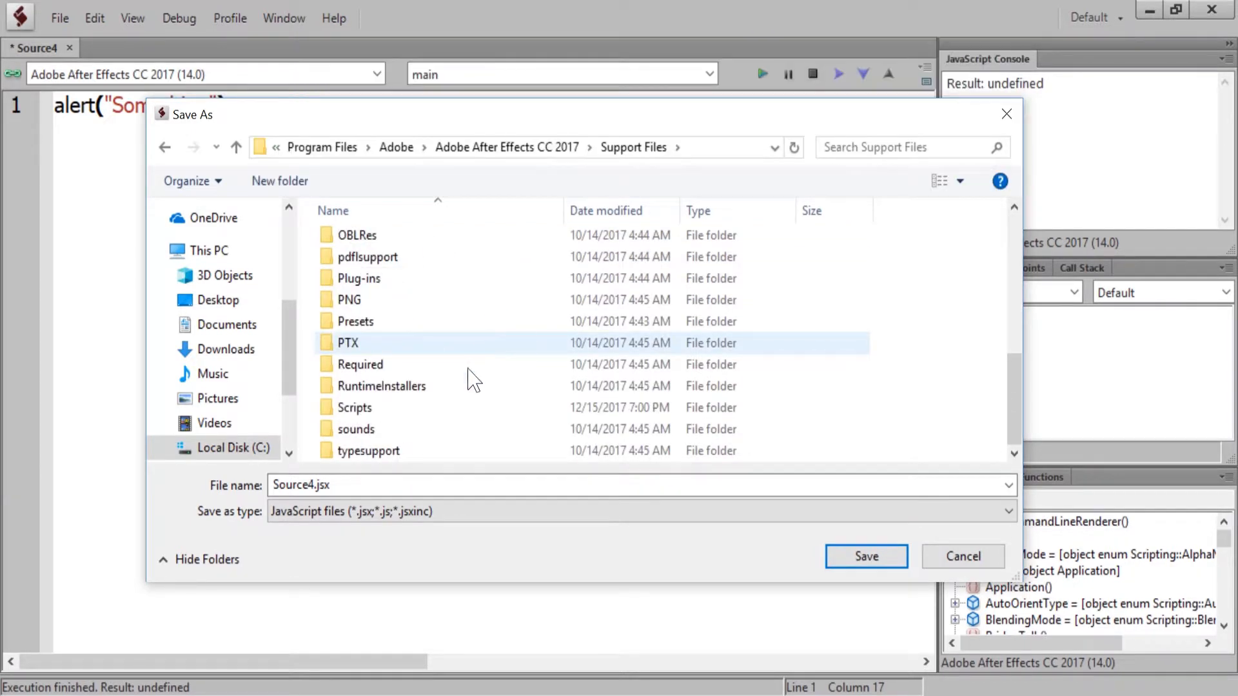
{"action": "double_click", "coordinate": [356, 408]}
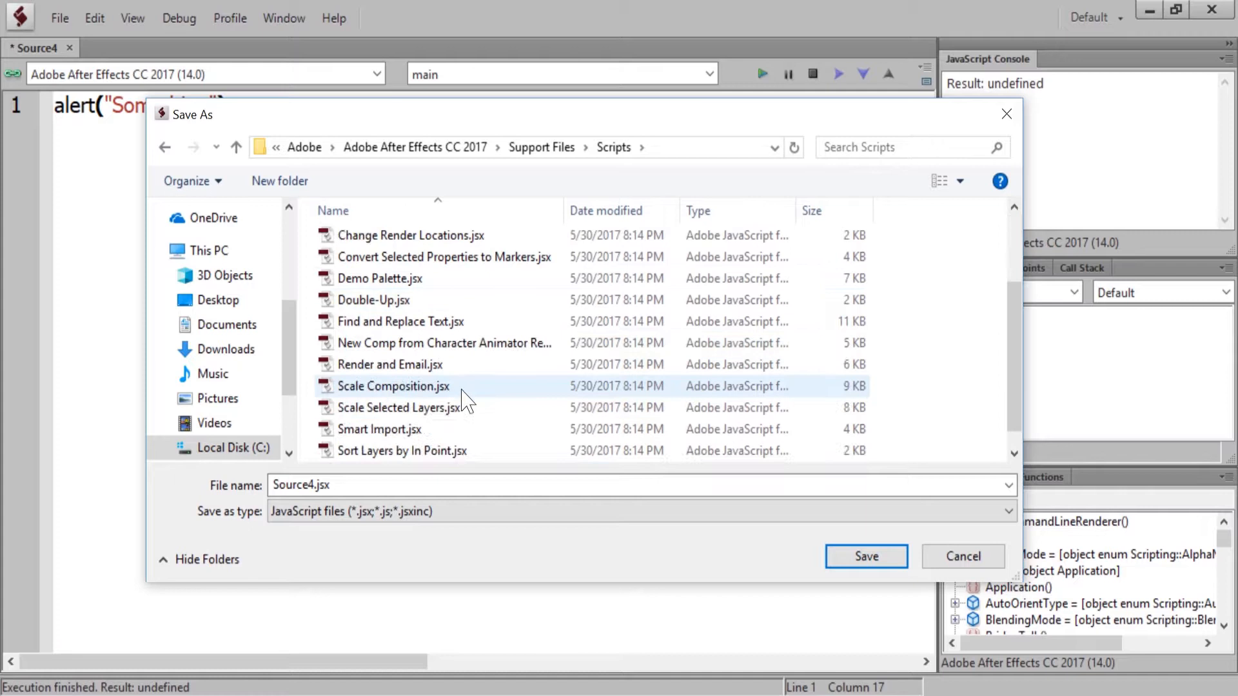
{"action": "scroll", "scroll_direction": "up", "scroll_amount": 3}
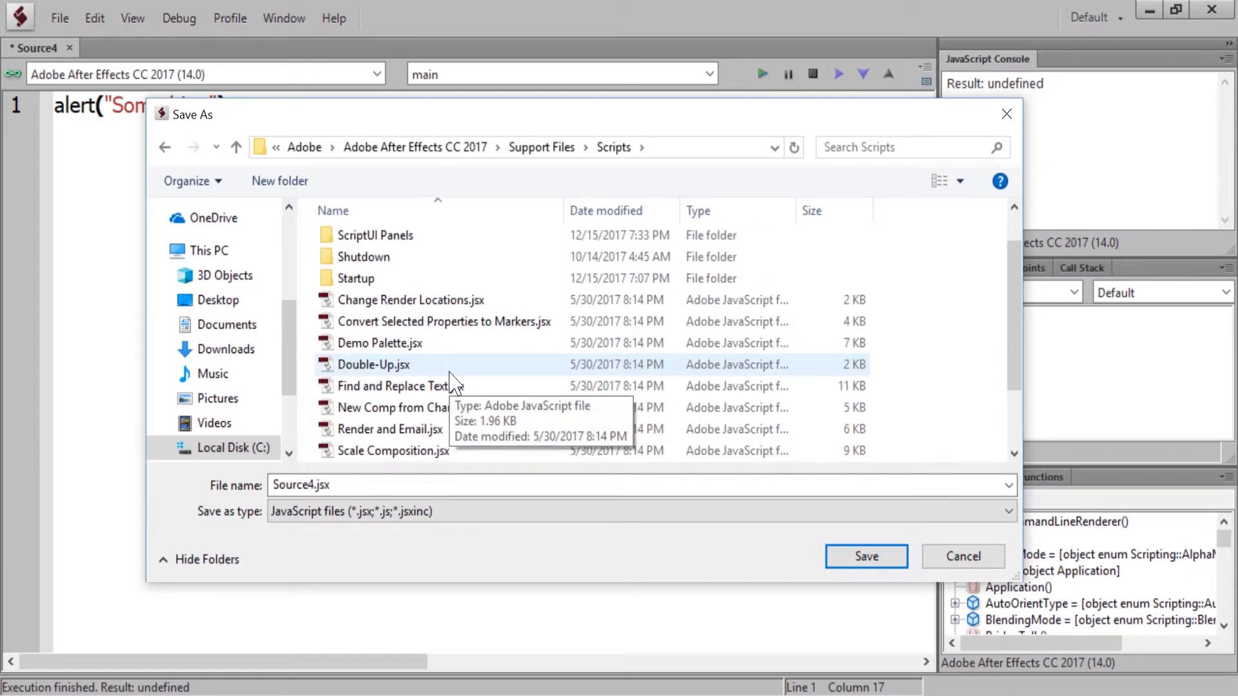
{"action": "mouse_move", "coordinate": [444, 321]}
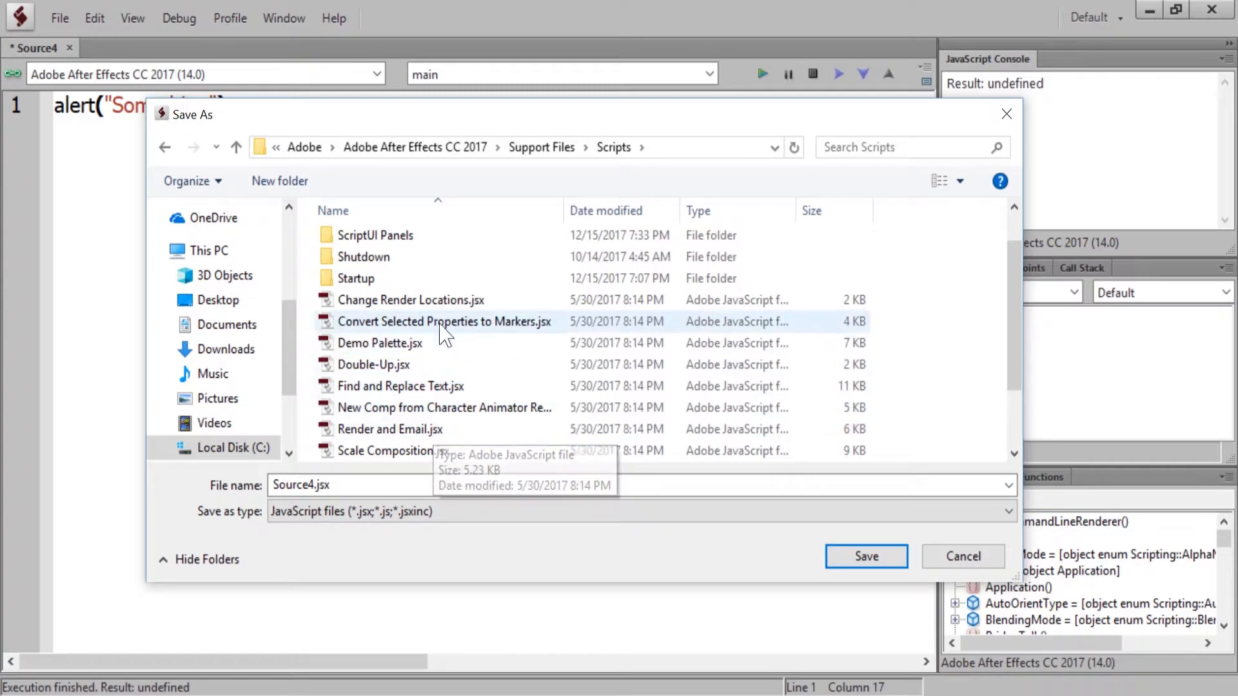
{"action": "mouse_move", "coordinate": [439, 349]}
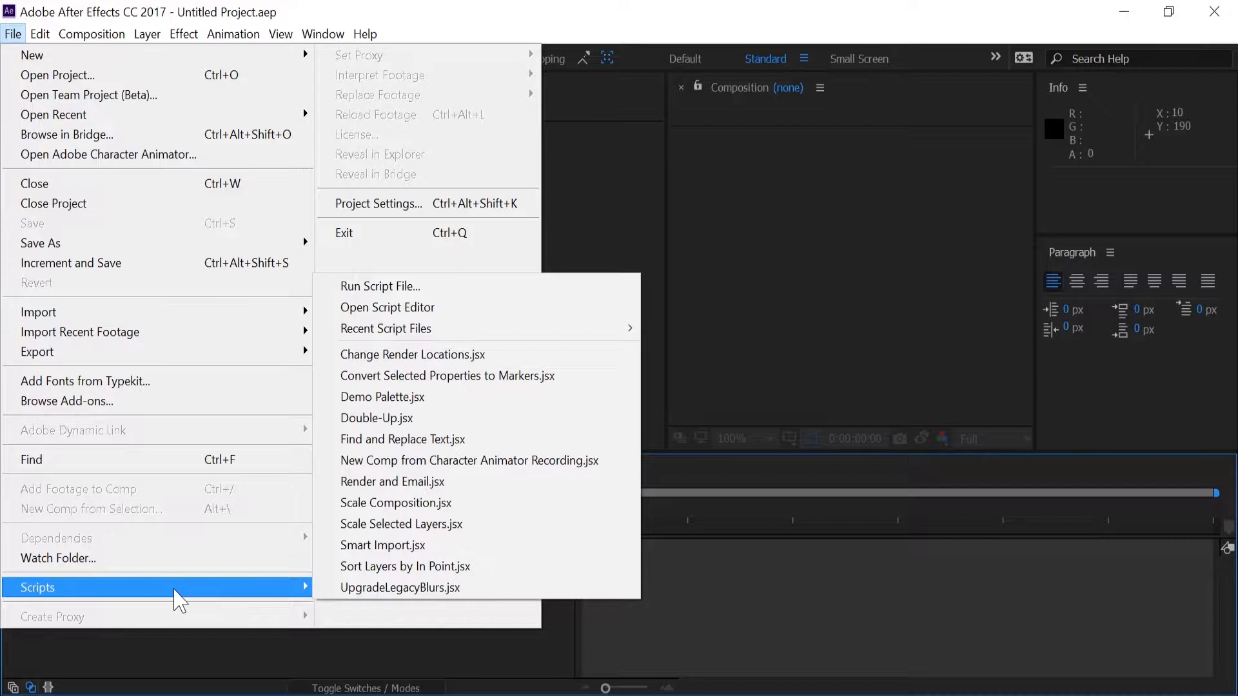
{"action": "mouse_move", "coordinate": [383, 396]}
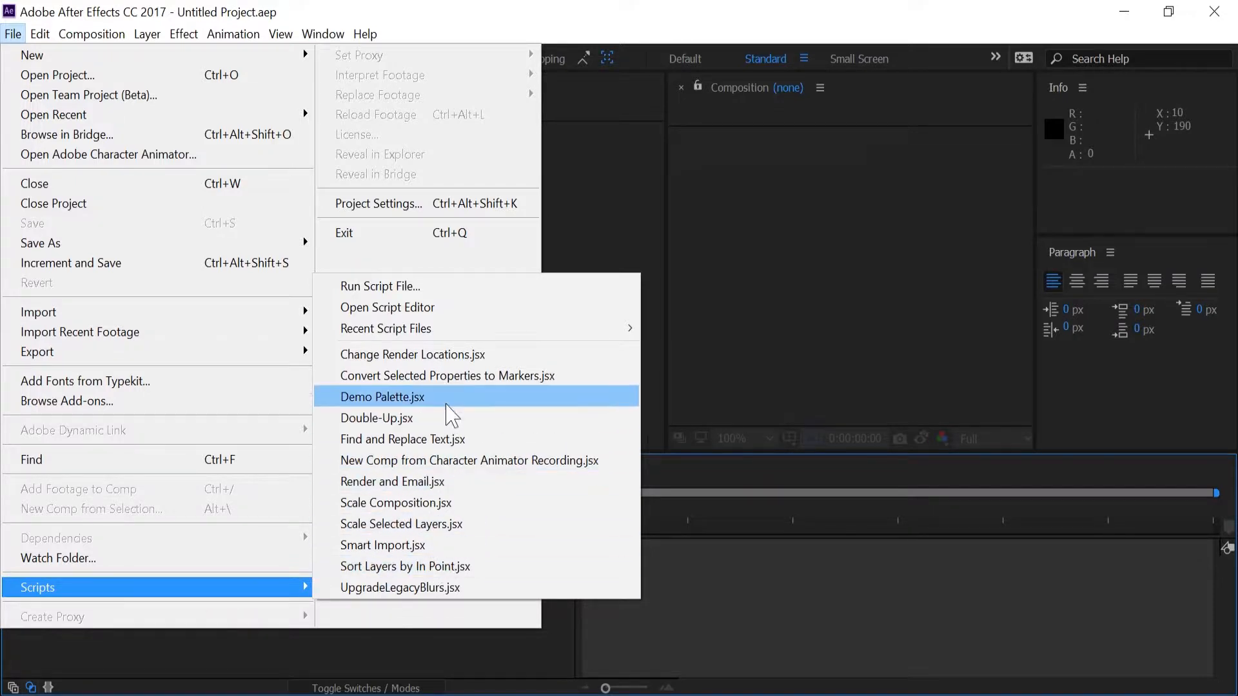
{"action": "mouse_move", "coordinate": [434, 353]}
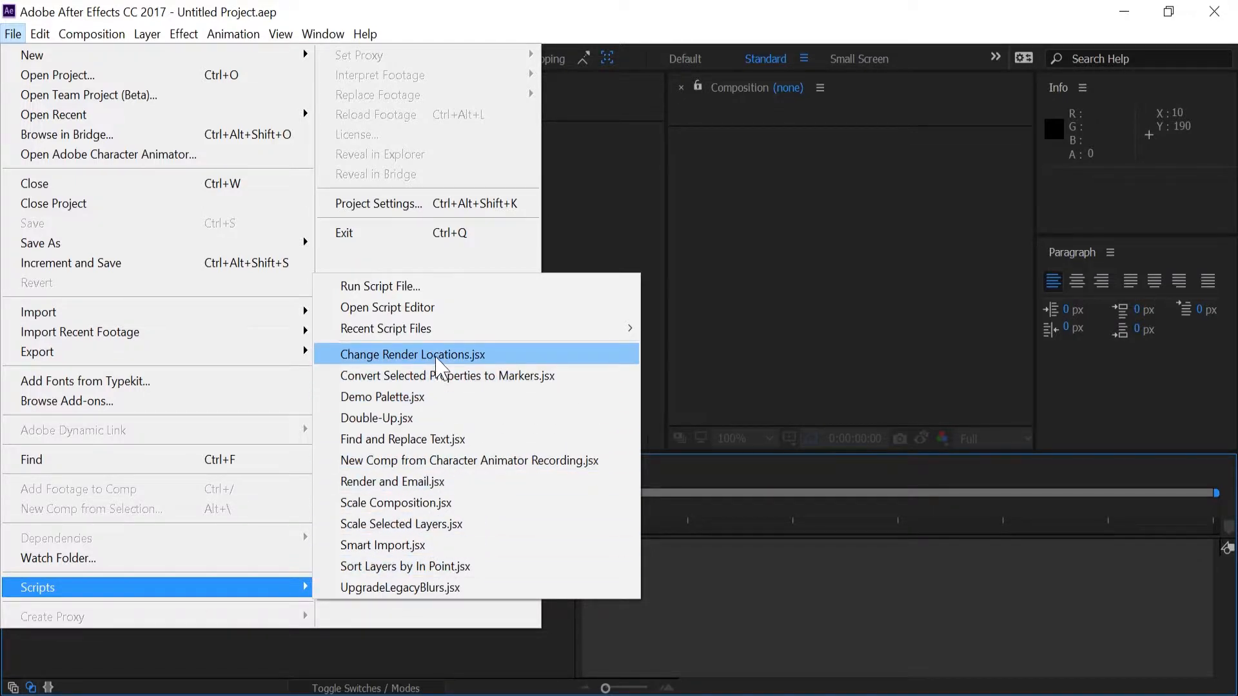
- Compare After Effects' installed scripts list with the Scripts folder in the save dialog
{"action": "left_click", "coordinate": [388, 307]}
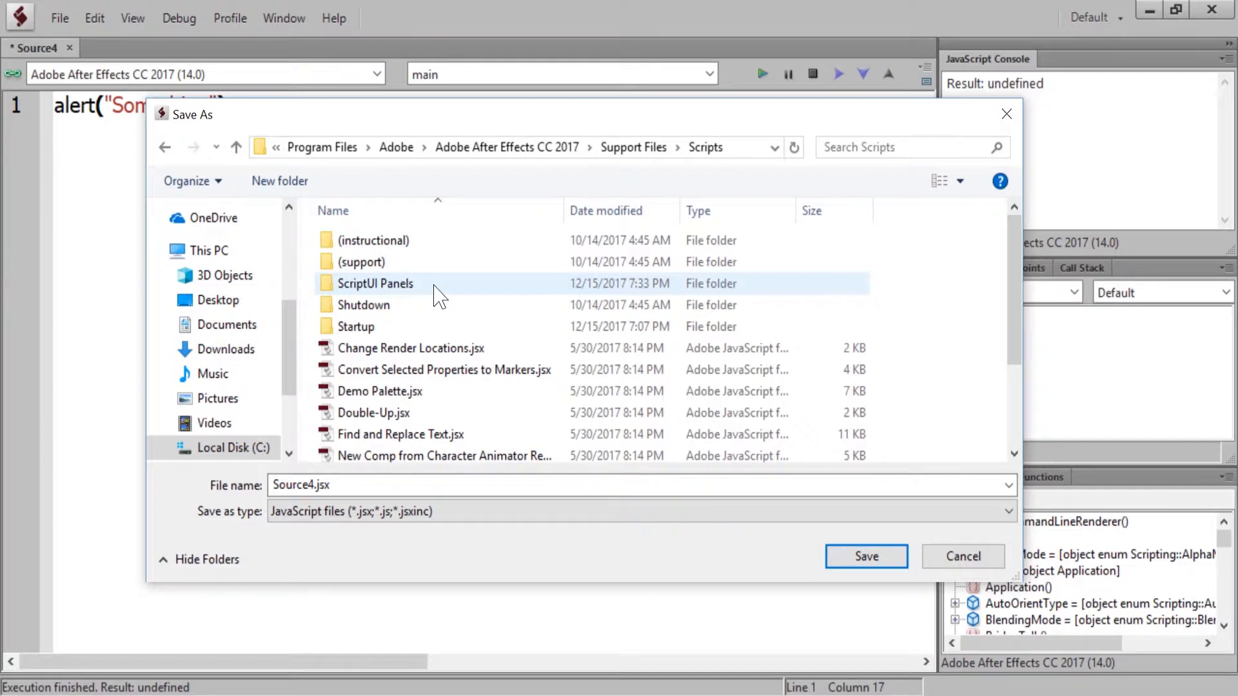
- Look over the ScriptUI Panels and Startup subfolders inside the Scripts folder
{"action": "left_click", "coordinate": [364, 304]}
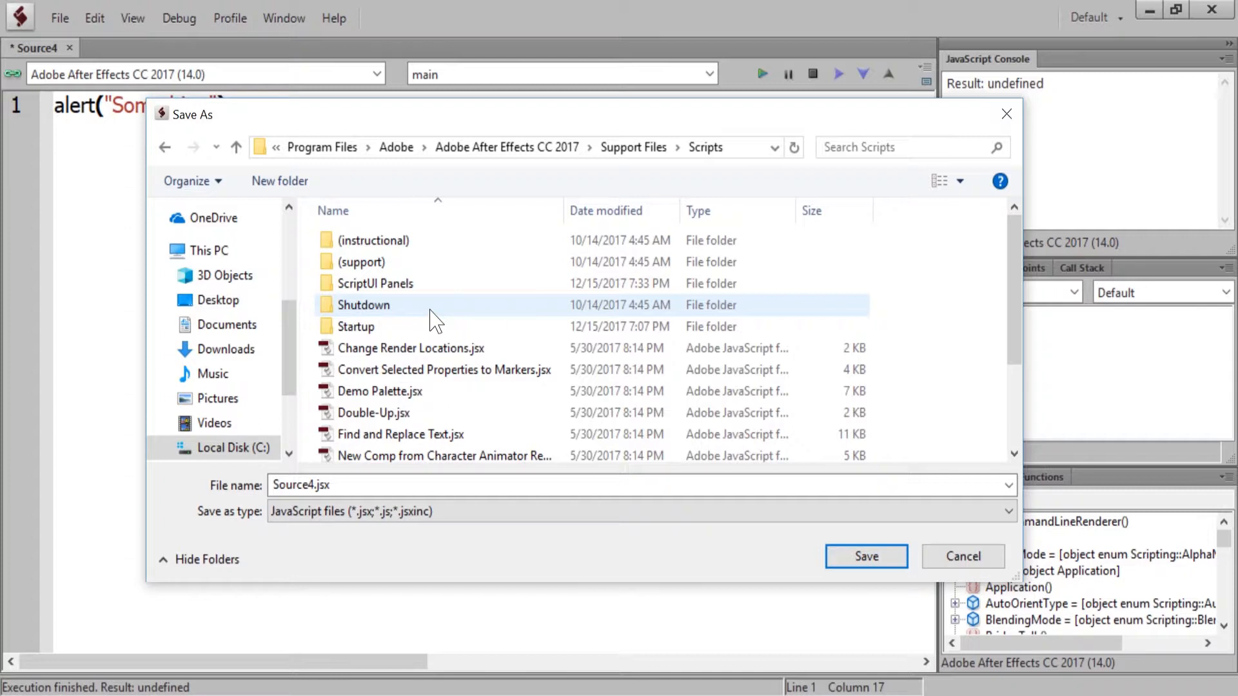
{"action": "left_click", "coordinate": [356, 326]}
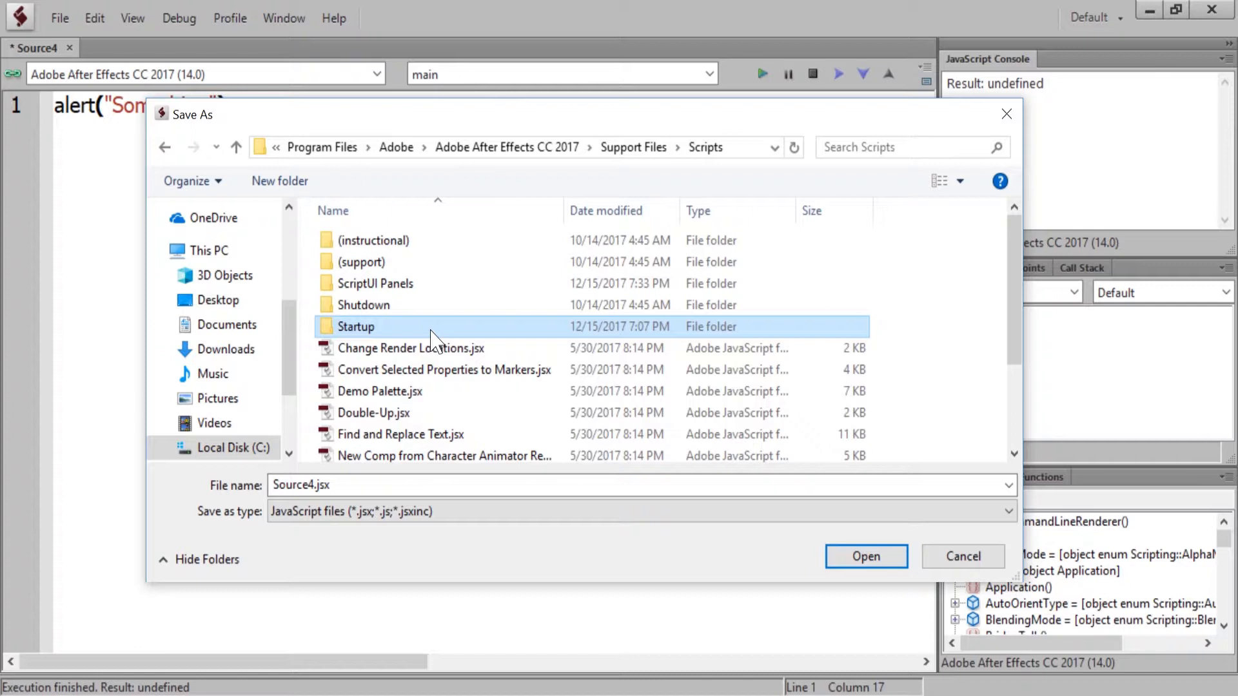
{"action": "mouse_move", "coordinate": [418, 332]}
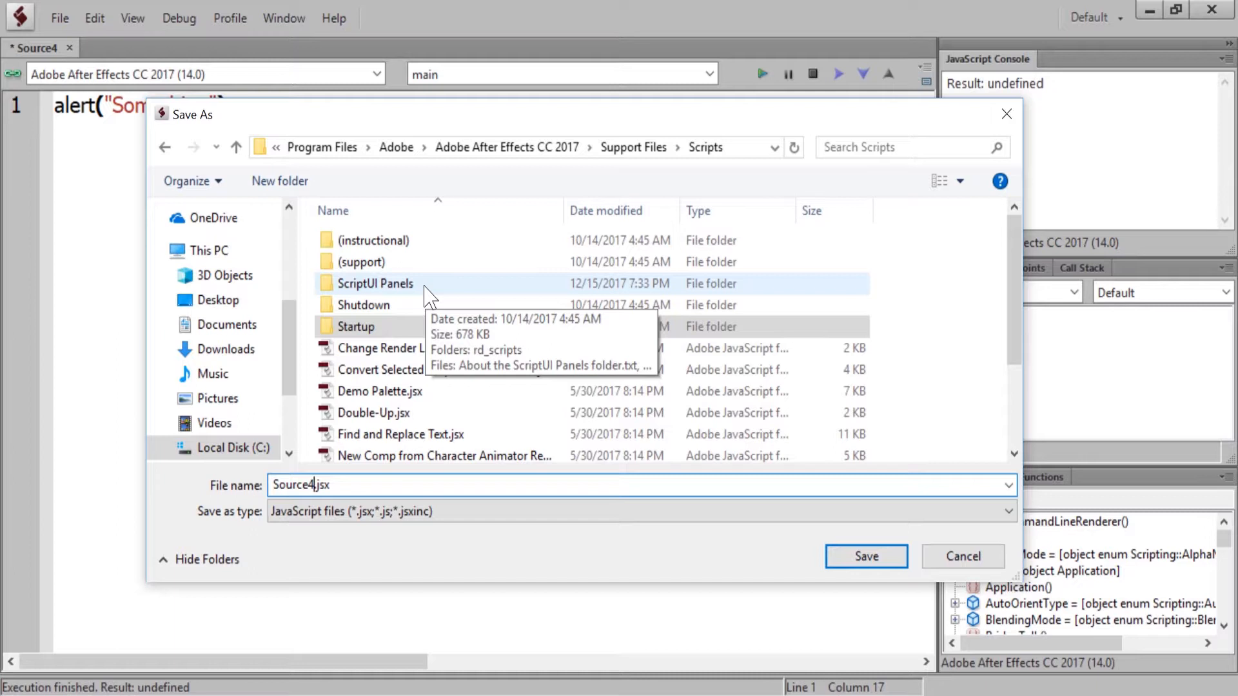
{"action": "scroll", "scroll_direction": "down", "scroll_amount": 3}
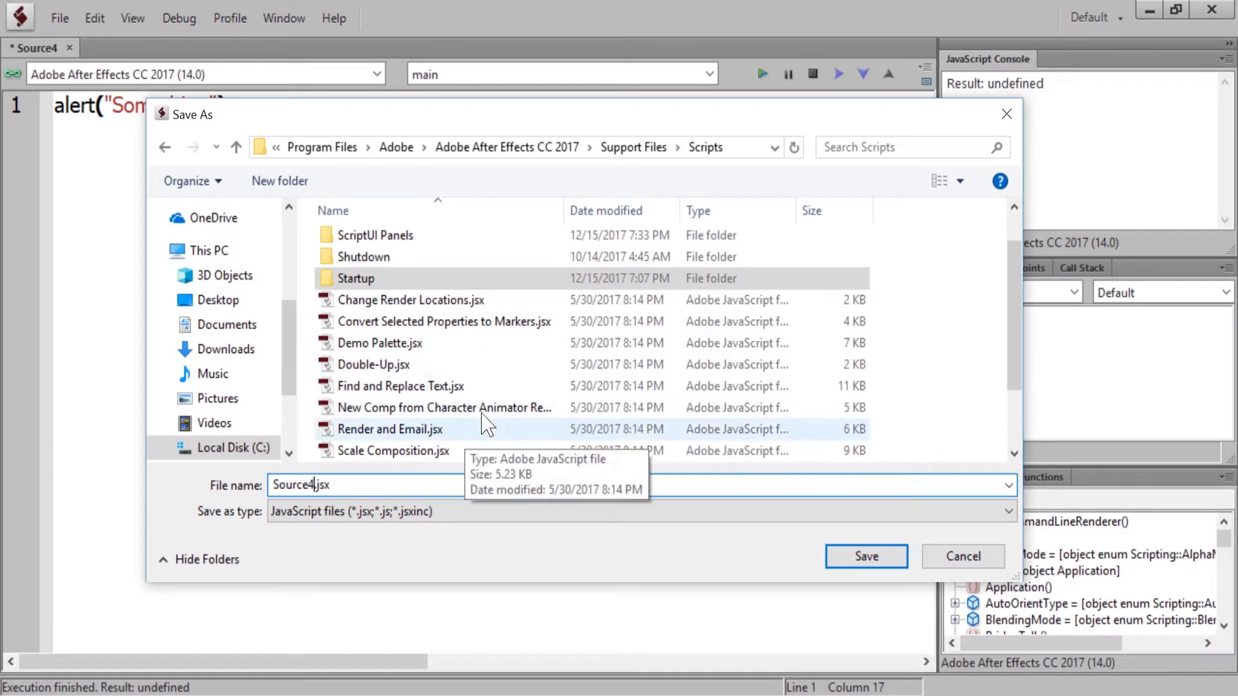
{"action": "mouse_move", "coordinate": [450, 409]}
{"action": "type", "text": "1"}
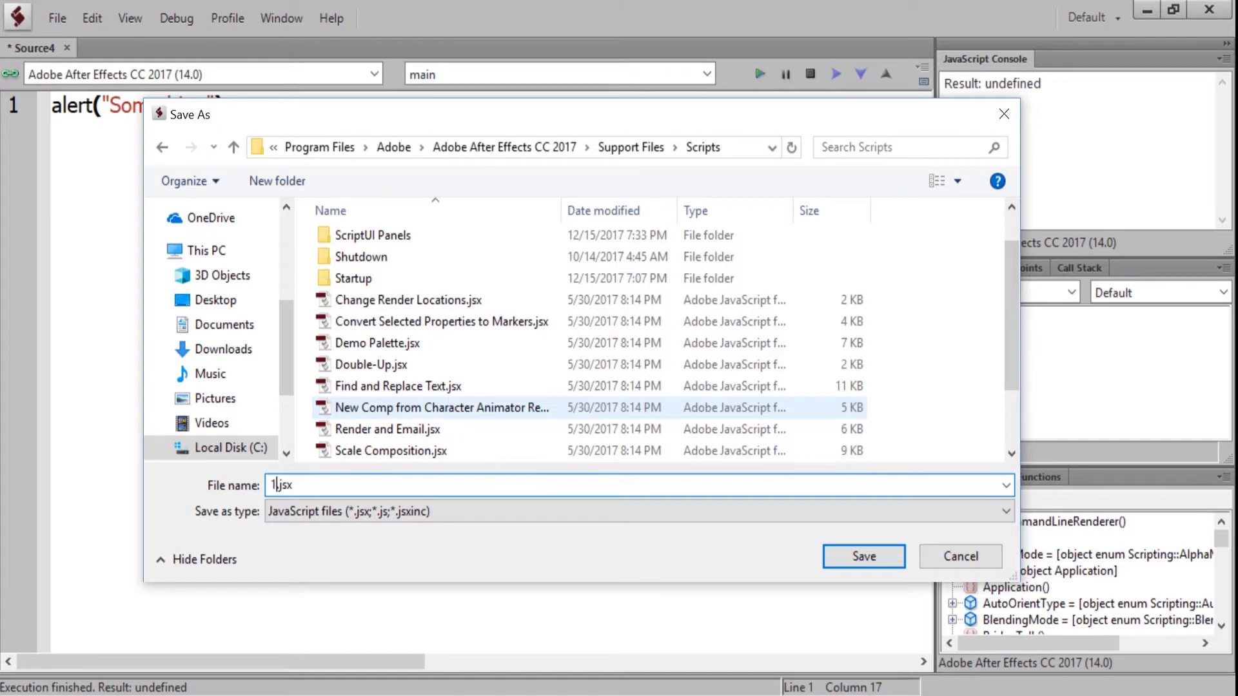
- Name the file 1test.jsx and attempt the save, hitting a permission-denied warning
{"action": "type", "text": "test"}
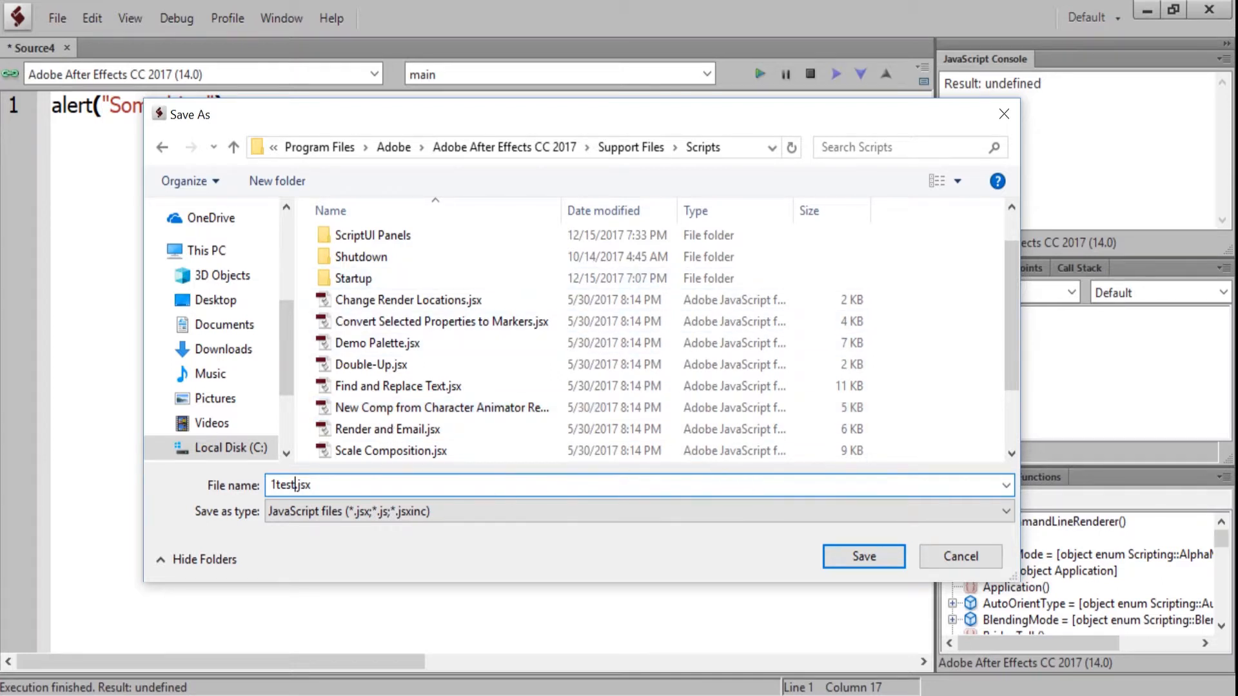
{"action": "mouse_move", "coordinate": [809, 522]}
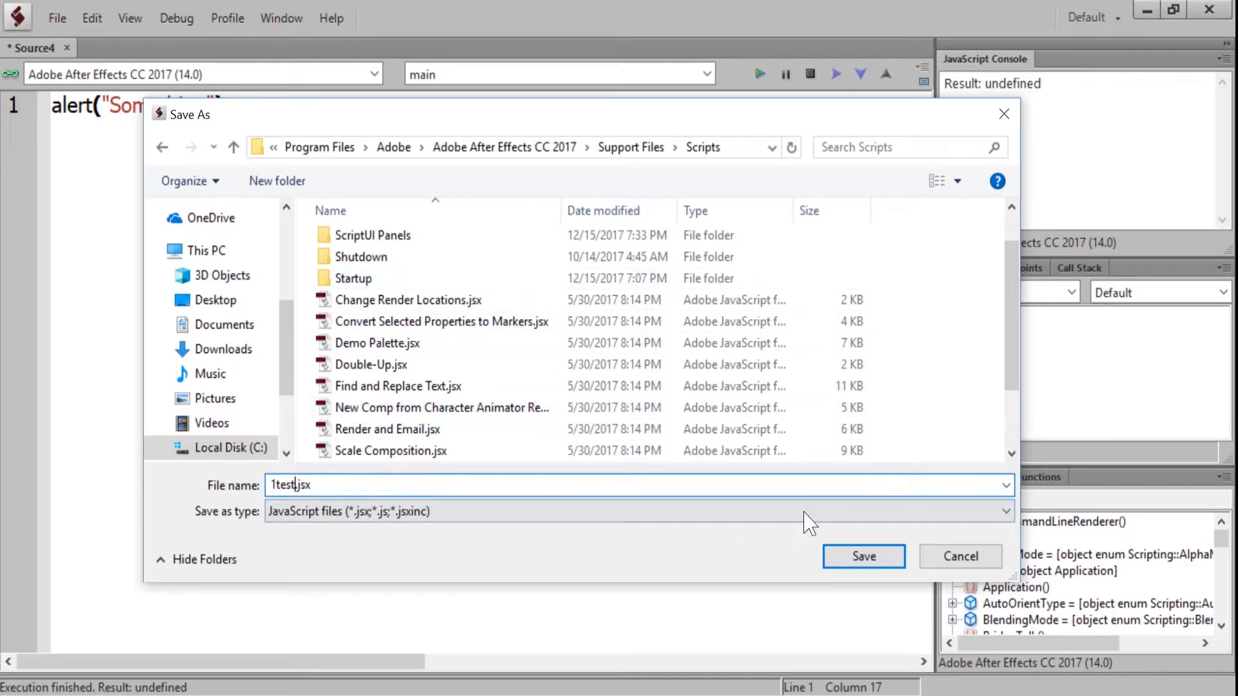
{"action": "left_click", "coordinate": [863, 557]}
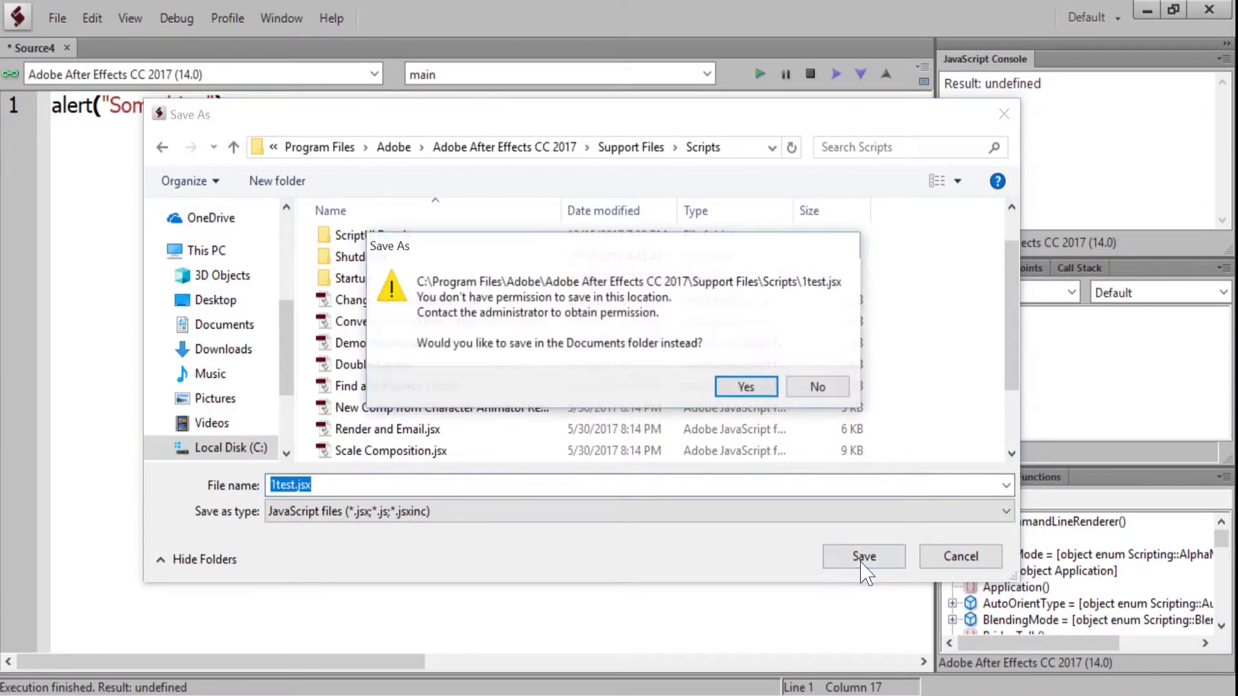
{"action": "mouse_move", "coordinate": [588, 388]}
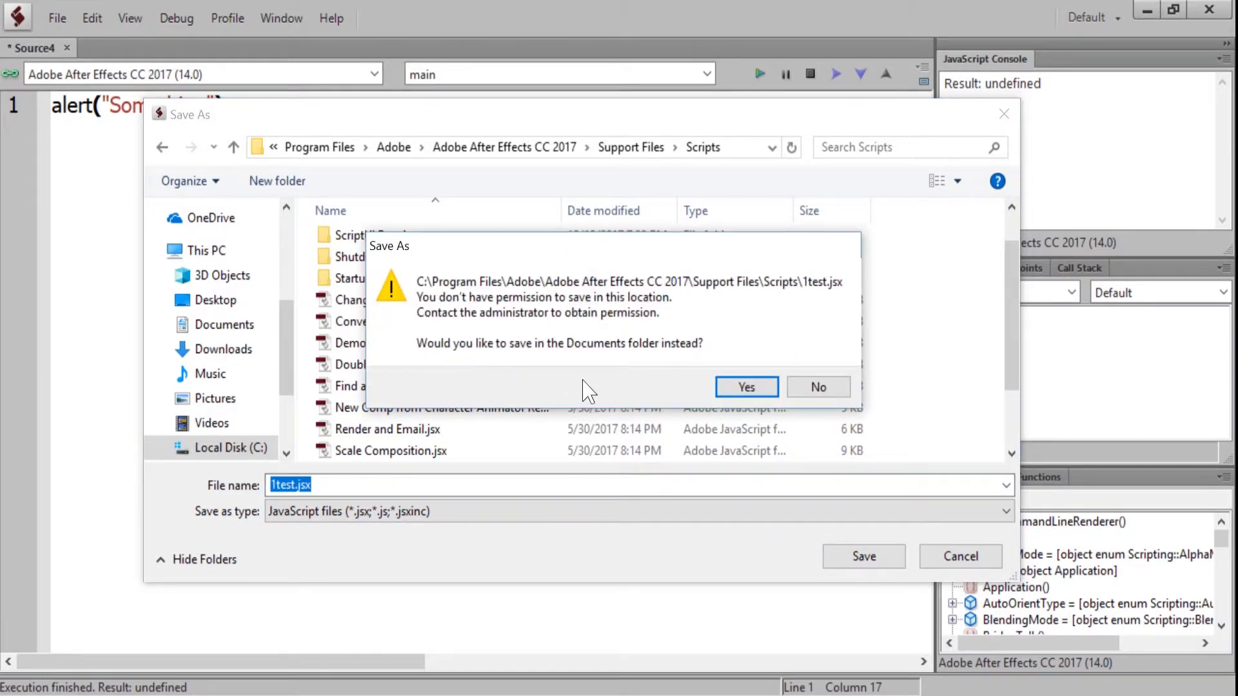
{"action": "mouse_move", "coordinate": [506, 326]}
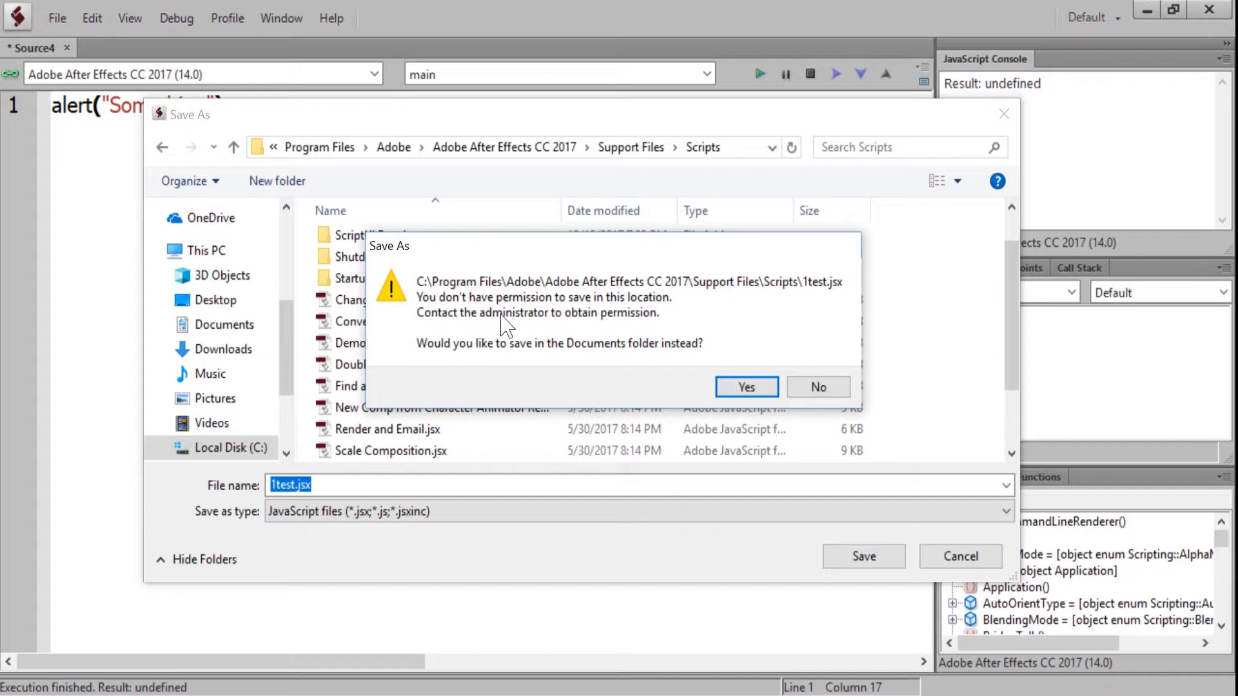
{"action": "mouse_move", "coordinate": [520, 328]}
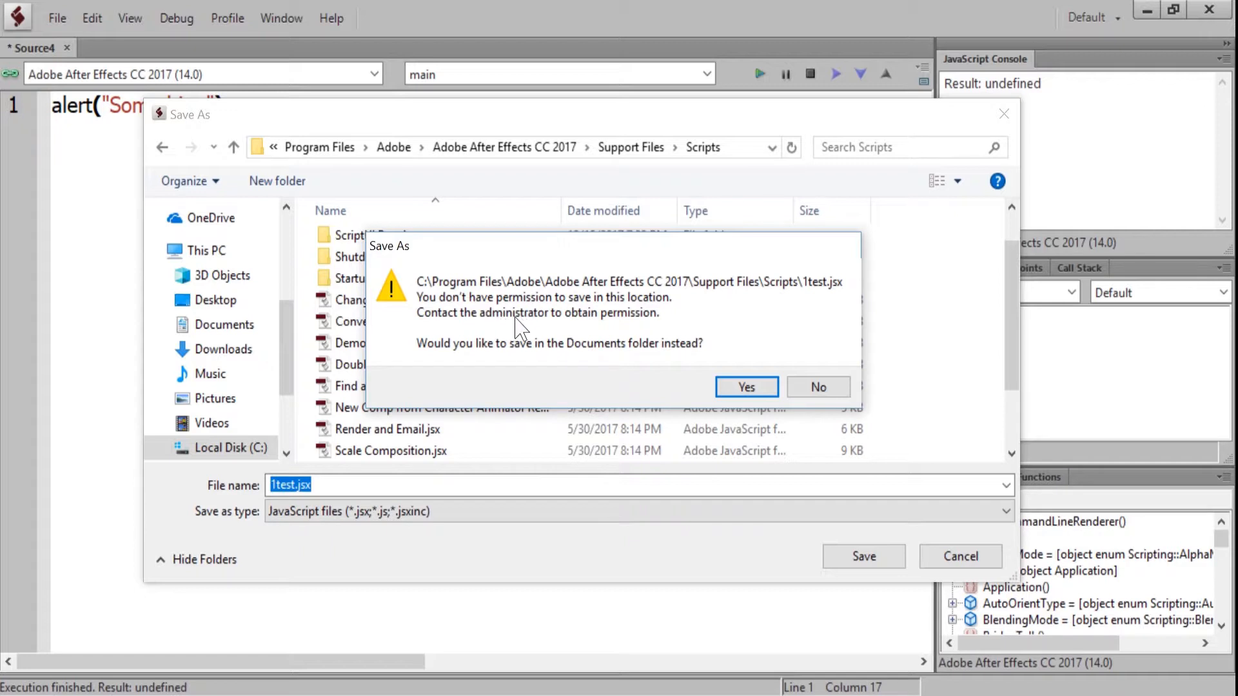
{"action": "mouse_move", "coordinate": [580, 304]}
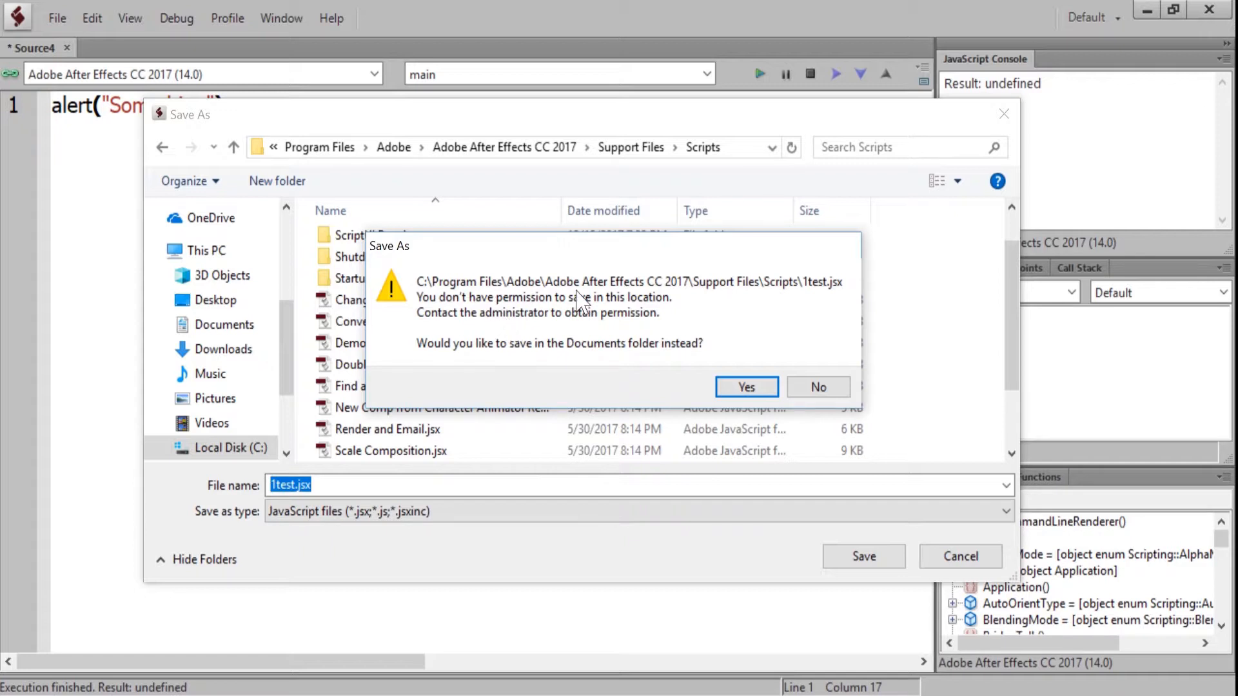
{"action": "mouse_move", "coordinate": [626, 341]}
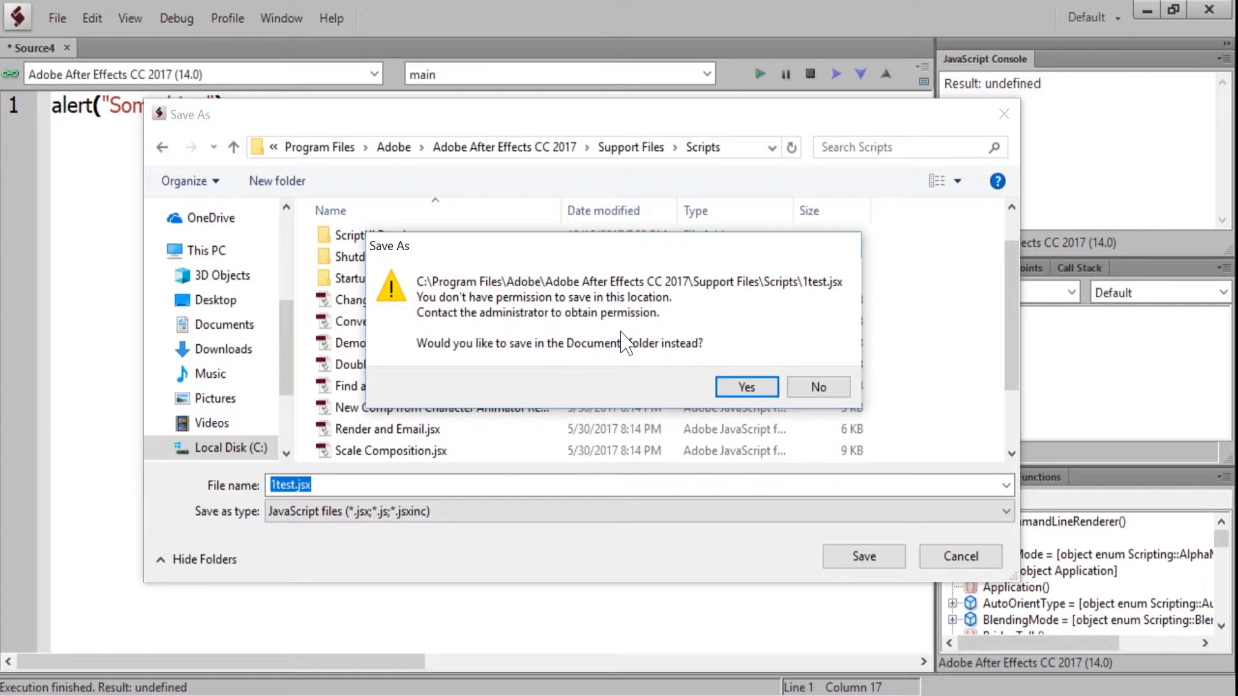
{"action": "mouse_move", "coordinate": [803, 378]}
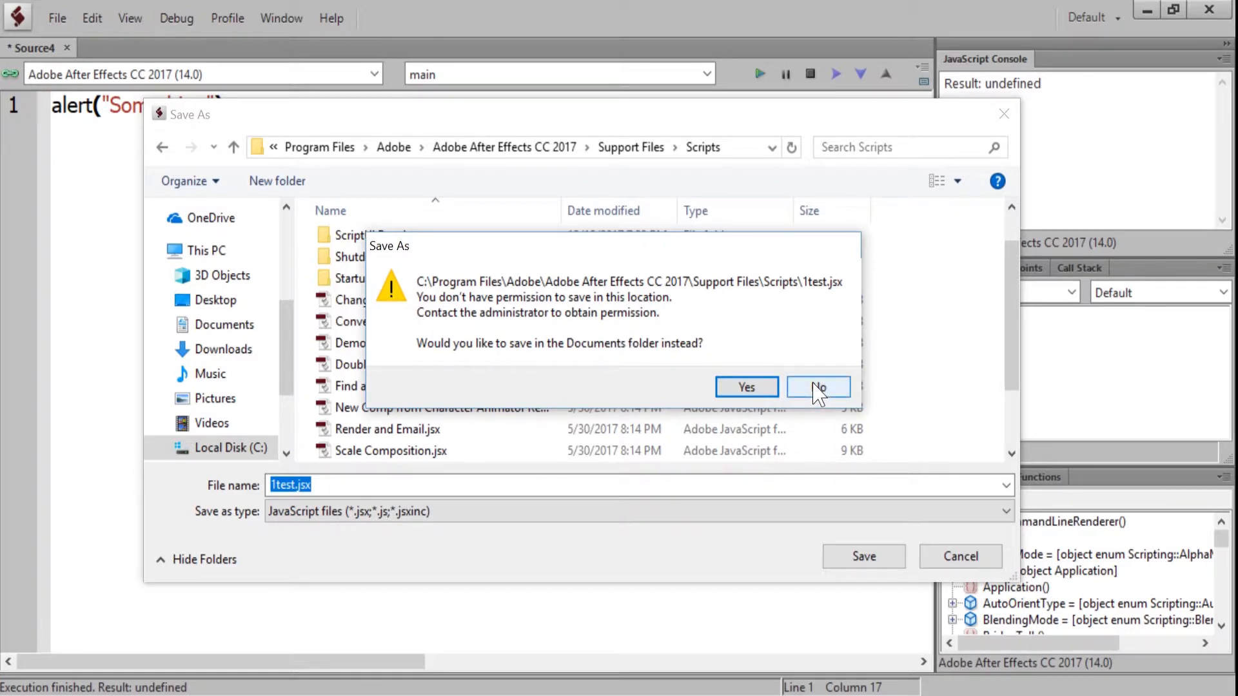
{"action": "mouse_move", "coordinate": [628, 365]}
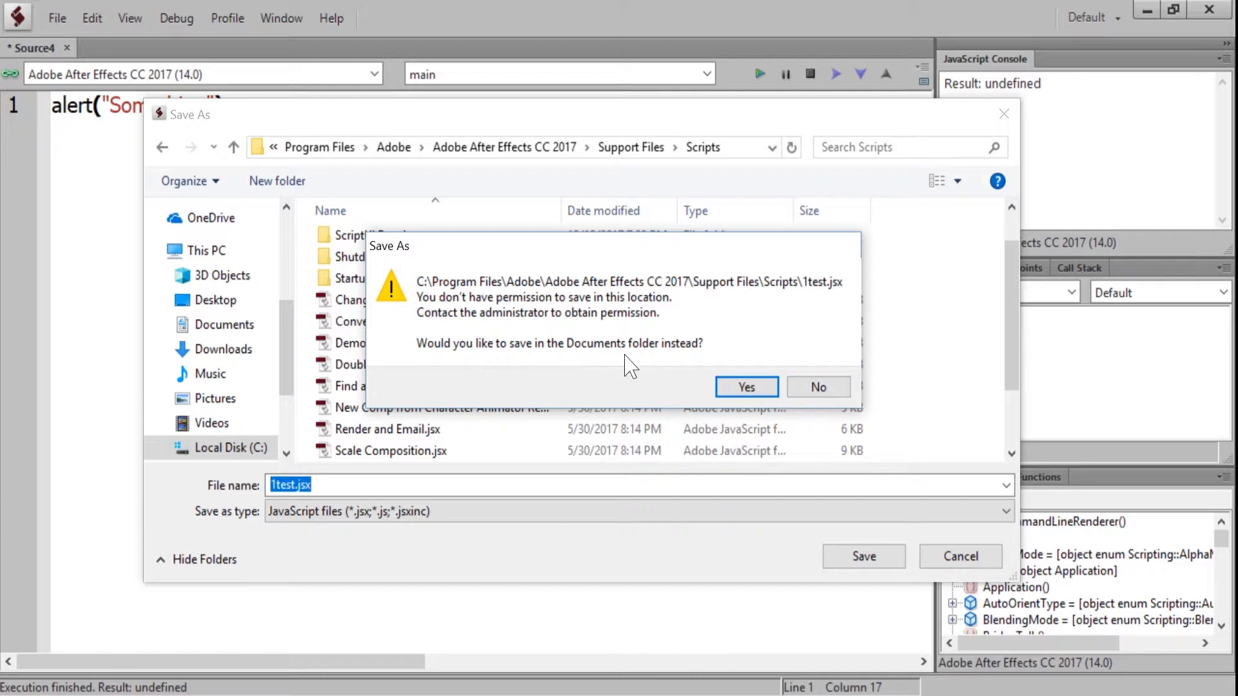
- Decline saving to Documents and grant Users Write permission on the Scripts folder via its Security properties
{"action": "left_click", "coordinate": [818, 387]}
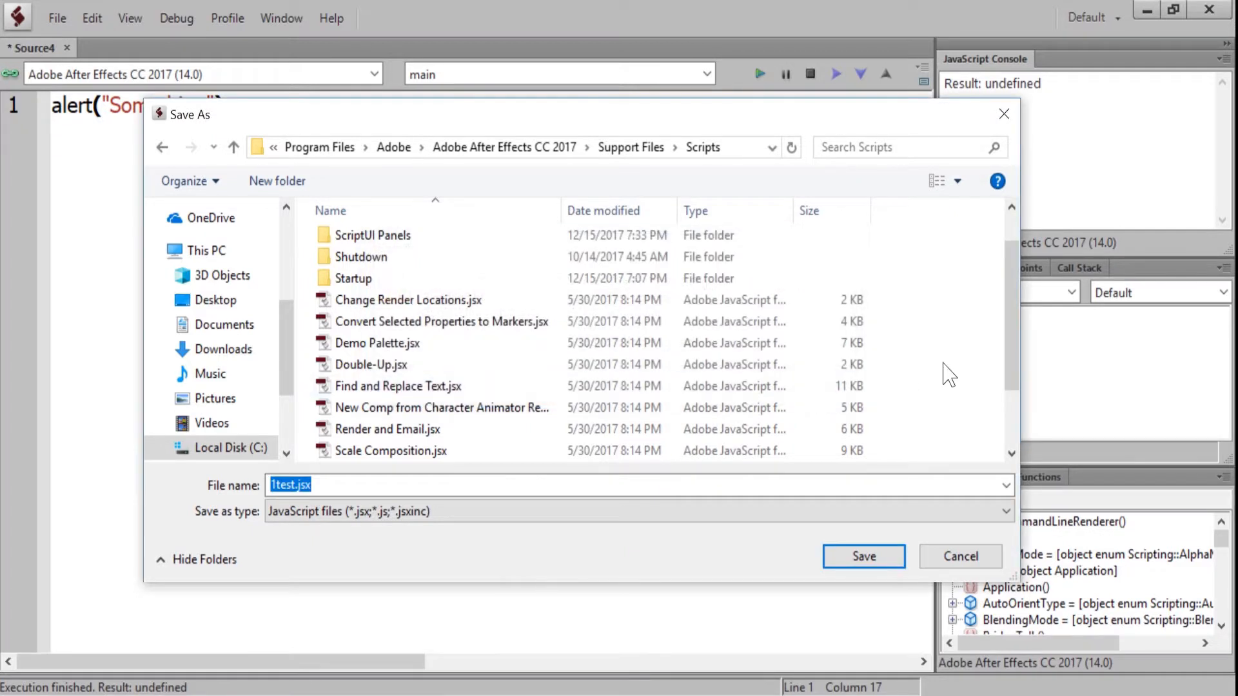
{"action": "right_click", "coordinate": [948, 375]}
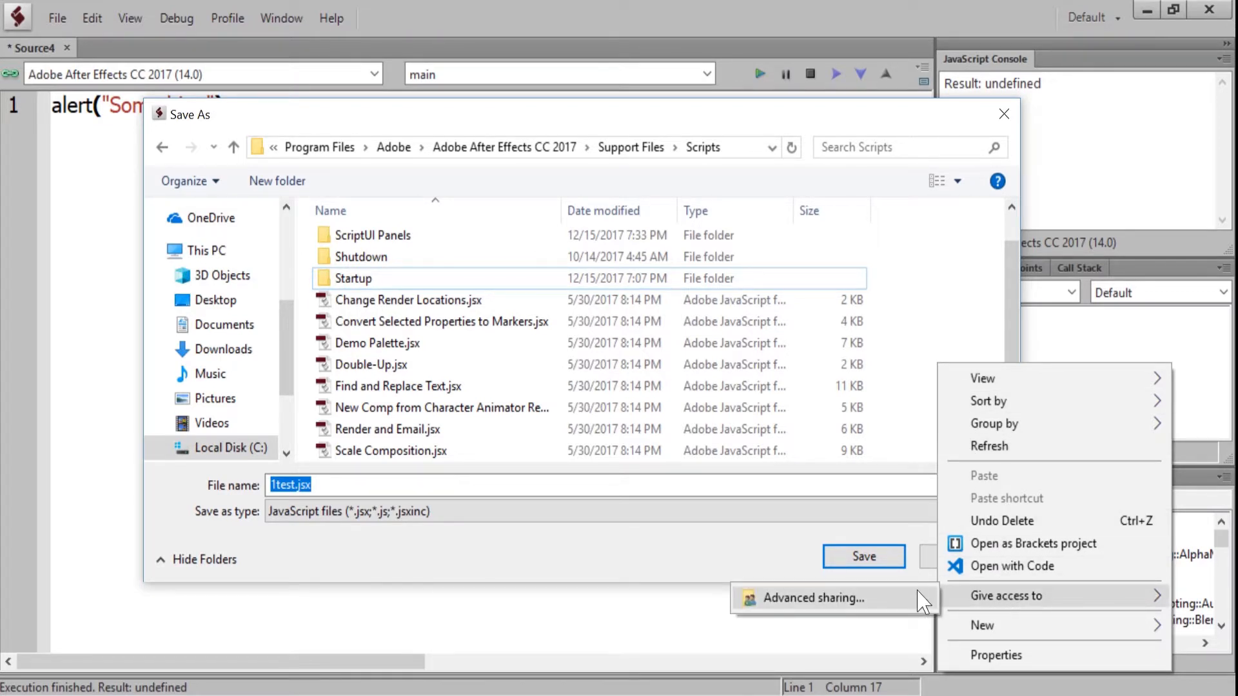
{"action": "left_click", "coordinate": [996, 655]}
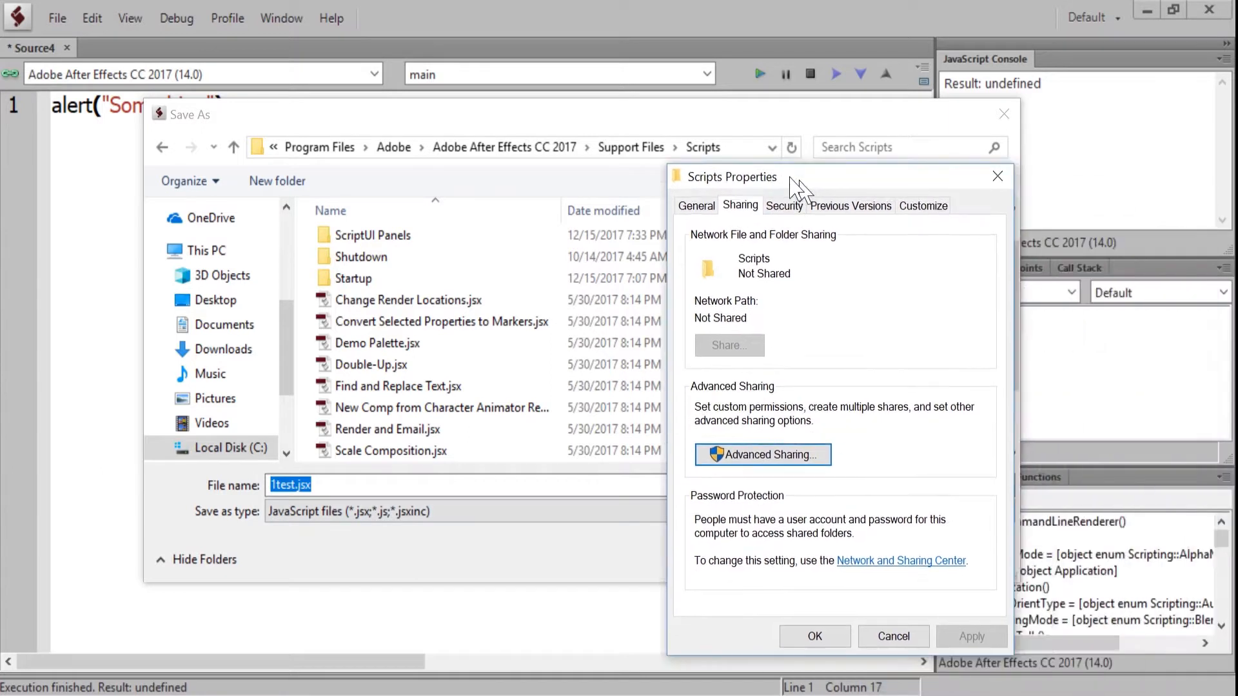
{"action": "left_click", "coordinate": [783, 206]}
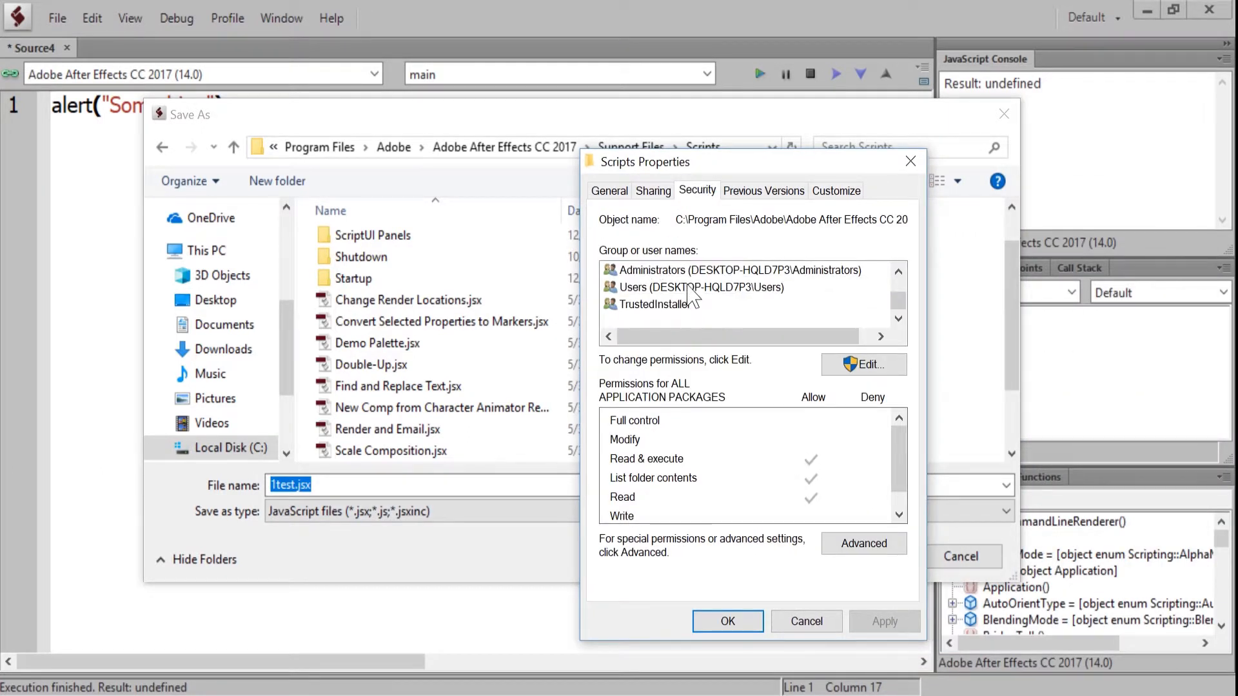
{"action": "left_click", "coordinate": [699, 287]}
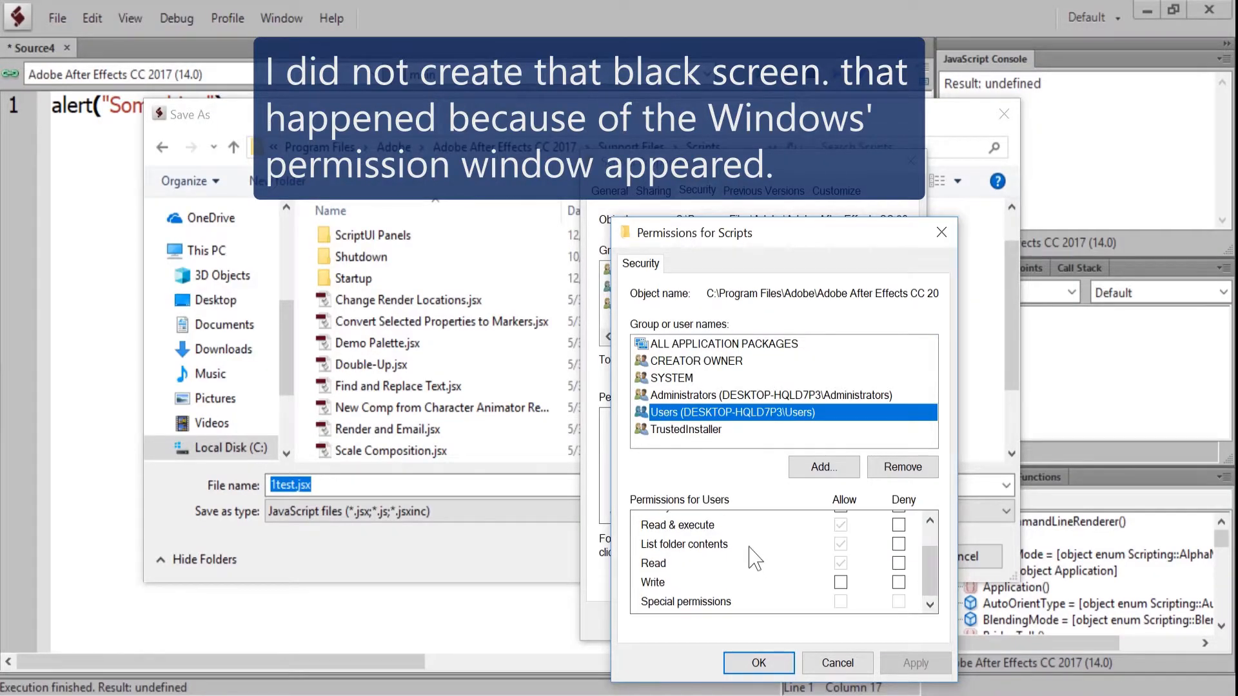
{"action": "mouse_move", "coordinate": [793, 596]}
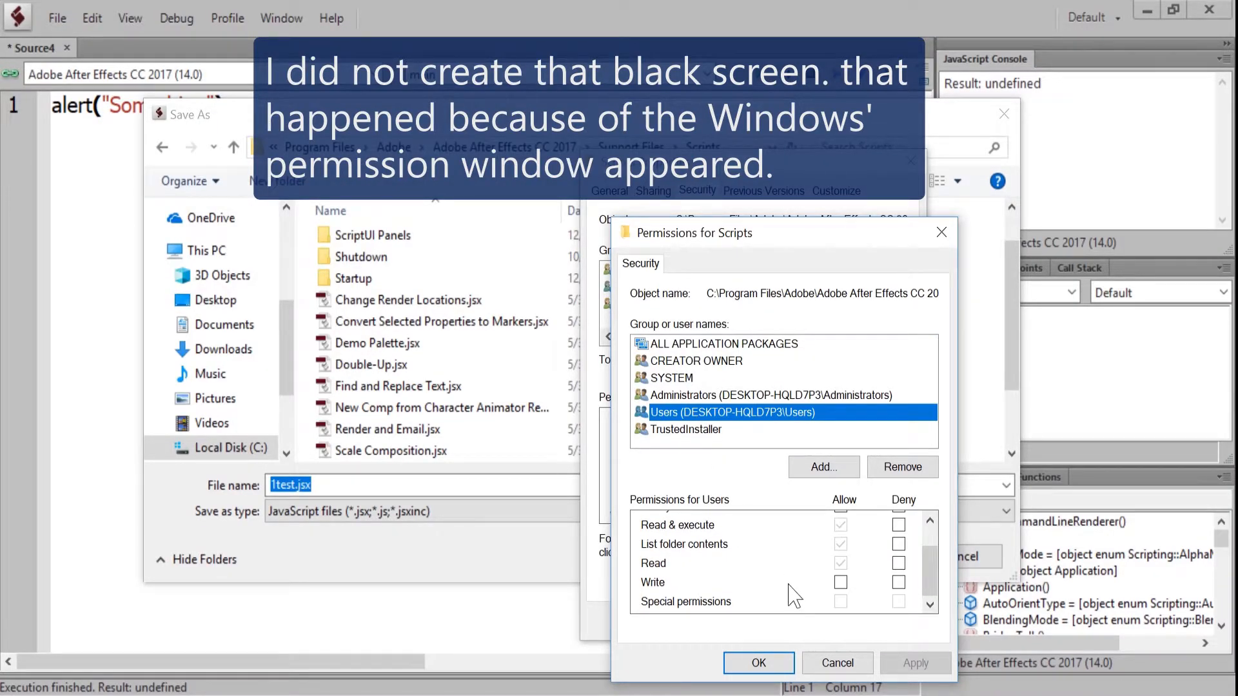
{"action": "left_click", "coordinate": [840, 583]}
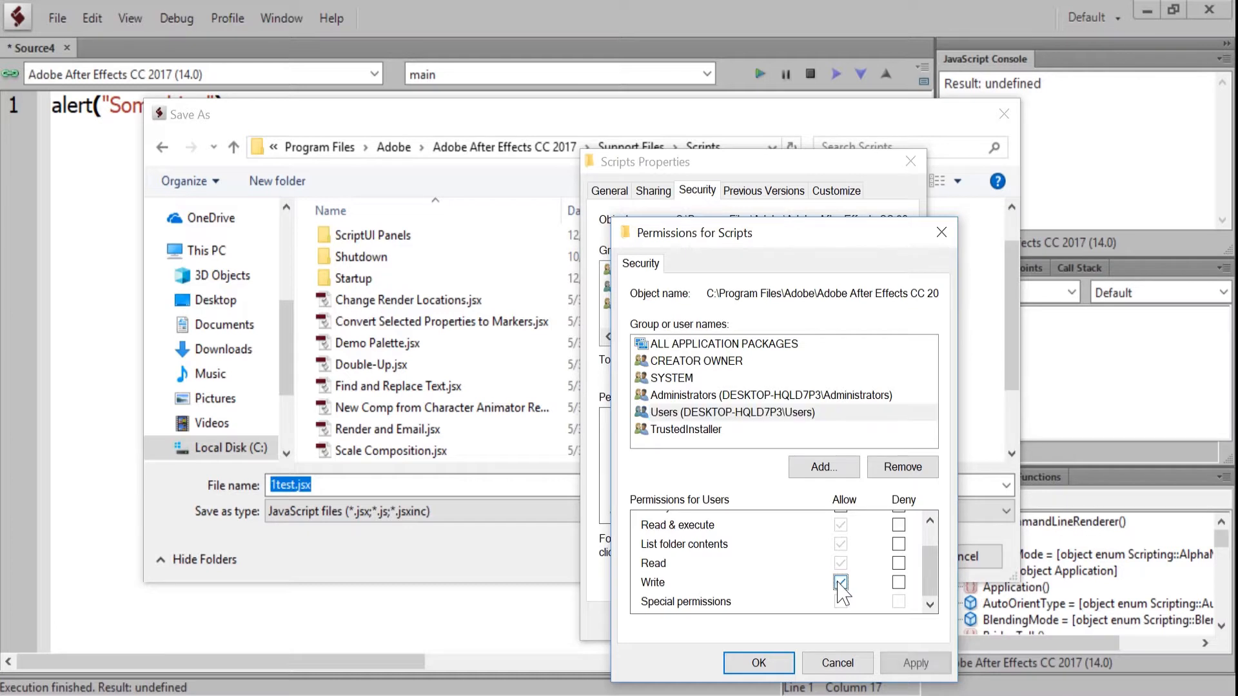
{"action": "left_click", "coordinate": [841, 583]}
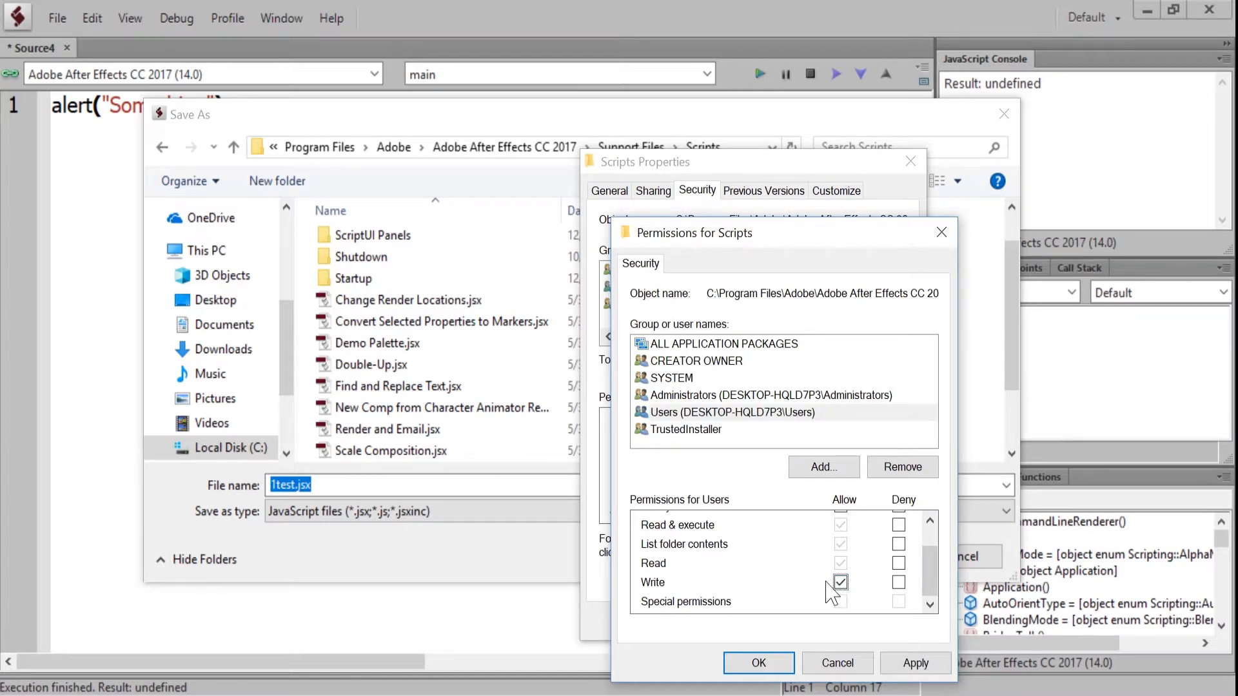
{"action": "mouse_move", "coordinate": [828, 593]}
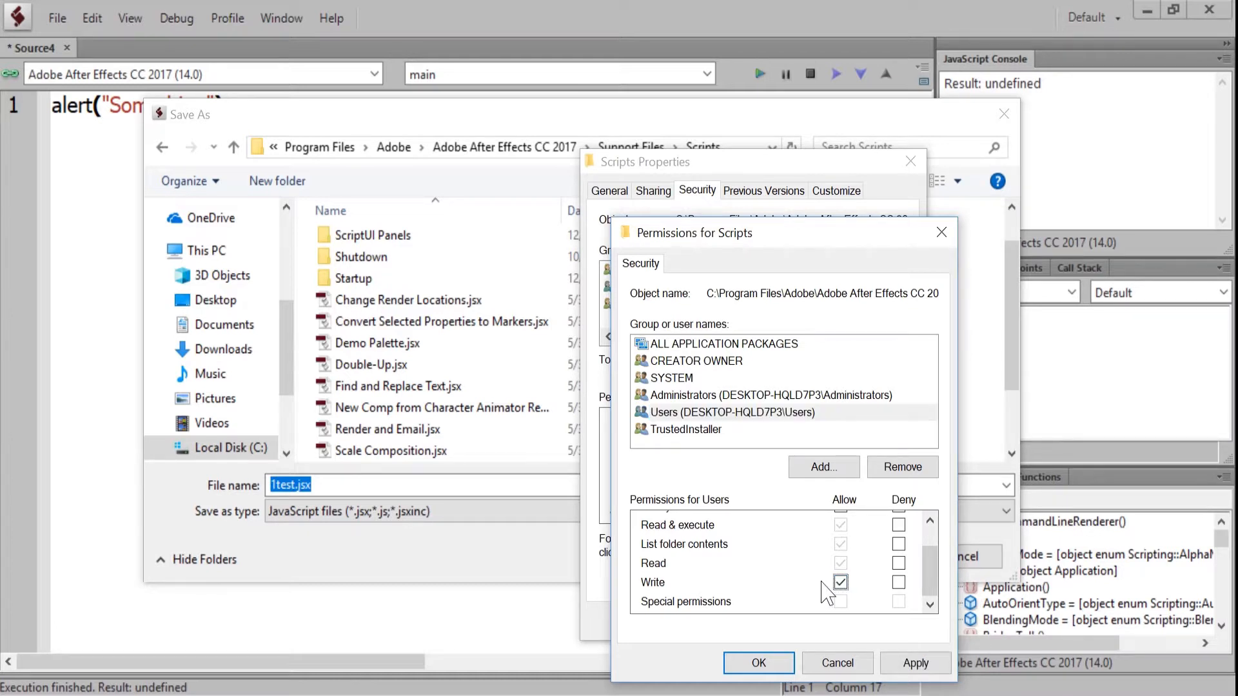
{"action": "mouse_move", "coordinate": [757, 663]}
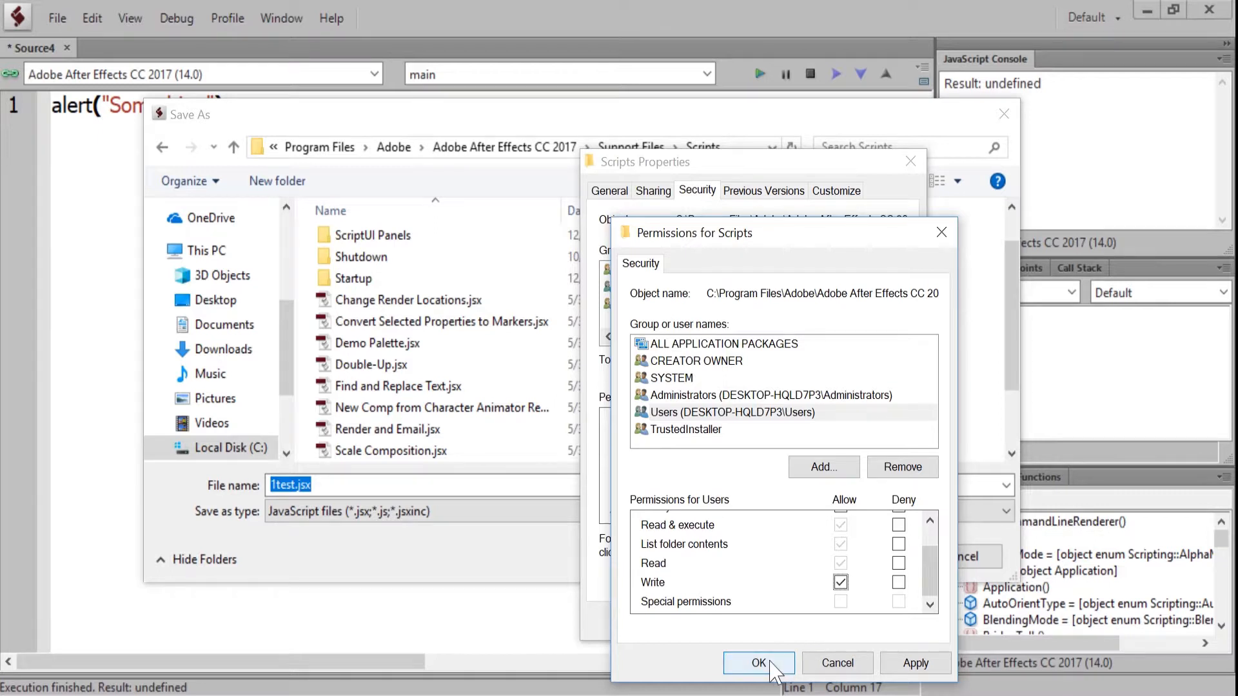
{"action": "left_click", "coordinate": [758, 663]}
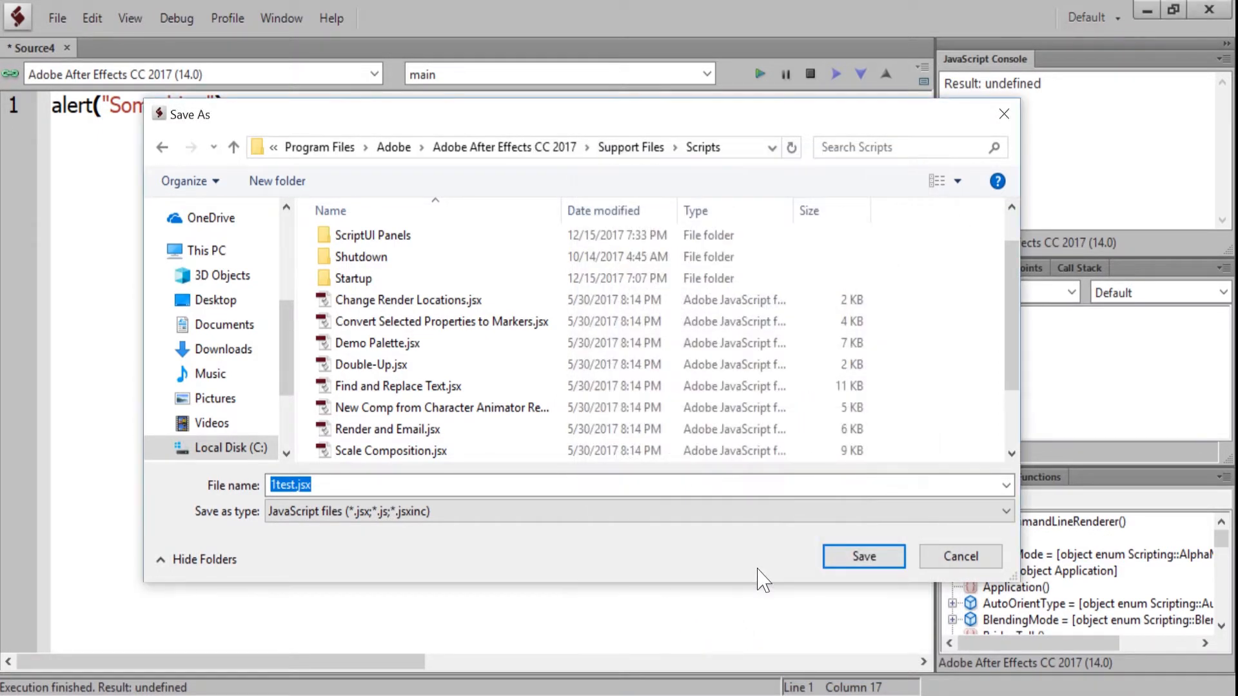
- Save 1test.jsx into the Scripts folder, then save a copy into the Startup folder
{"action": "left_click", "coordinate": [863, 558]}
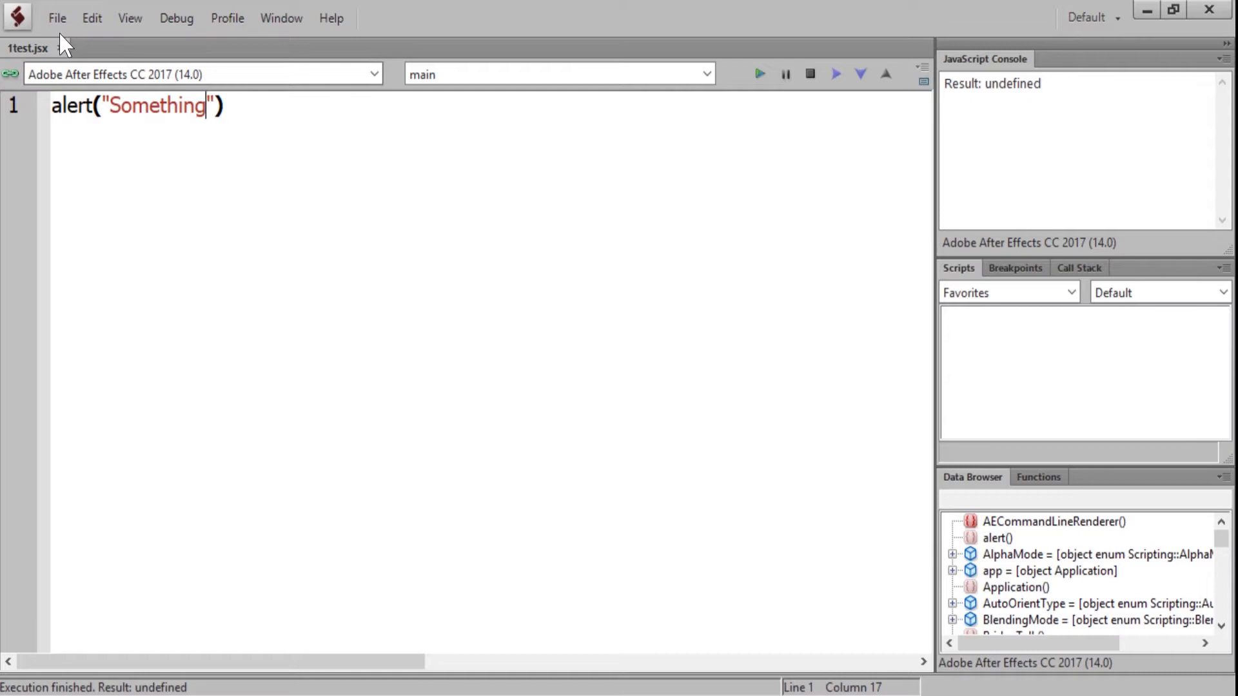
{"action": "left_click", "coordinate": [57, 17]}
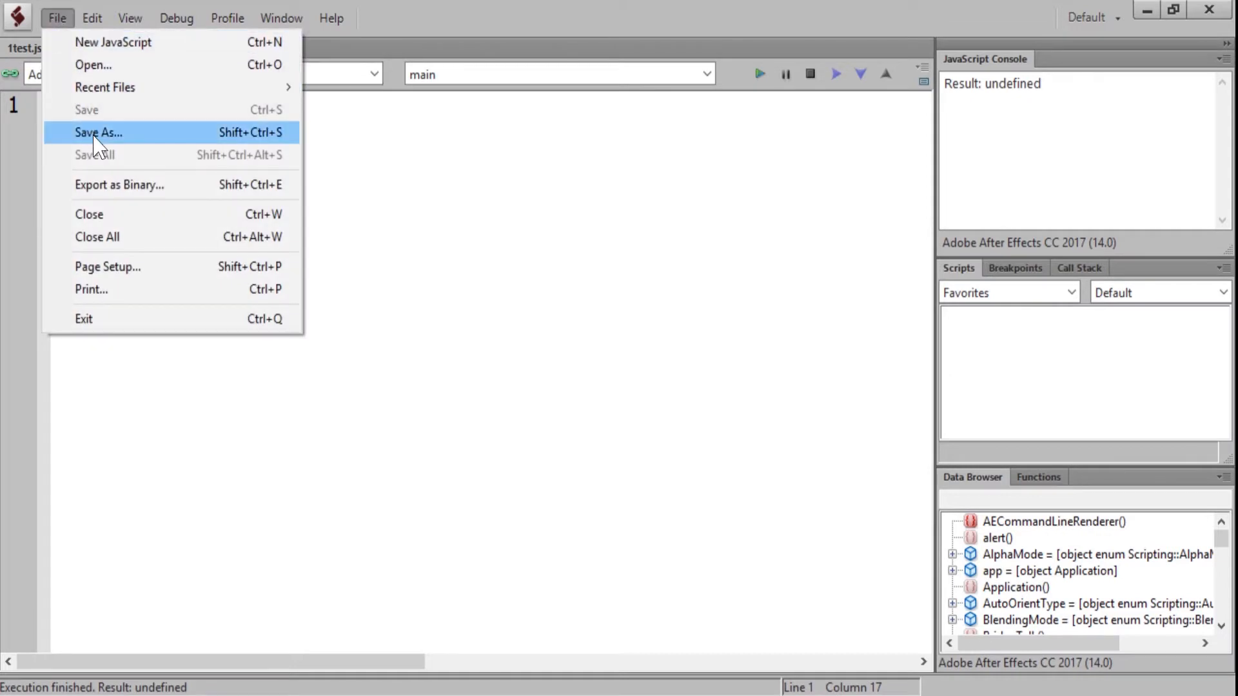
{"action": "left_click", "coordinate": [98, 131]}
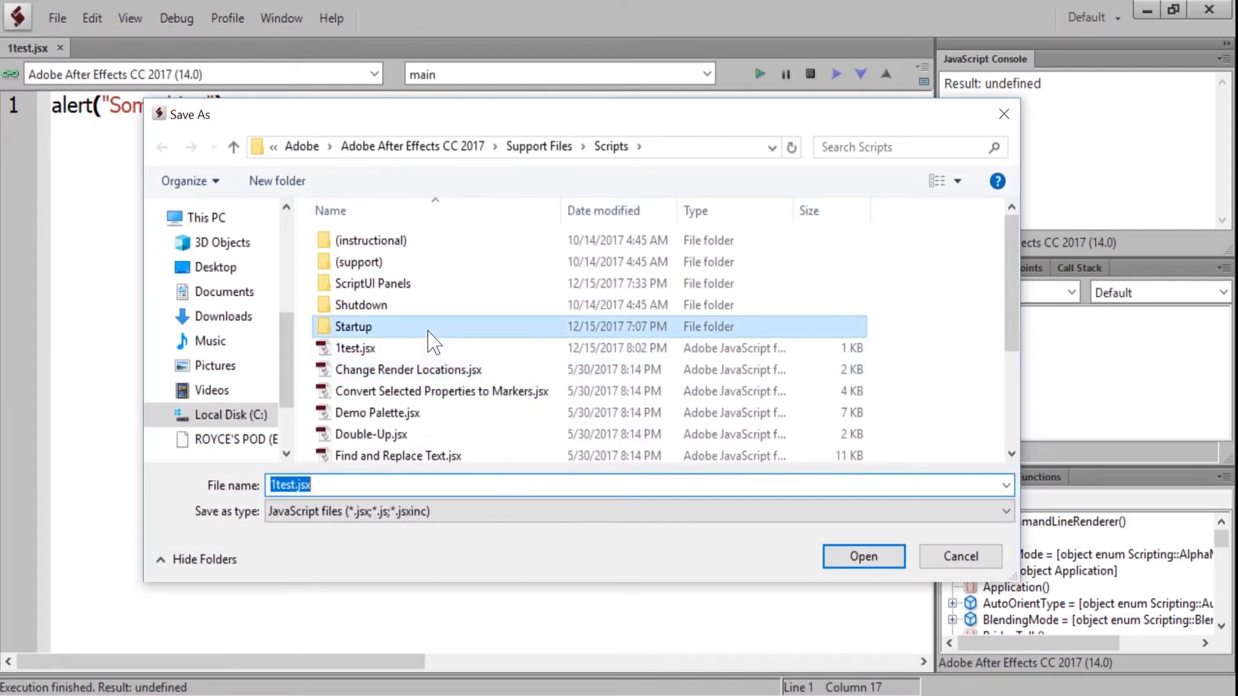
{"action": "double_click", "coordinate": [352, 327]}
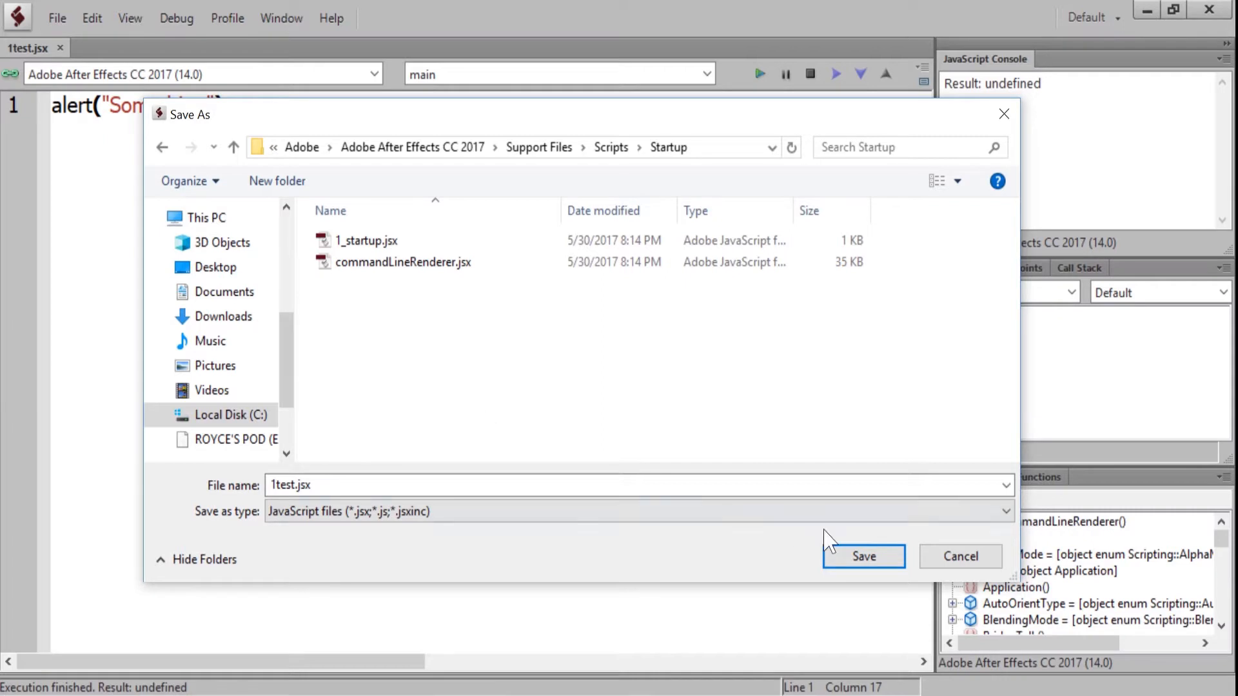
{"action": "left_click", "coordinate": [862, 556]}
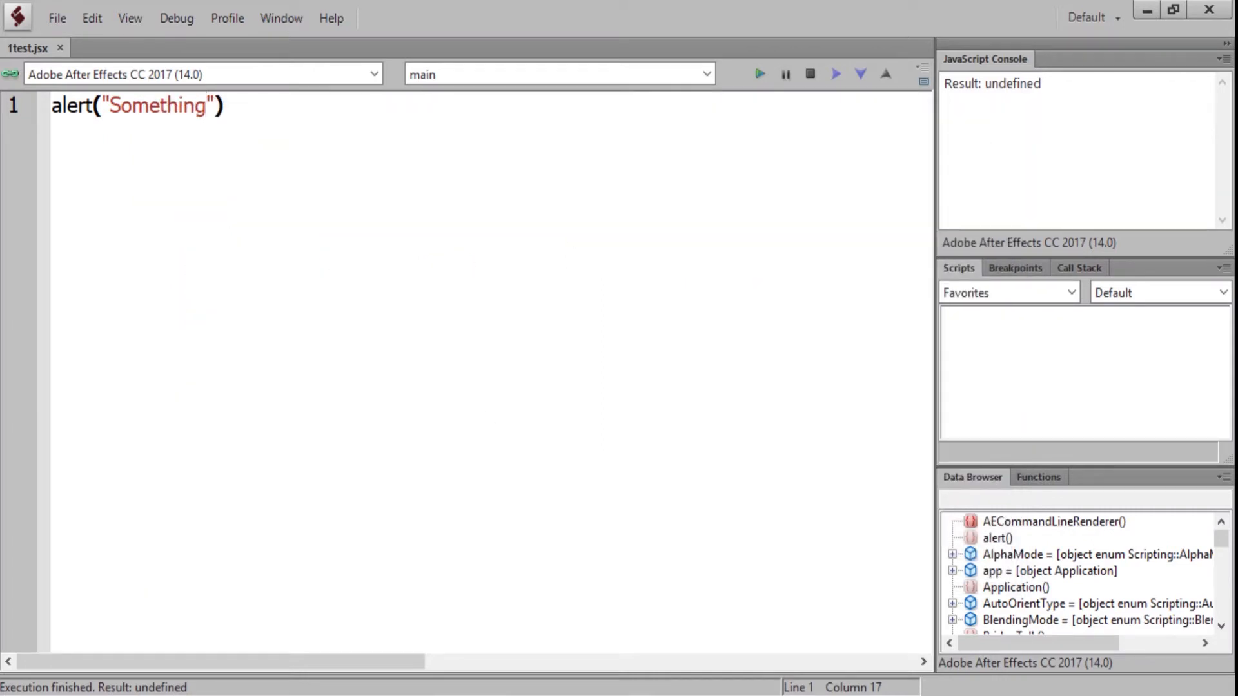
- Save a further copy of 1test.jsx into the ScriptUI Panels folder
{"action": "left_click", "coordinate": [55, 16]}
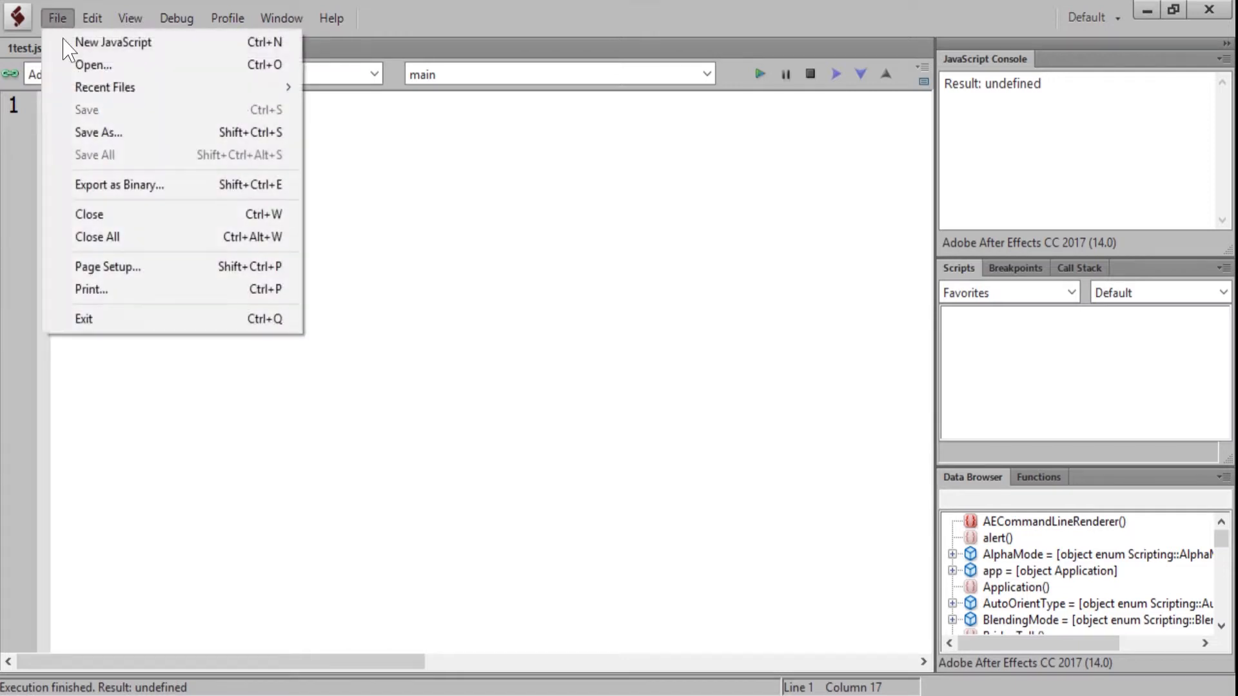
{"action": "left_click", "coordinate": [98, 131]}
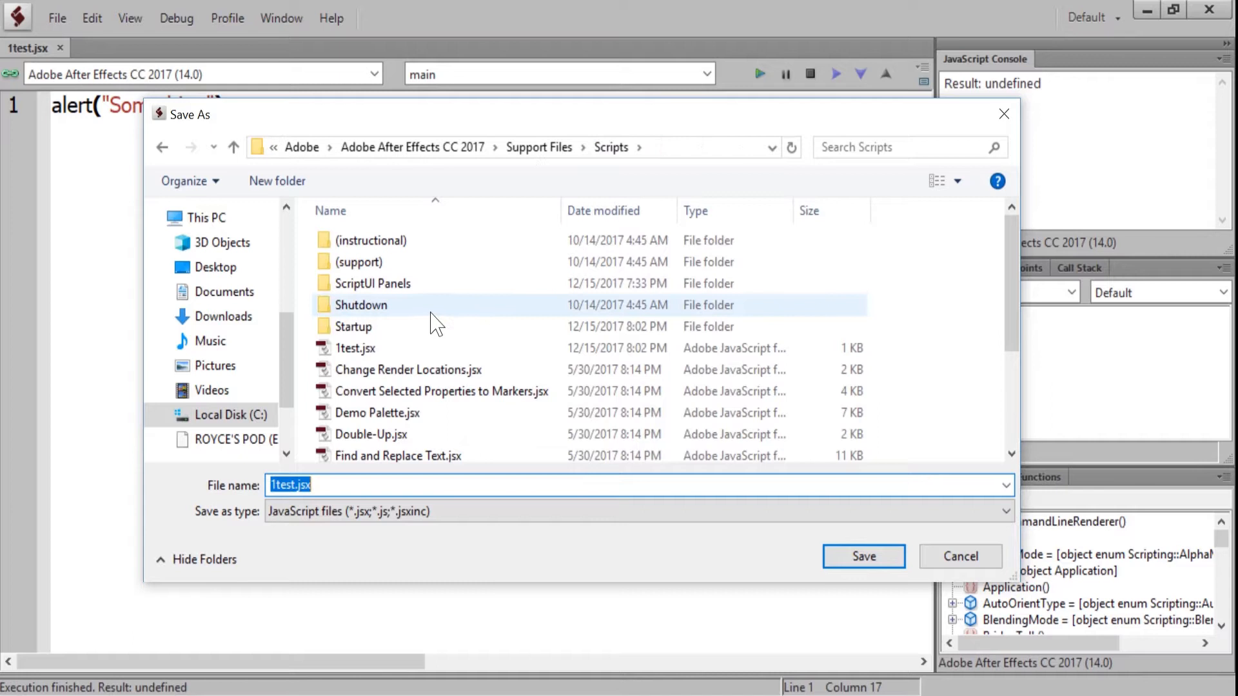
{"action": "mouse_move", "coordinate": [442, 284]}
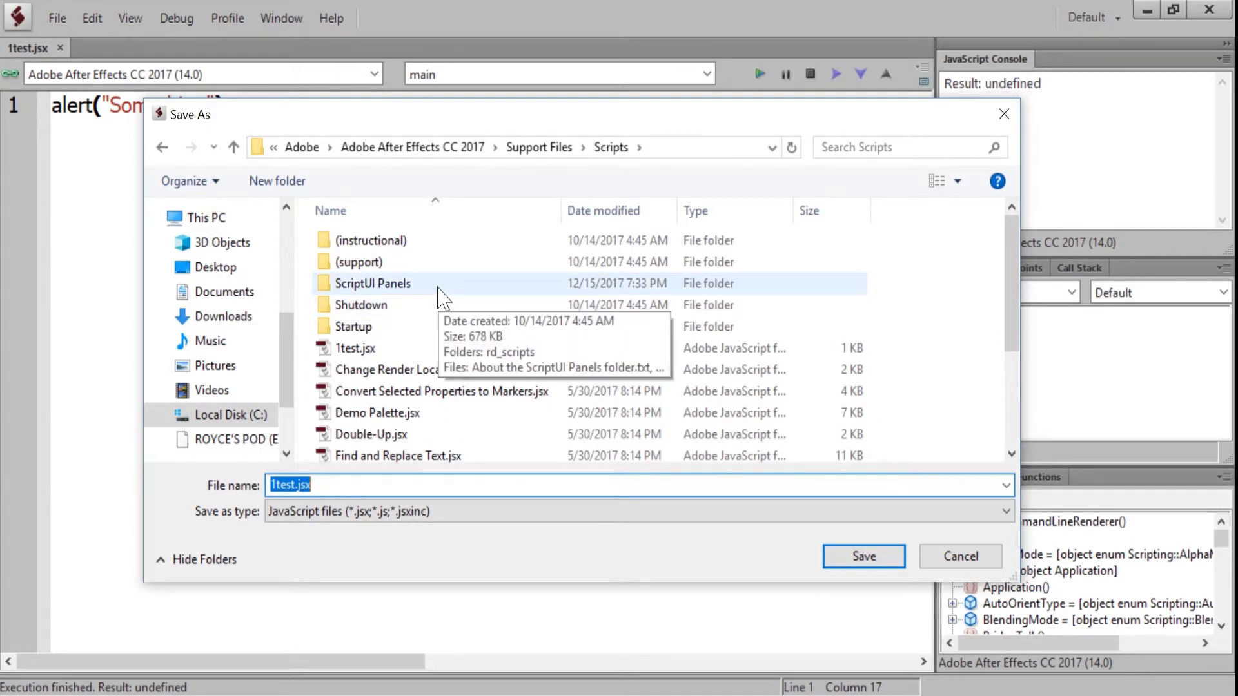
{"action": "mouse_move", "coordinate": [457, 261]}
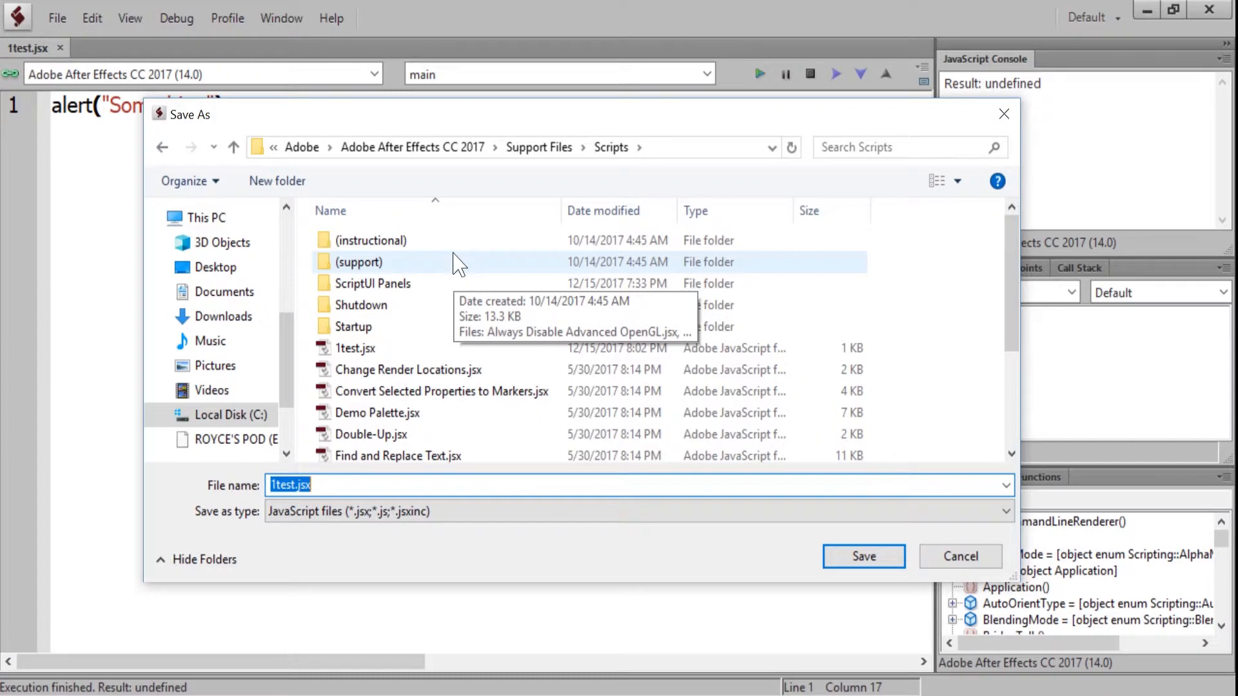
{"action": "mouse_move", "coordinate": [466, 283]}
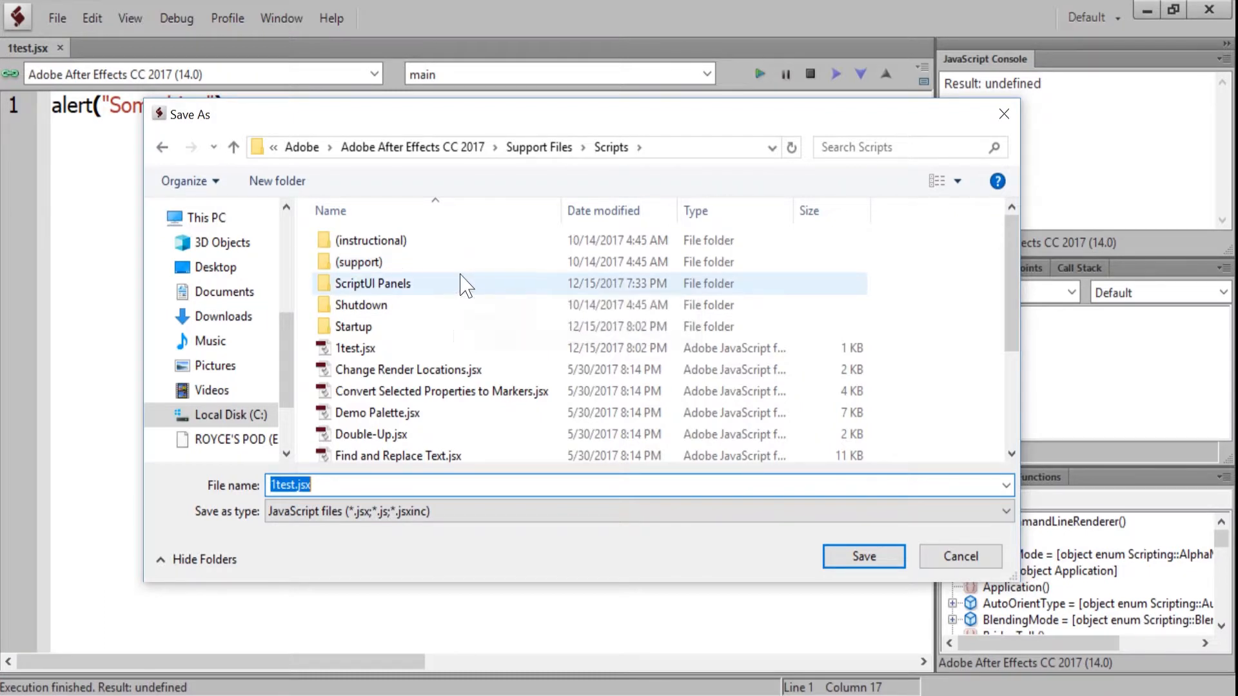
{"action": "double_click", "coordinate": [372, 282]}
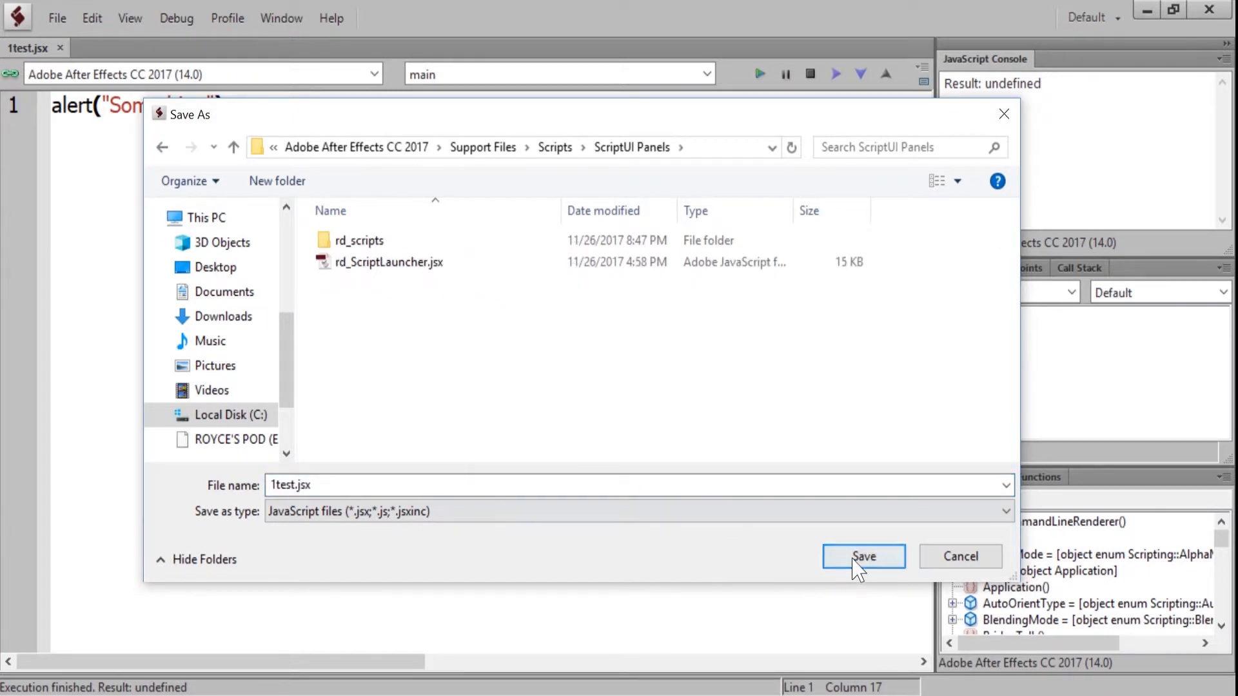
{"action": "left_click", "coordinate": [863, 557]}
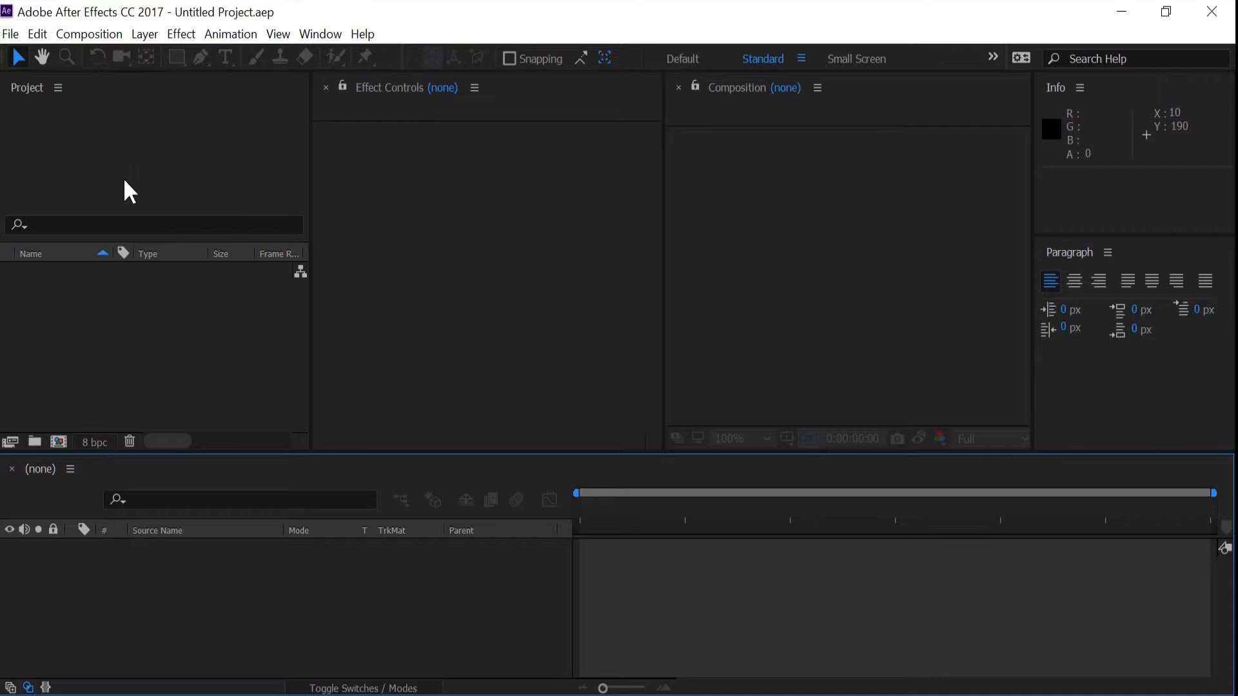
- Browse After Effects' File > Scripts list, then return to ExtendScript Toolkit with 1test.jsx open
{"action": "left_click", "coordinate": [11, 34]}
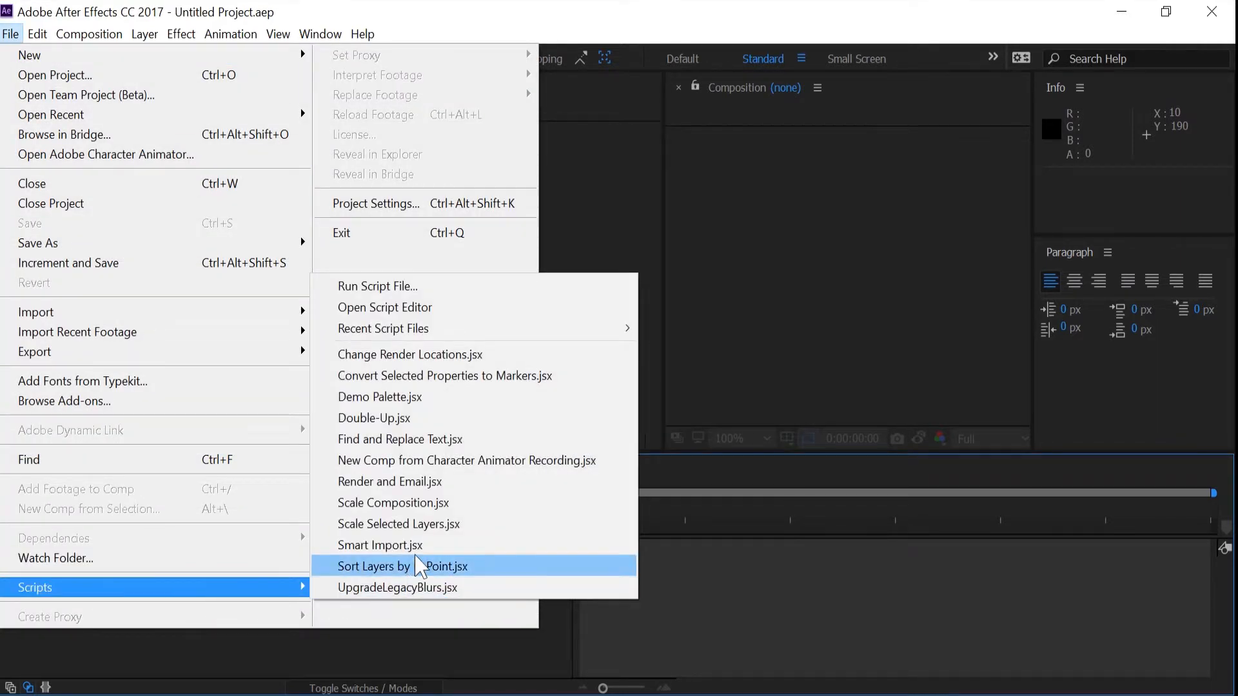
{"action": "mouse_move", "coordinate": [466, 460]}
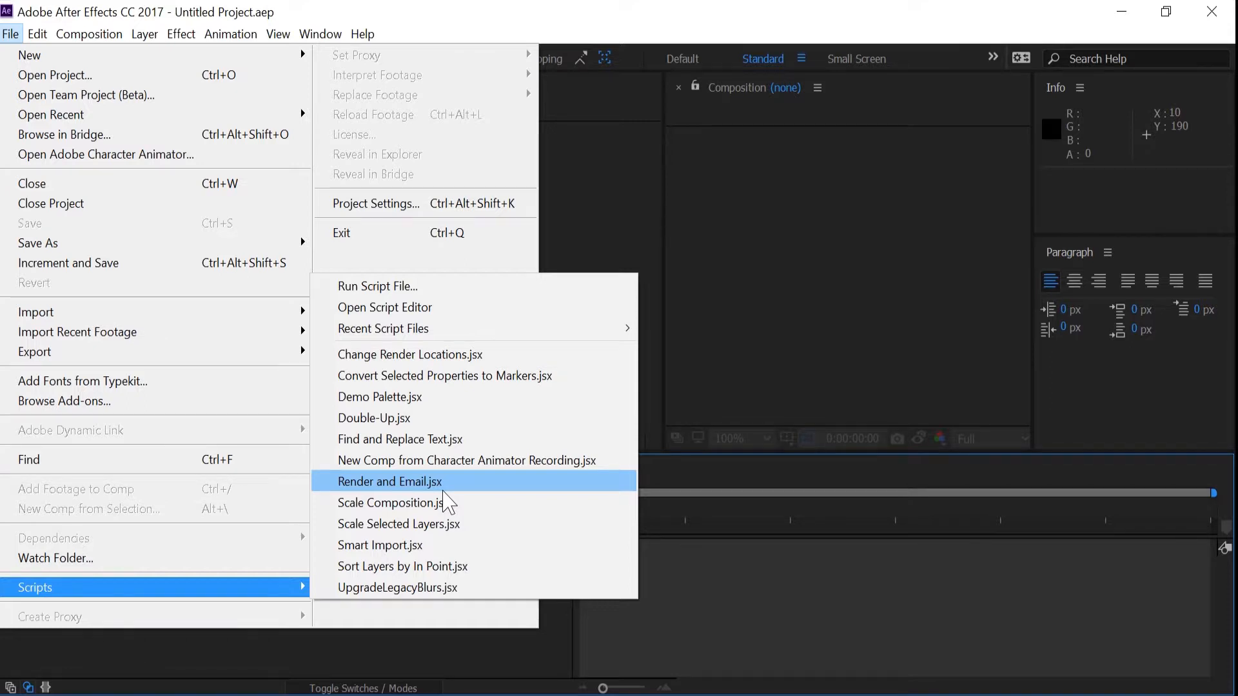
{"action": "mouse_move", "coordinate": [445, 375]}
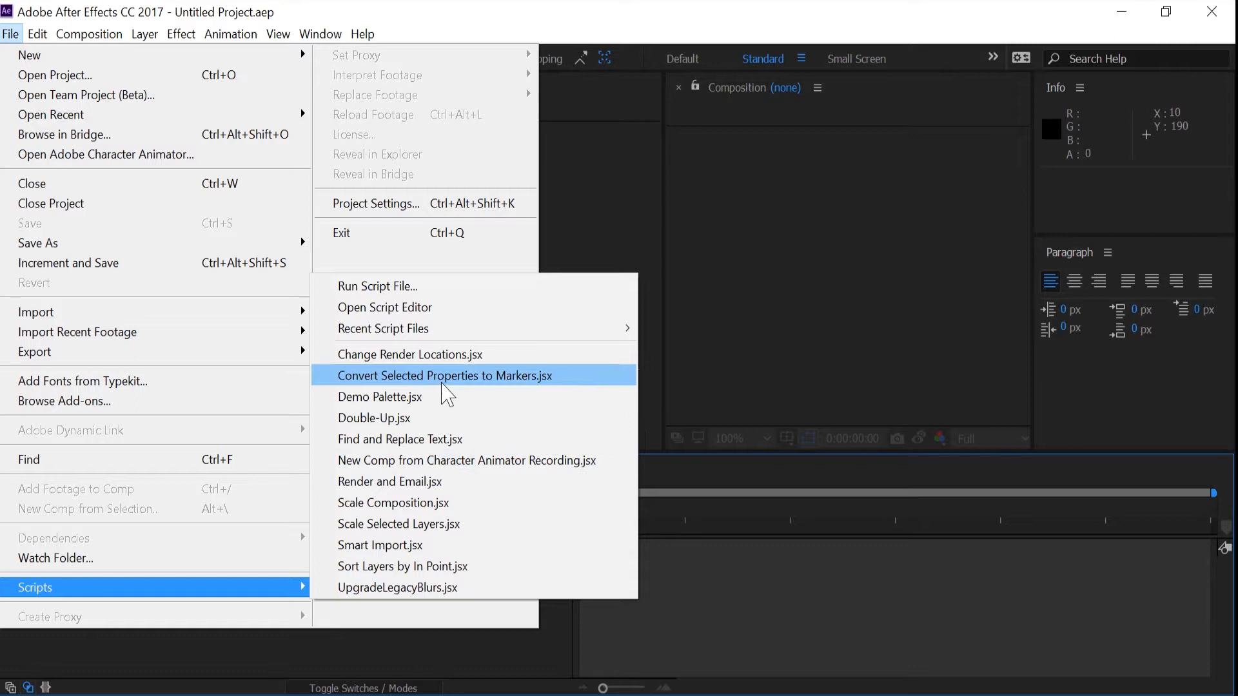
{"action": "mouse_move", "coordinate": [446, 396]}
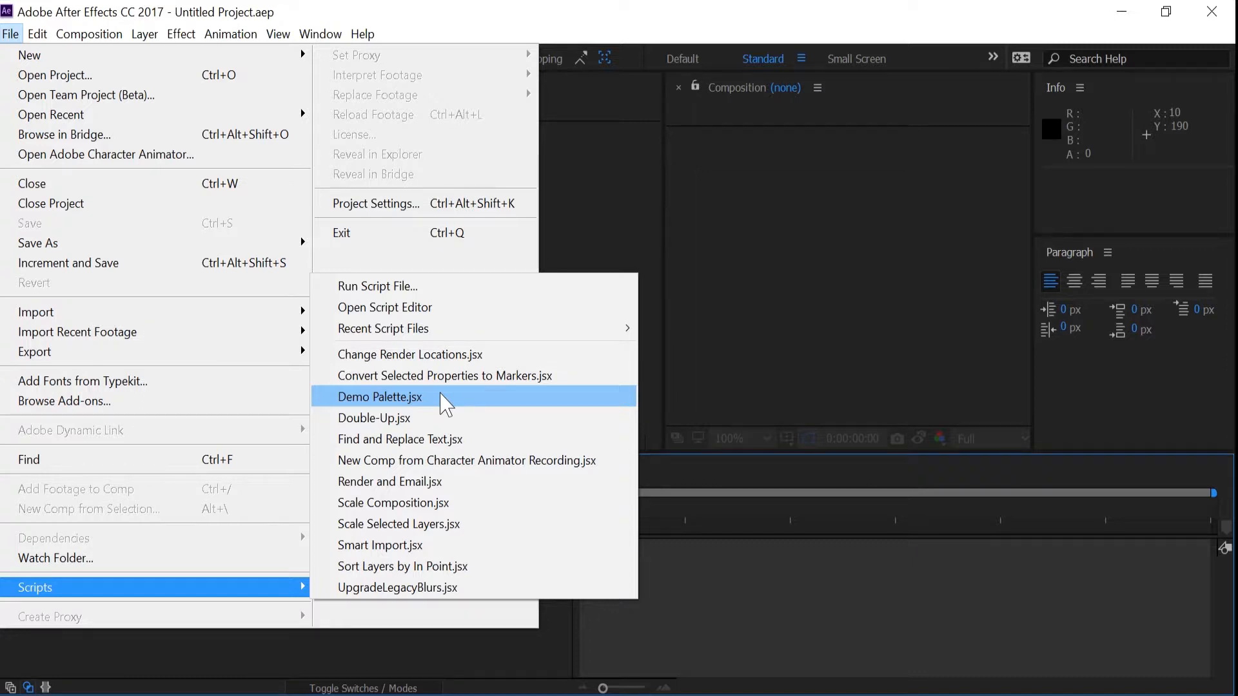
{"action": "left_click", "coordinate": [385, 307]}
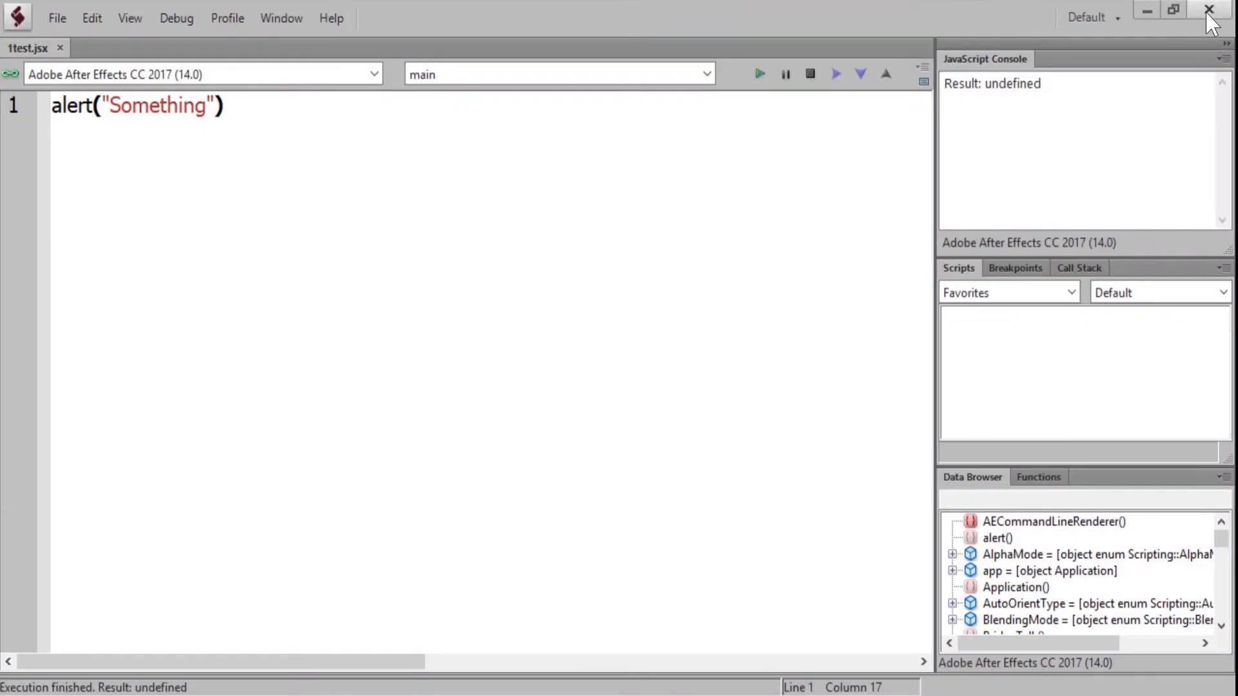
{"action": "left_click", "coordinate": [602, 495]}
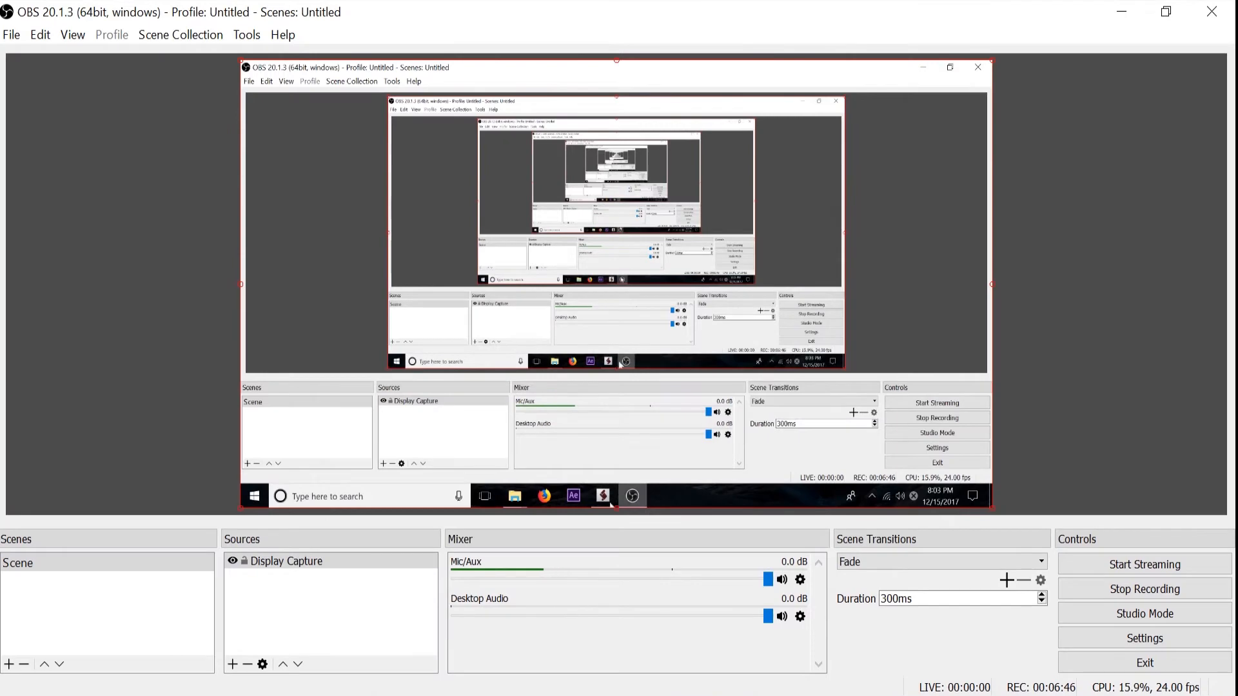
{"action": "left_click", "coordinate": [574, 495]}
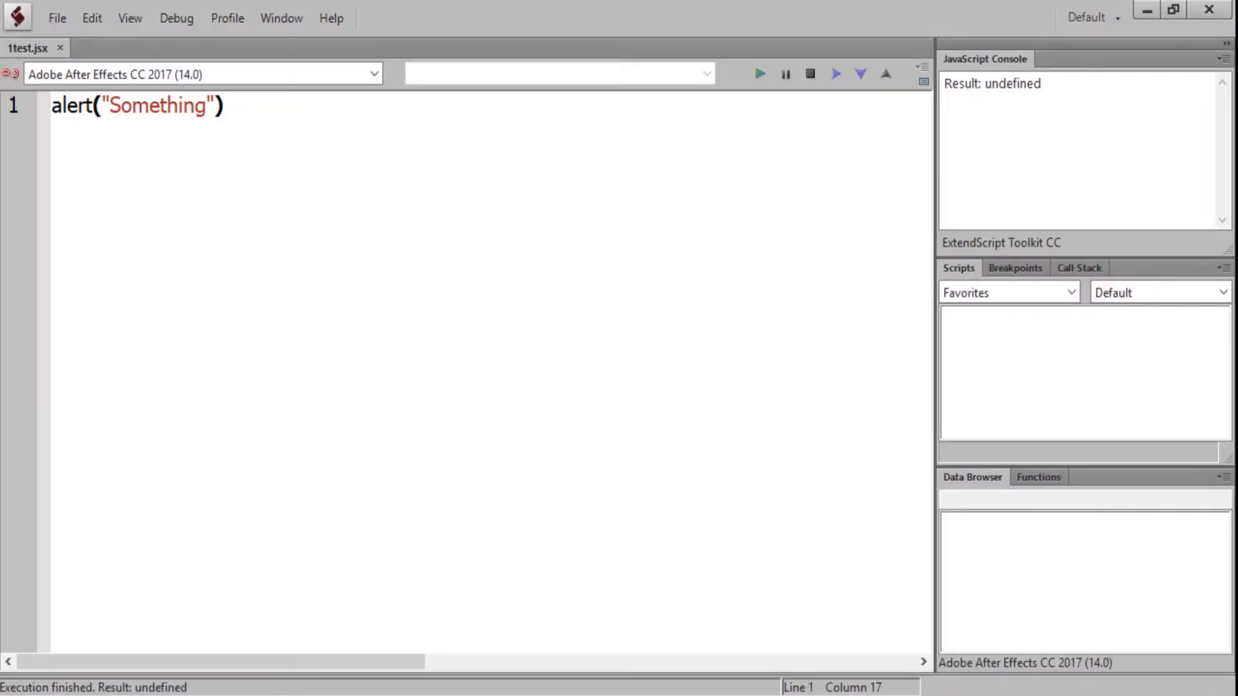
- Run the alert script against After Effects and dismiss the 'Something' Script Alert
{"action": "left_click", "coordinate": [758, 74]}
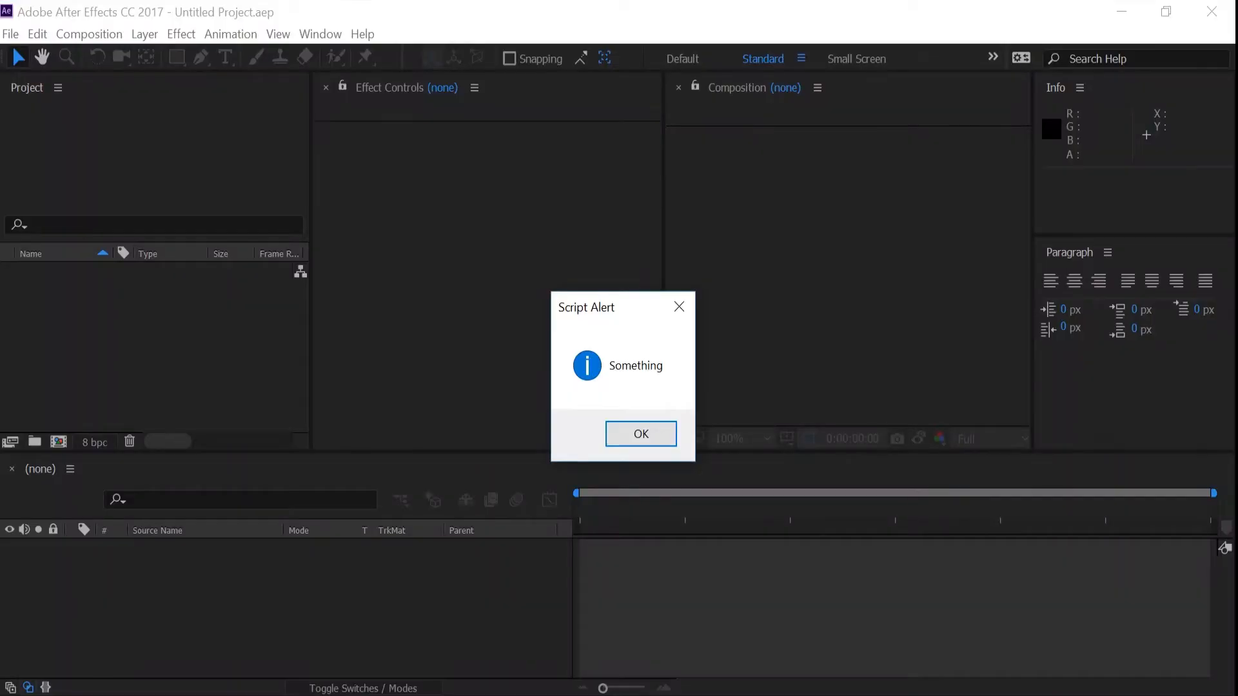
{"action": "mouse_move", "coordinate": [628, 567]}
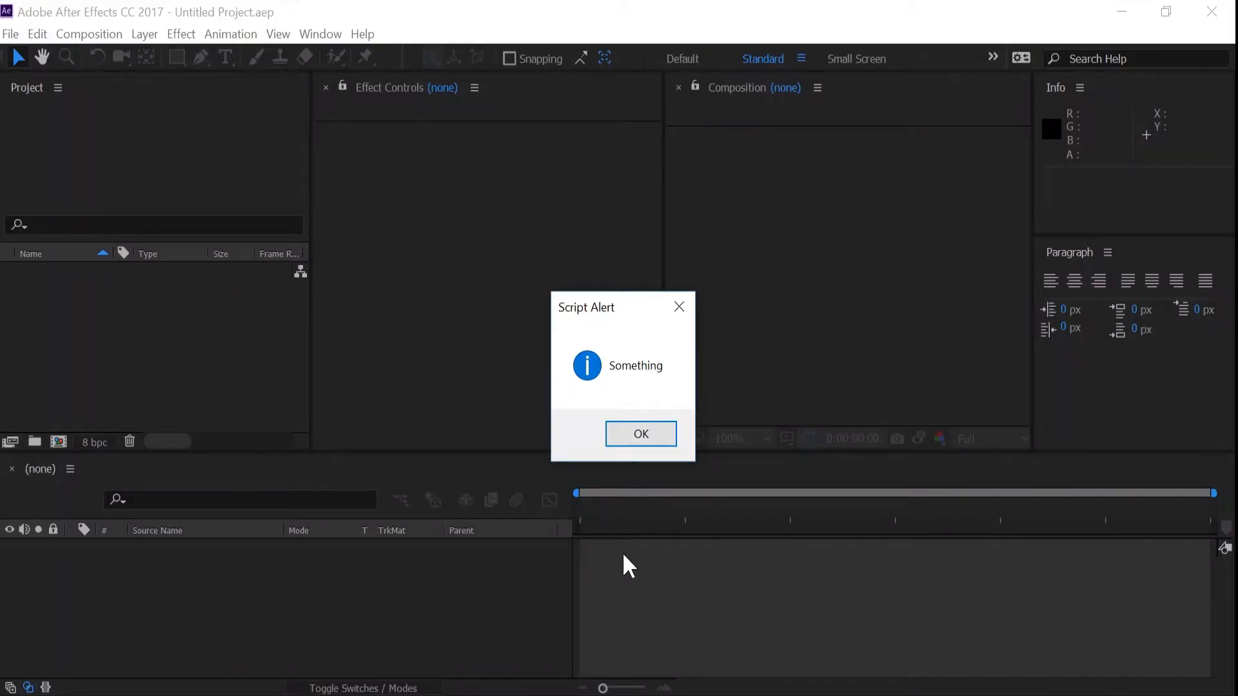
{"action": "mouse_move", "coordinate": [602, 504]}
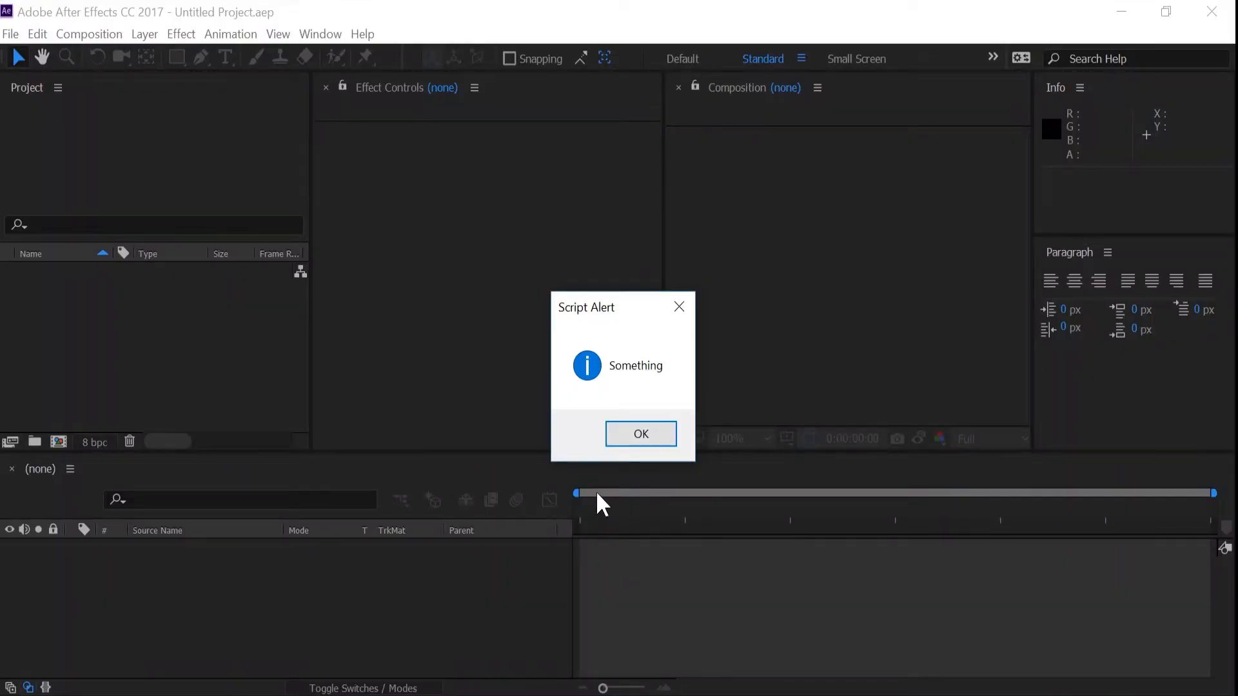
{"action": "mouse_move", "coordinate": [661, 393]}
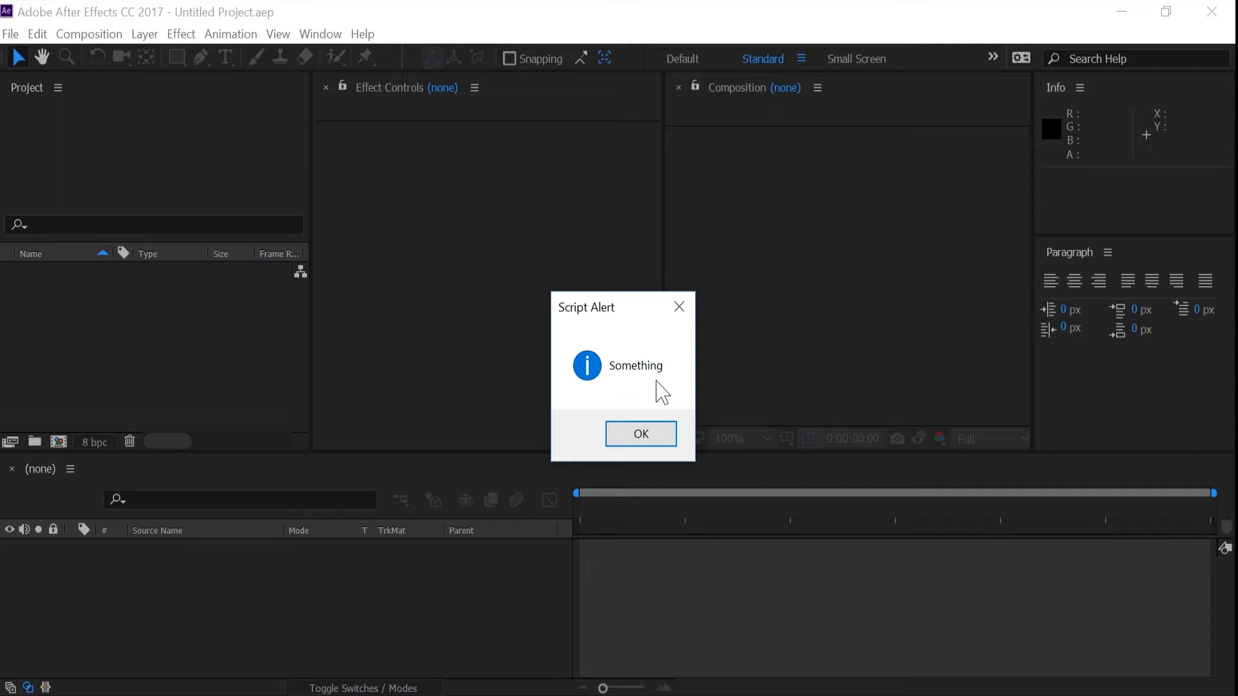
{"action": "left_click", "coordinate": [641, 435]}
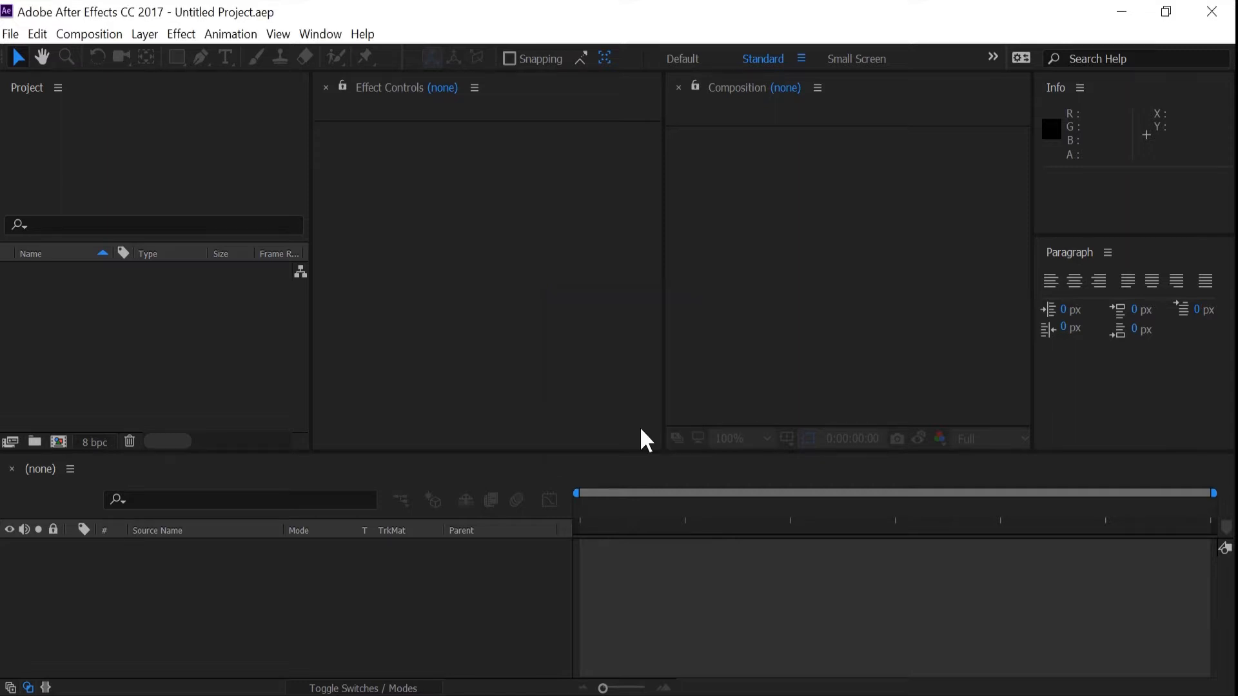
{"action": "left_click", "coordinate": [10, 33]}
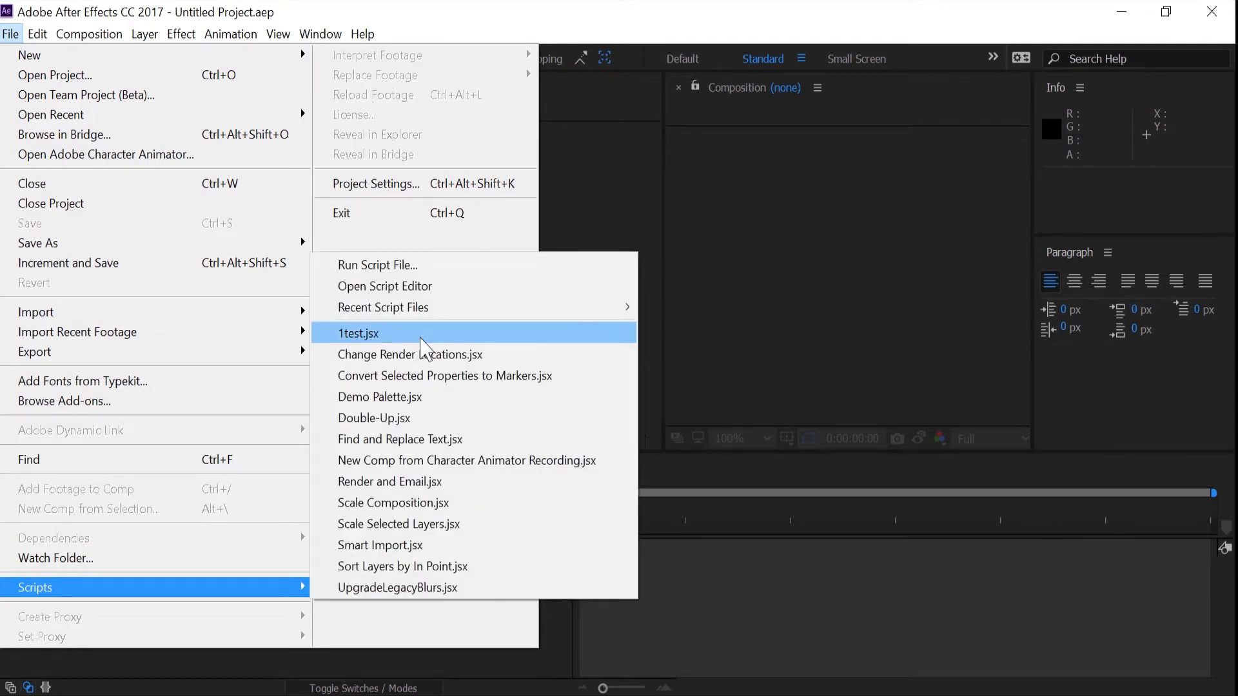
{"action": "left_click", "coordinate": [320, 33]}
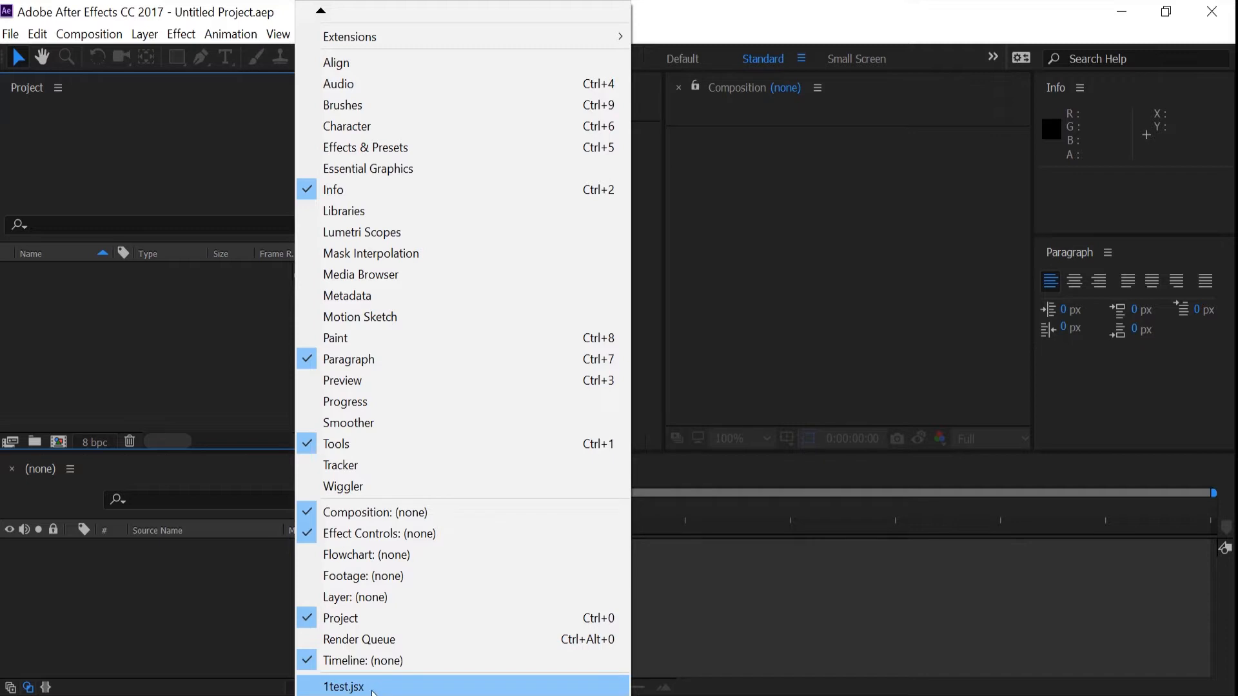
{"action": "mouse_move", "coordinate": [692, 655]}
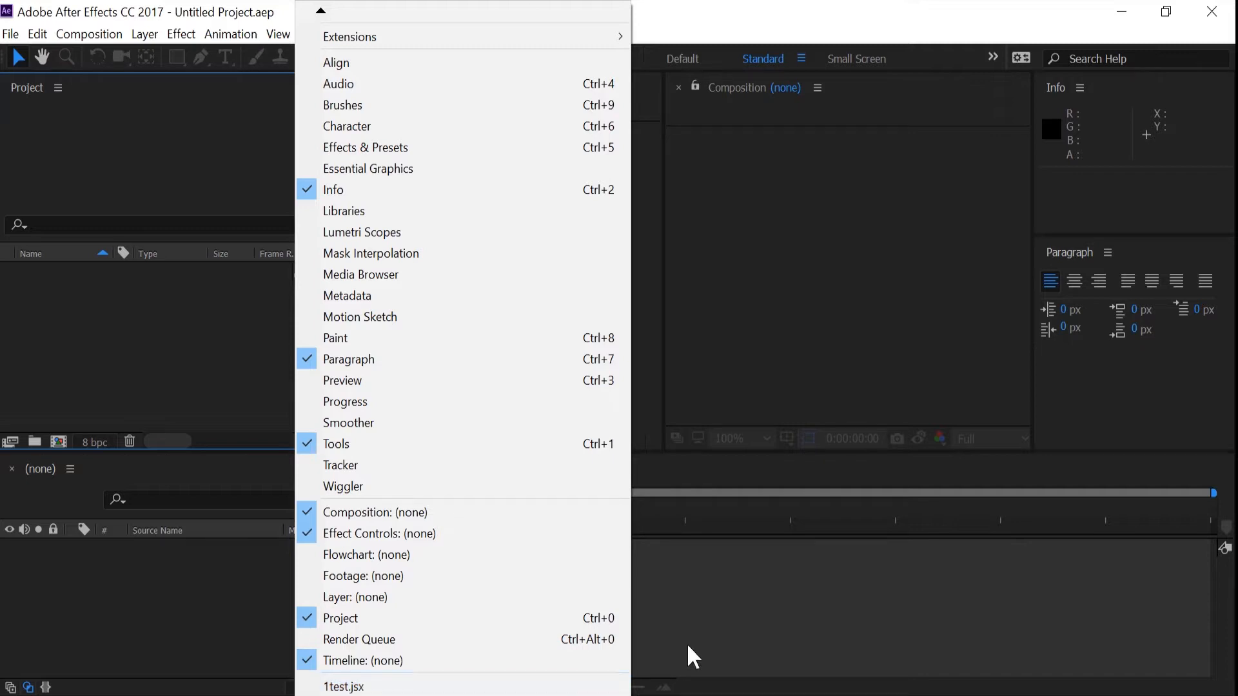
{"action": "left_click", "coordinate": [379, 534]}
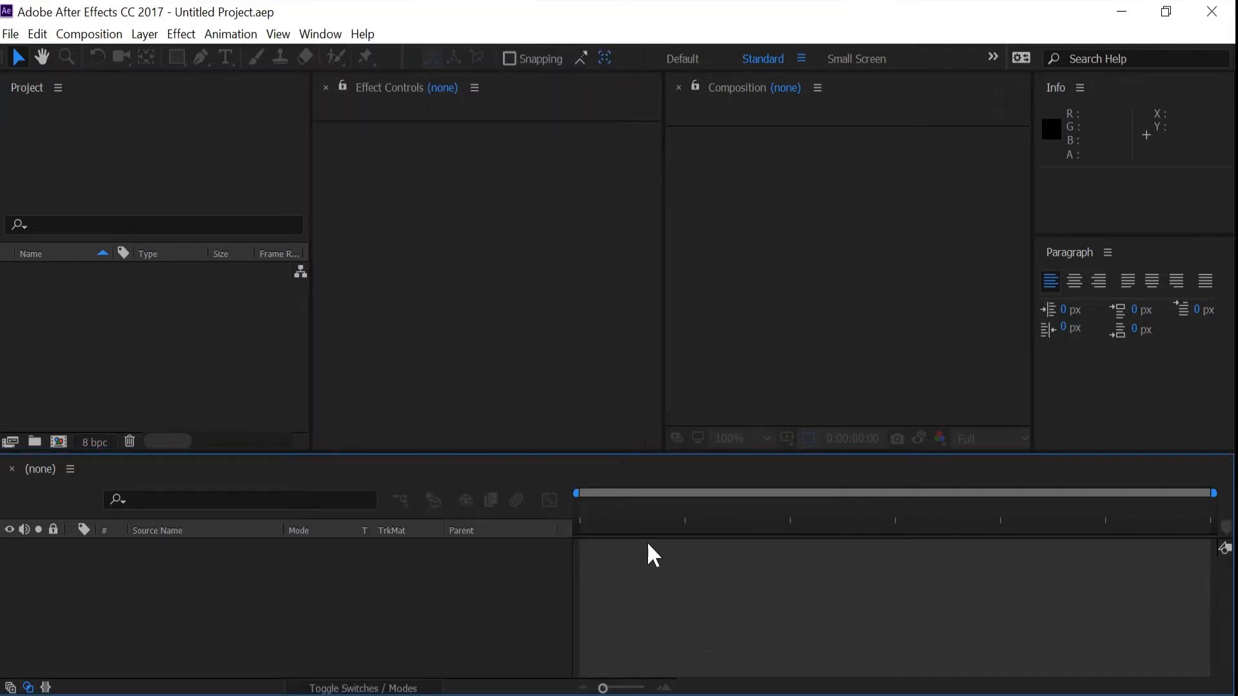
{"action": "mouse_move", "coordinate": [651, 543]}
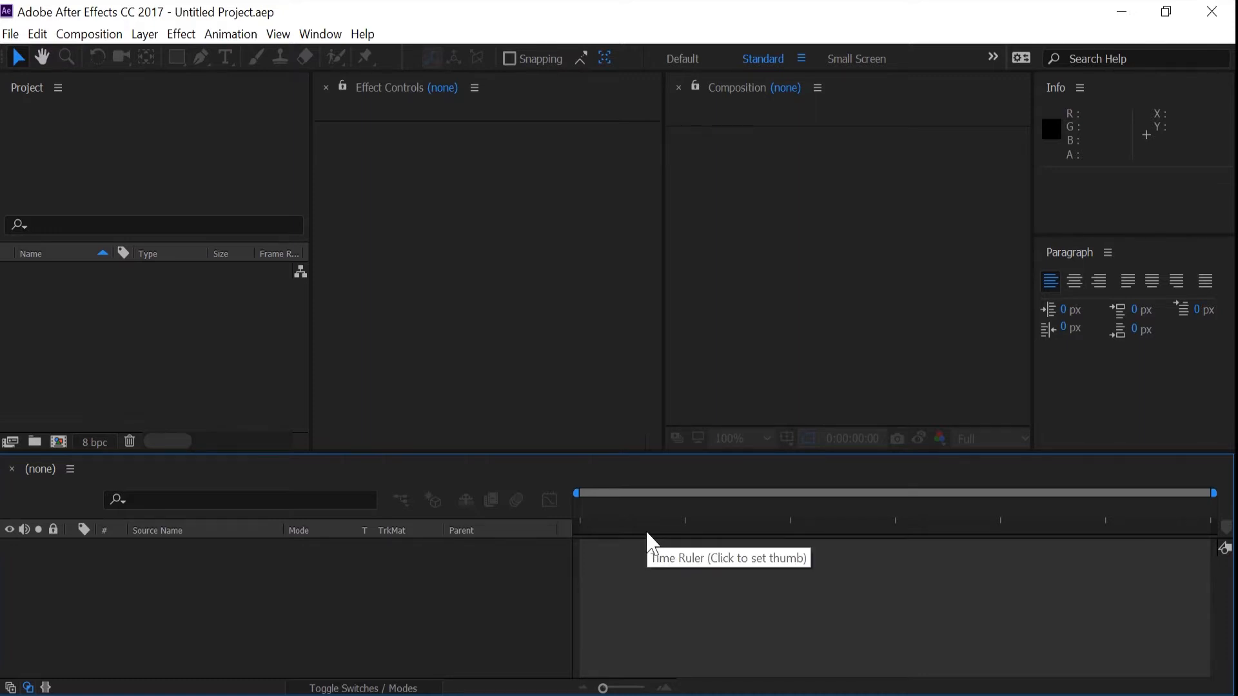
{"action": "mouse_move", "coordinate": [649, 543]}
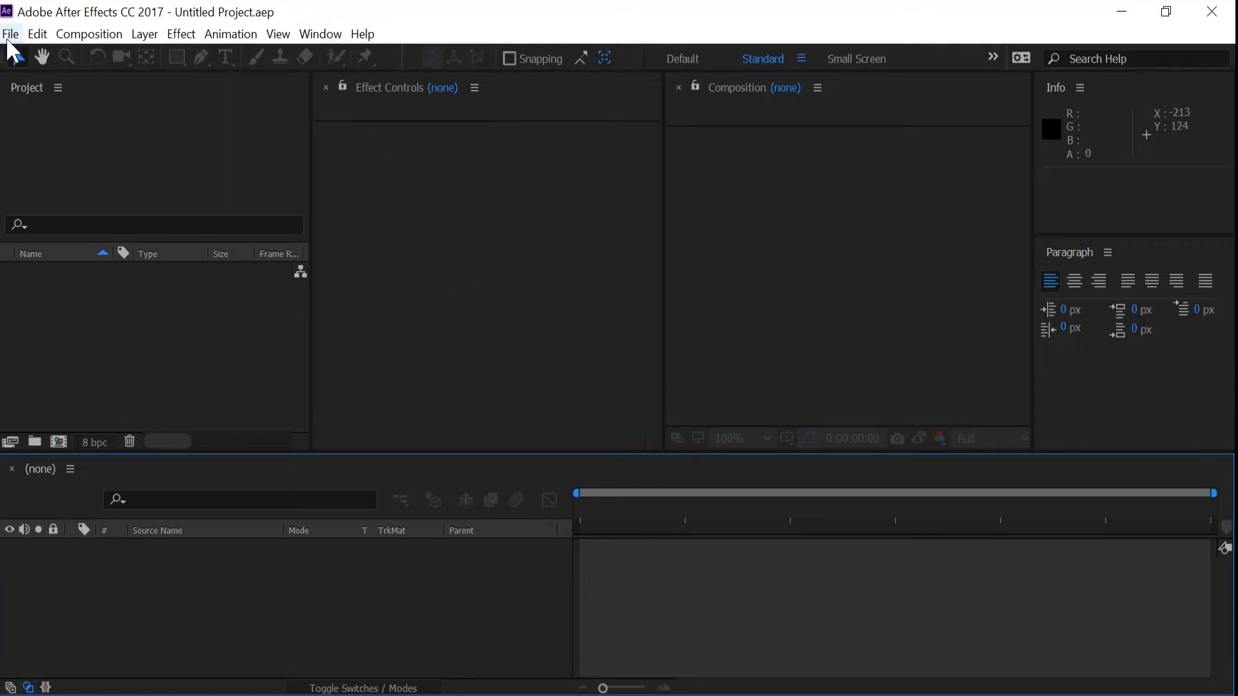
{"action": "mouse_move", "coordinate": [107, 163]}
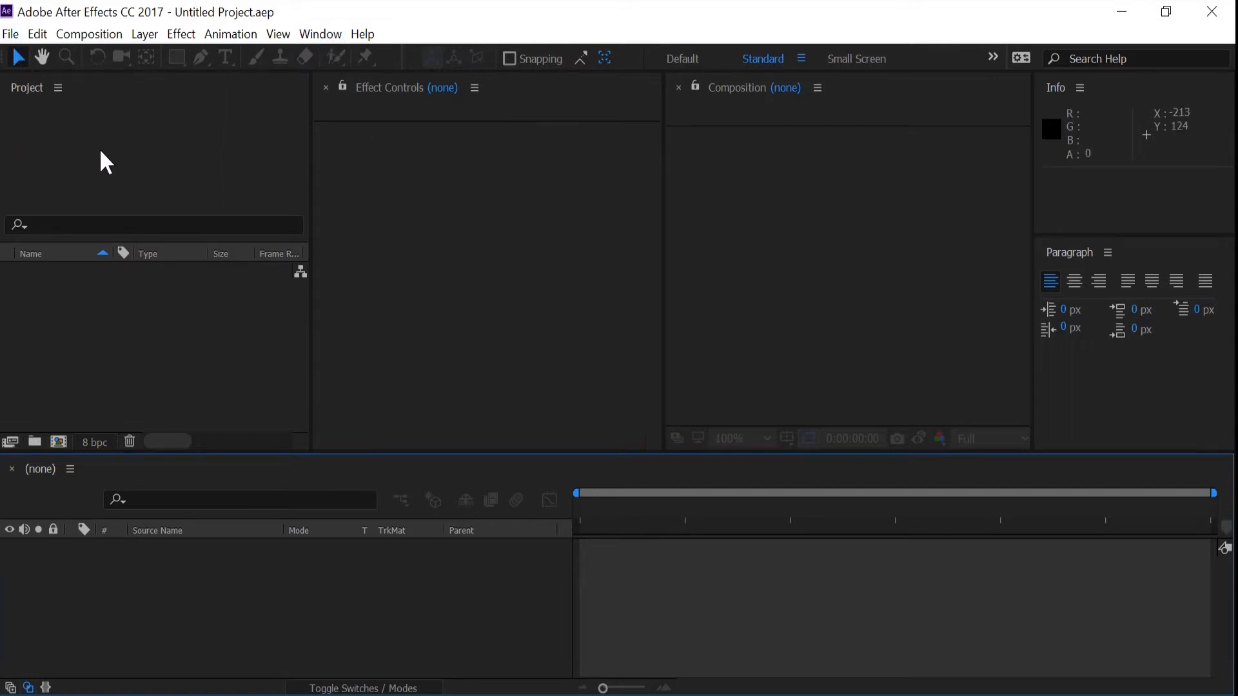
- Reveal the After Effects 14.2 preferences folder in File Explorer via General Preferences
{"action": "left_click", "coordinate": [37, 33]}
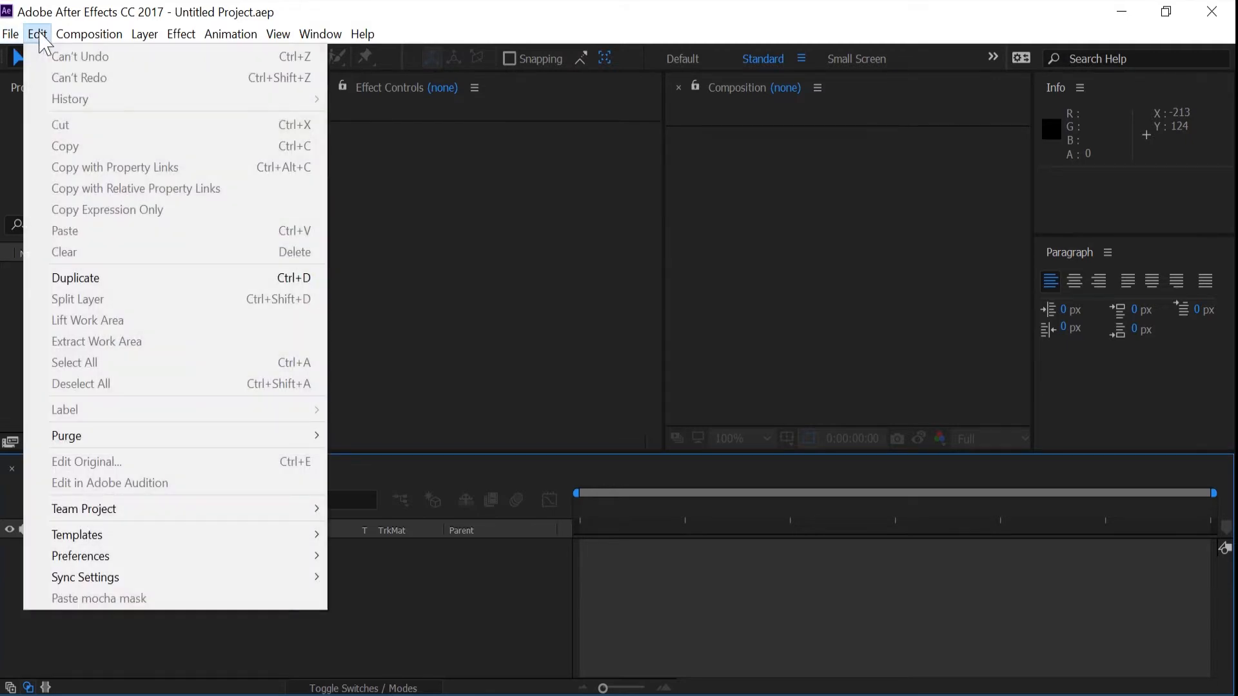
{"action": "mouse_move", "coordinate": [80, 555]}
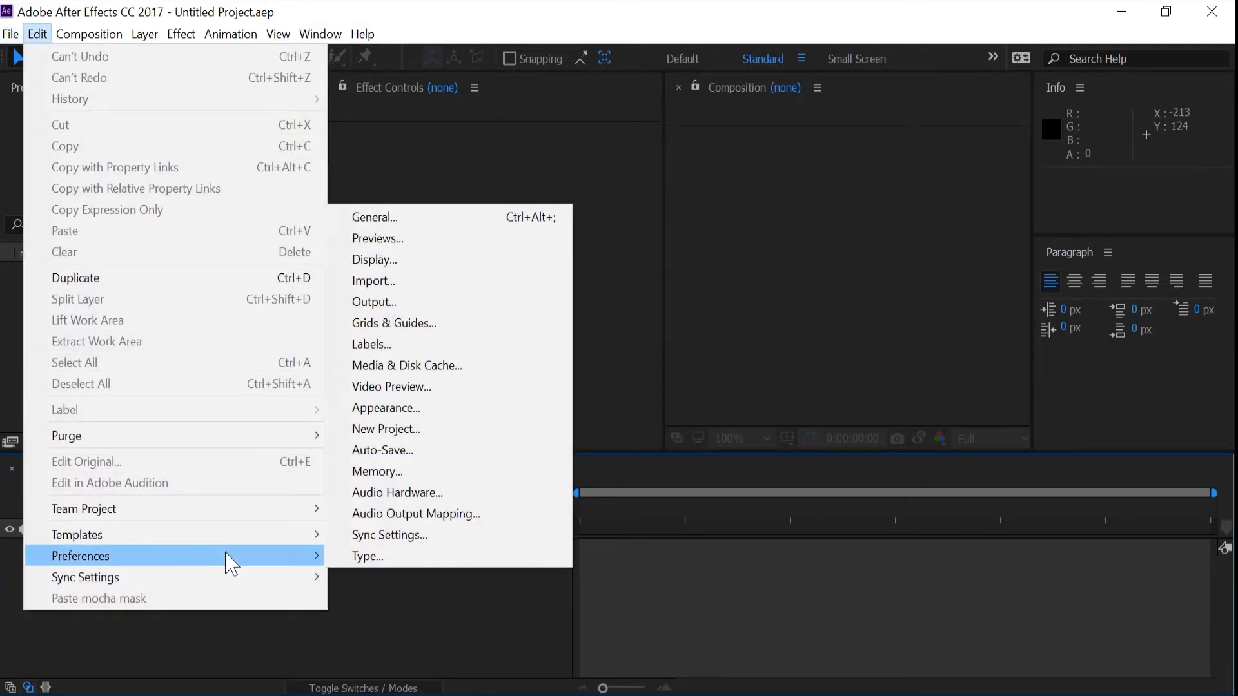
{"action": "mouse_move", "coordinate": [430, 472]}
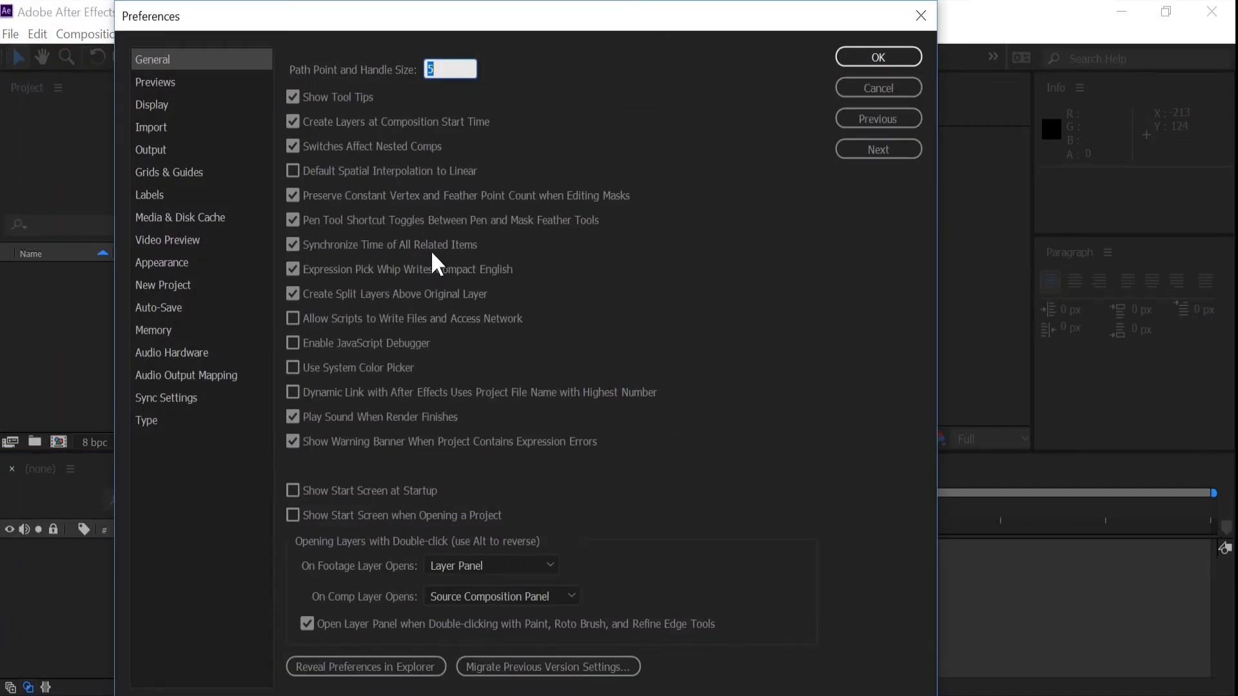
{"action": "mouse_move", "coordinate": [374, 681]}
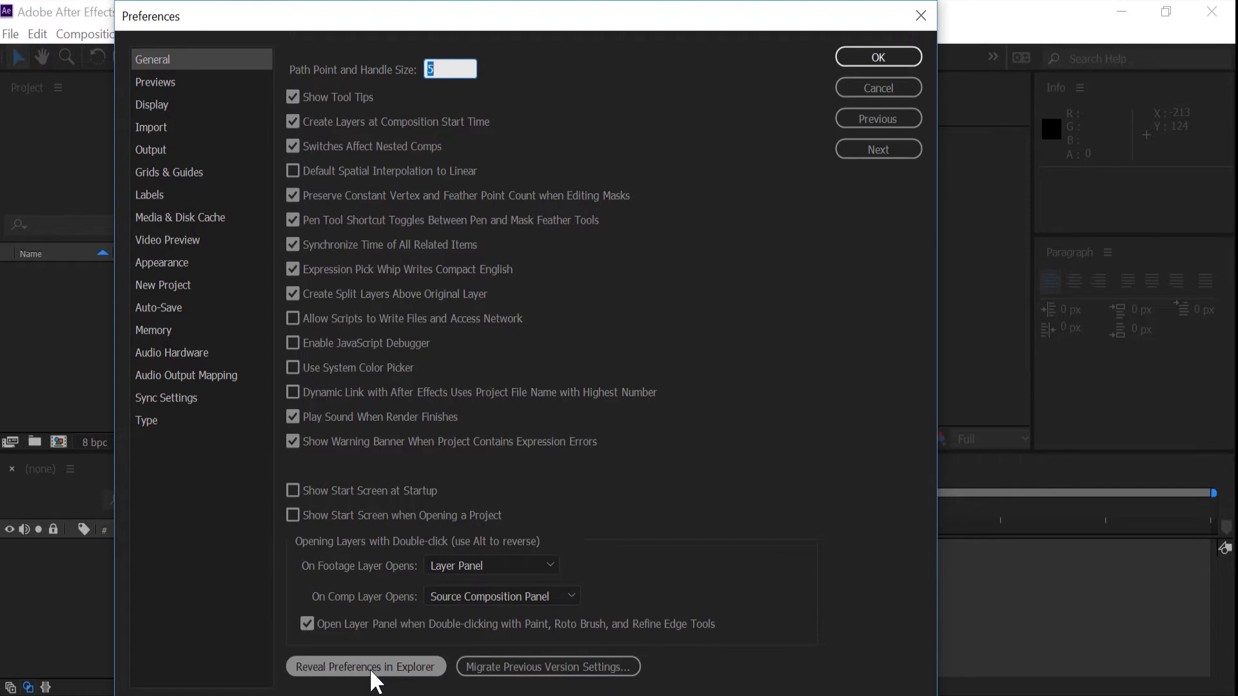
{"action": "left_click", "coordinate": [365, 667]}
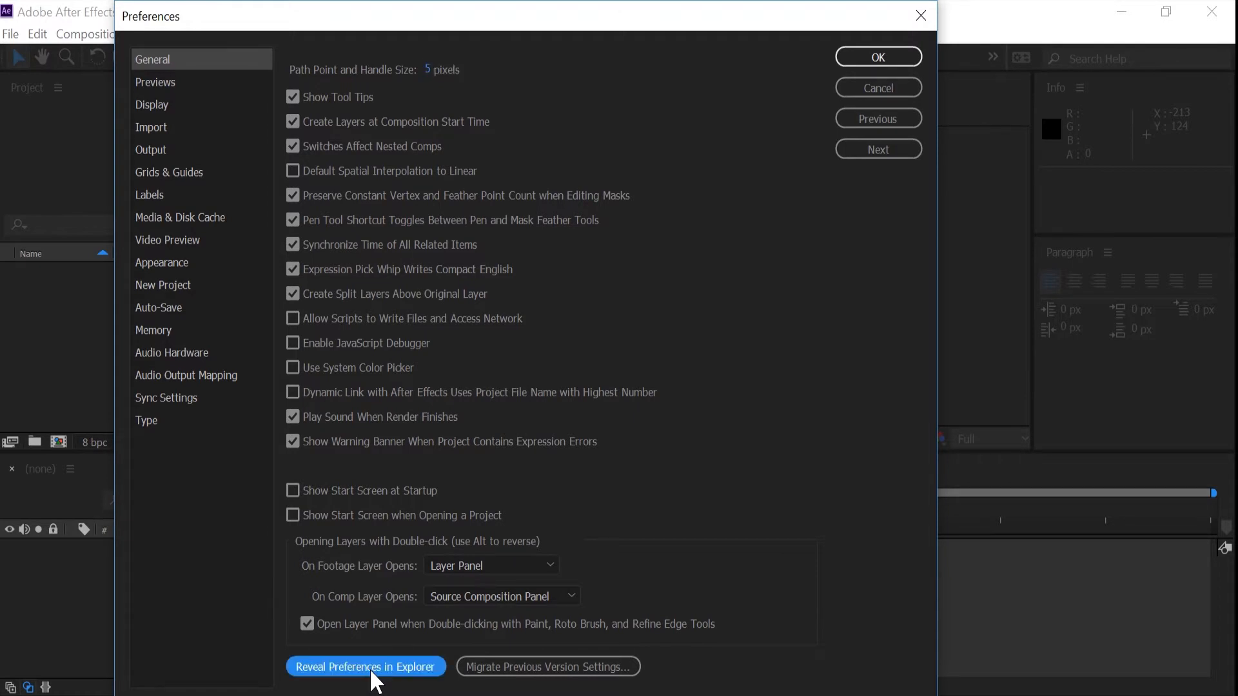
{"action": "left_click", "coordinate": [365, 666]}
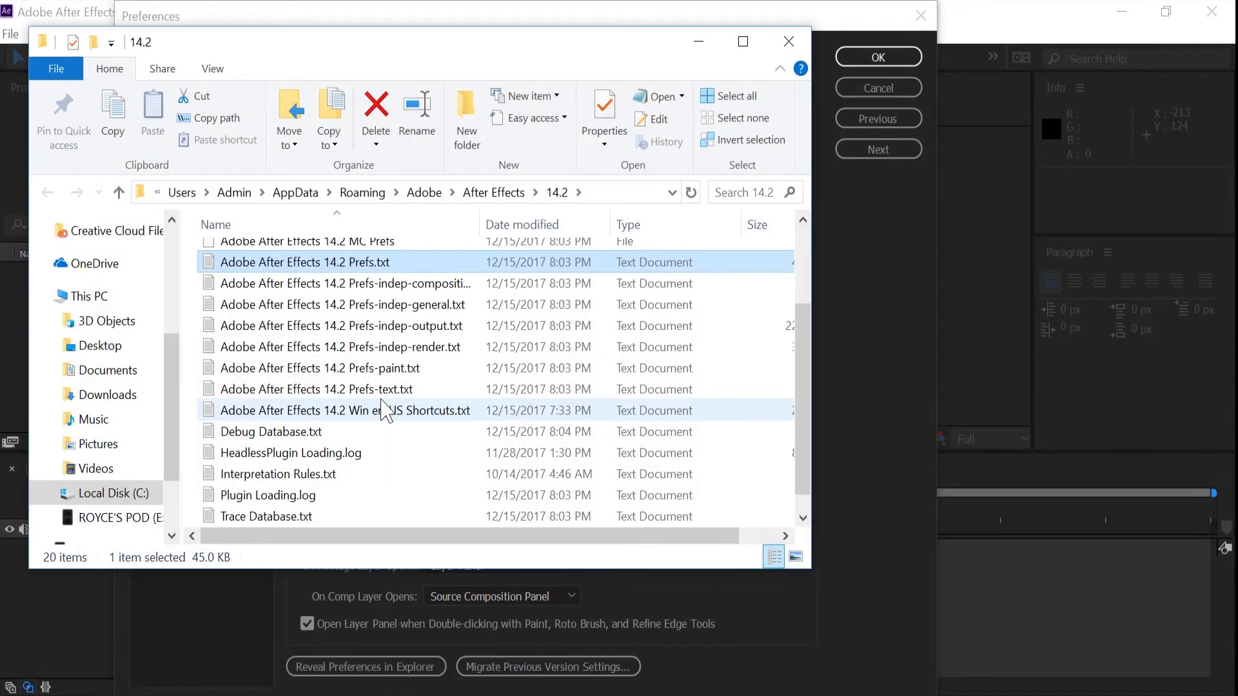
- Open Adobe After Effects 14.2 Win en_US Shortcuts.txt in Notepad
{"action": "left_click", "coordinate": [345, 410]}
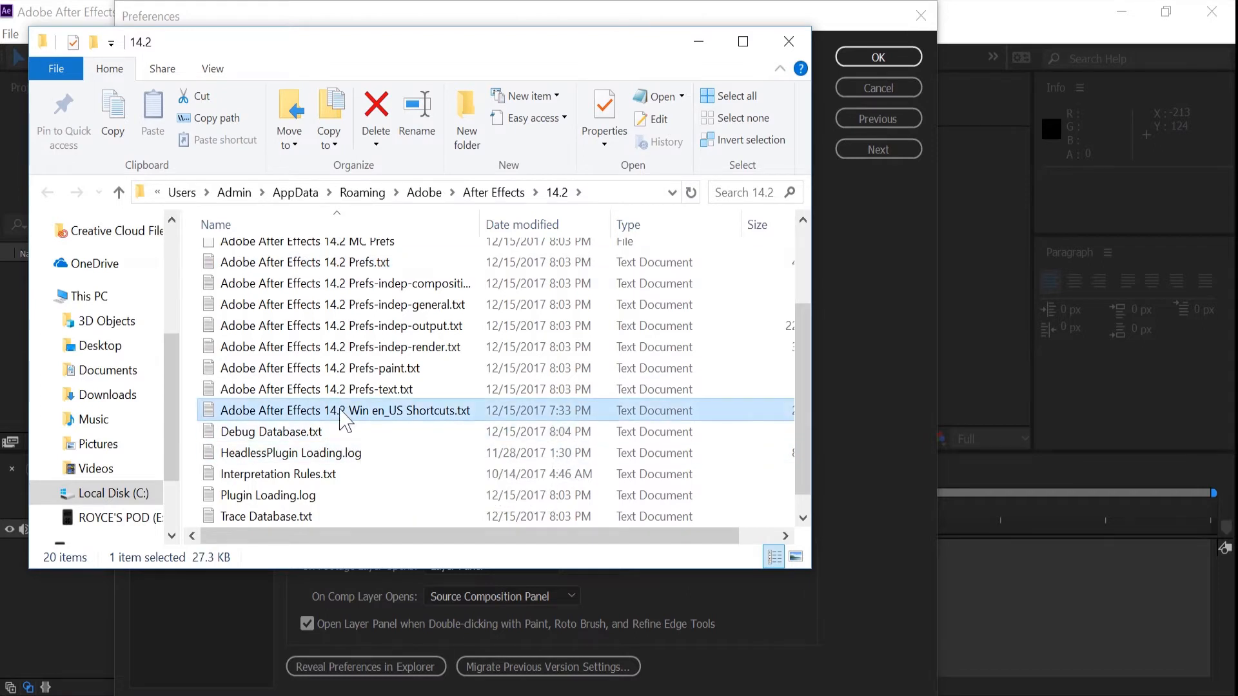
{"action": "mouse_move", "coordinate": [394, 419]}
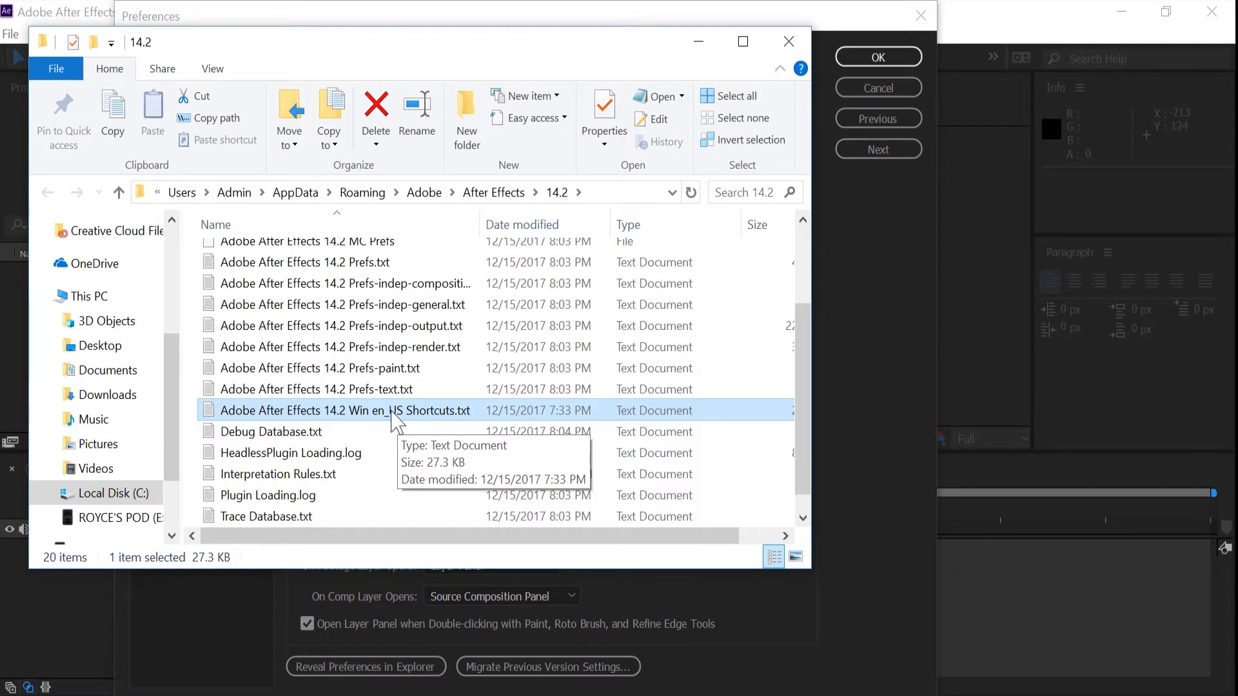
{"action": "double_click", "coordinate": [343, 410]}
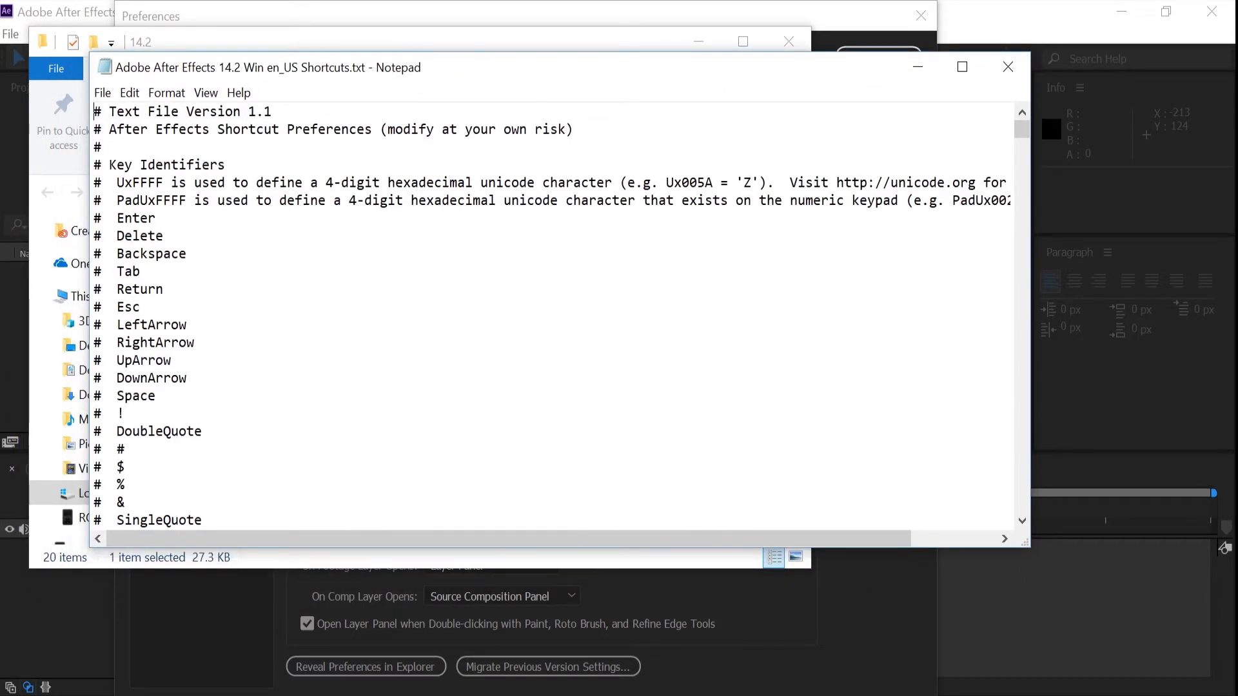
- Search the shortcuts file for 'script' to reach the ExecuteScript entries
{"action": "key", "text": "ctrl+f"}
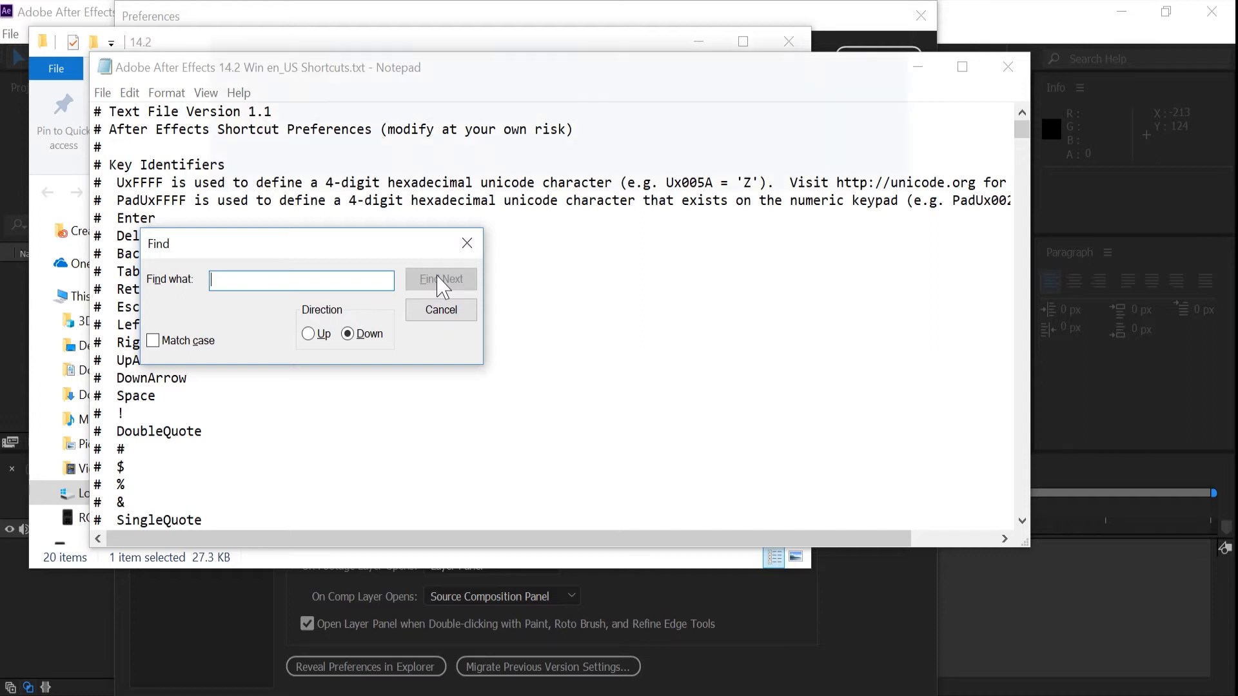
{"action": "type", "text": "e"}
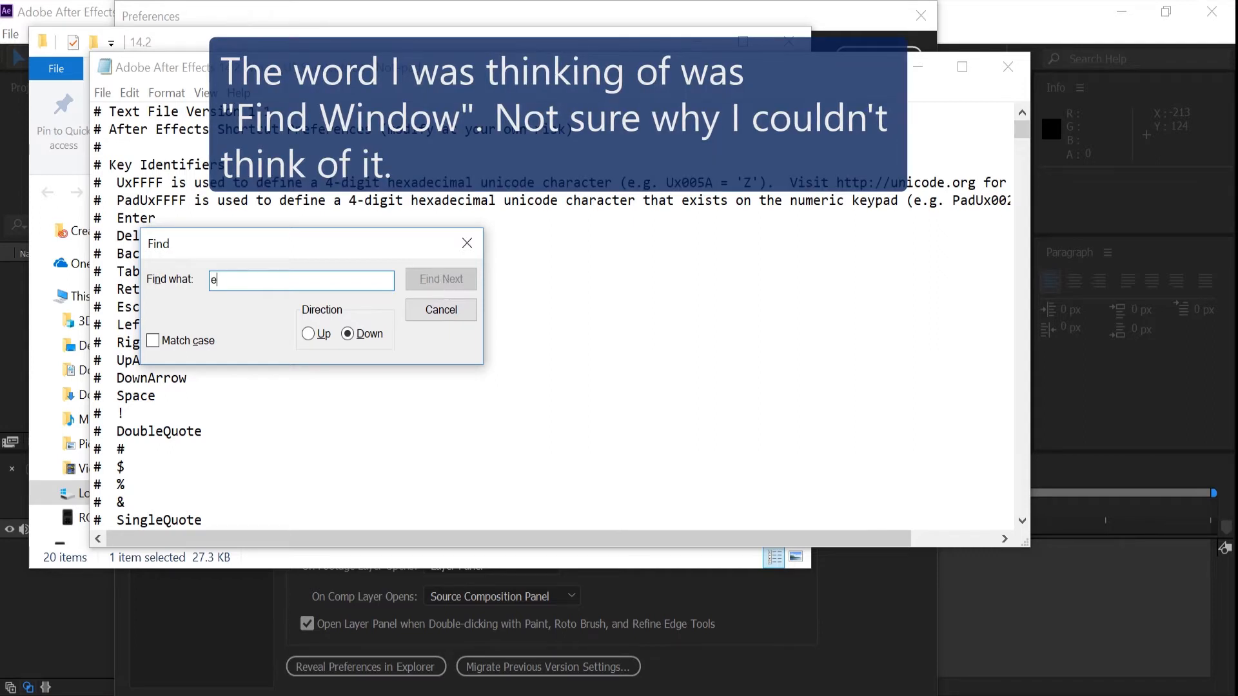
{"action": "type", "text": "x"}
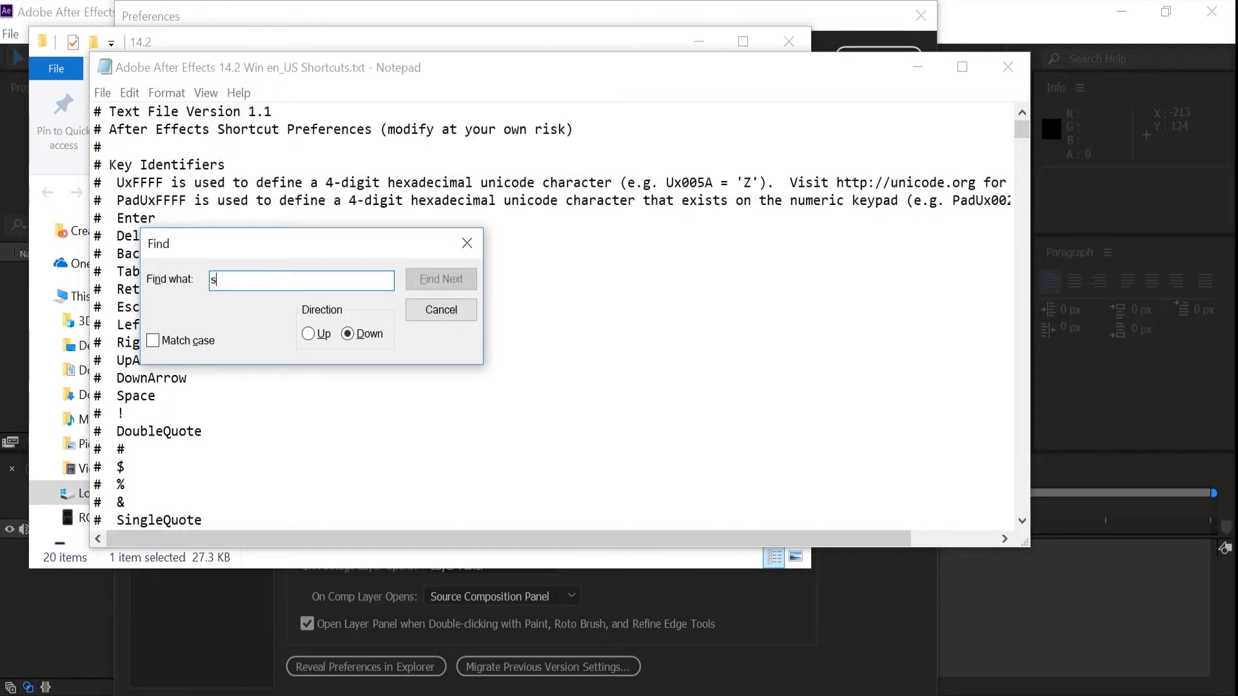
{"action": "type", "text": "cript"}
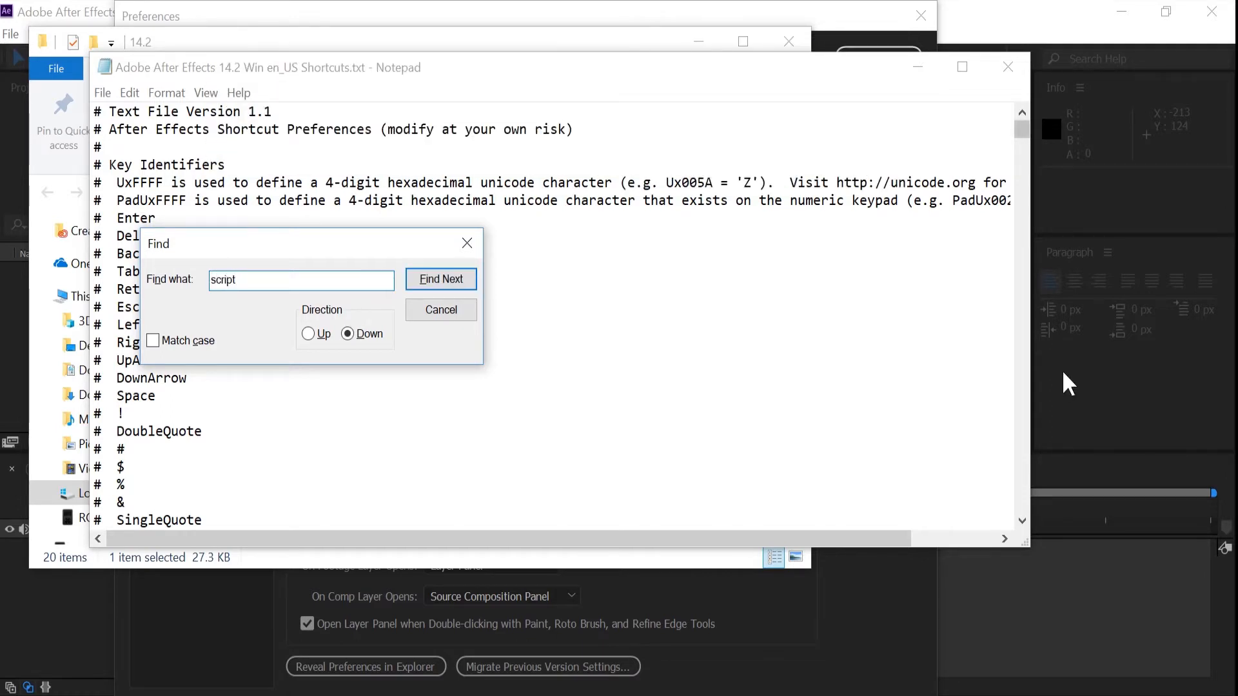
{"action": "left_click", "coordinate": [441, 279]}
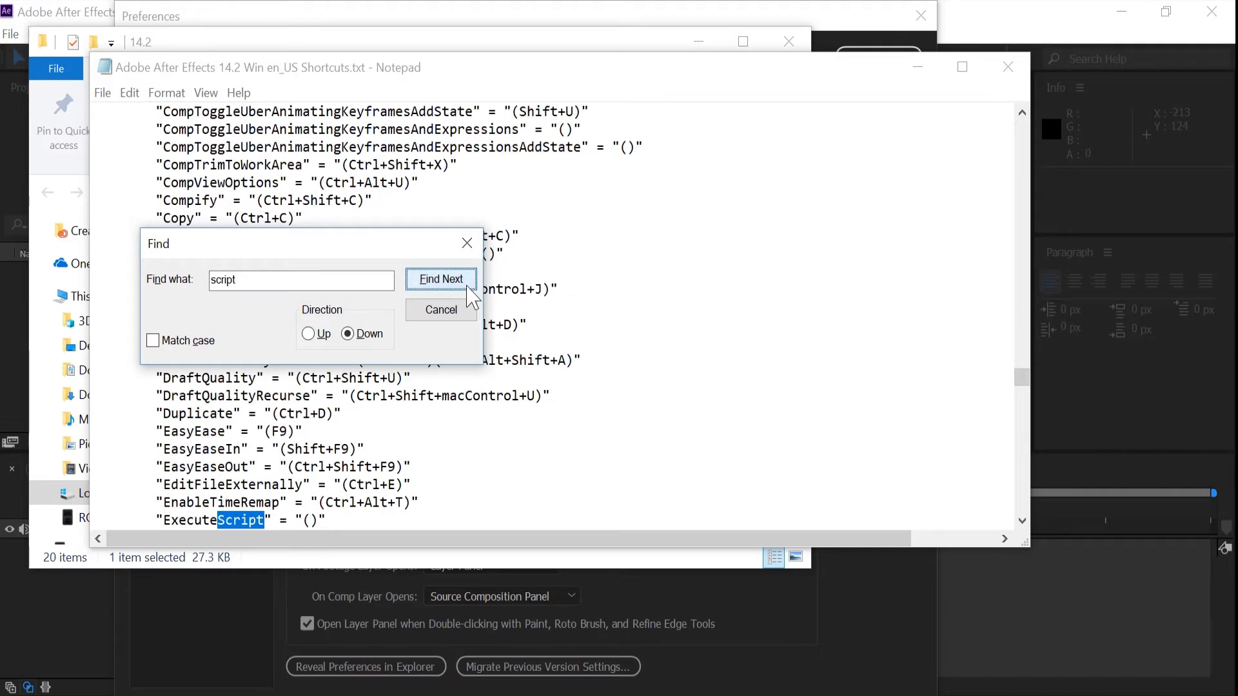
{"action": "mouse_move", "coordinate": [400, 252]}
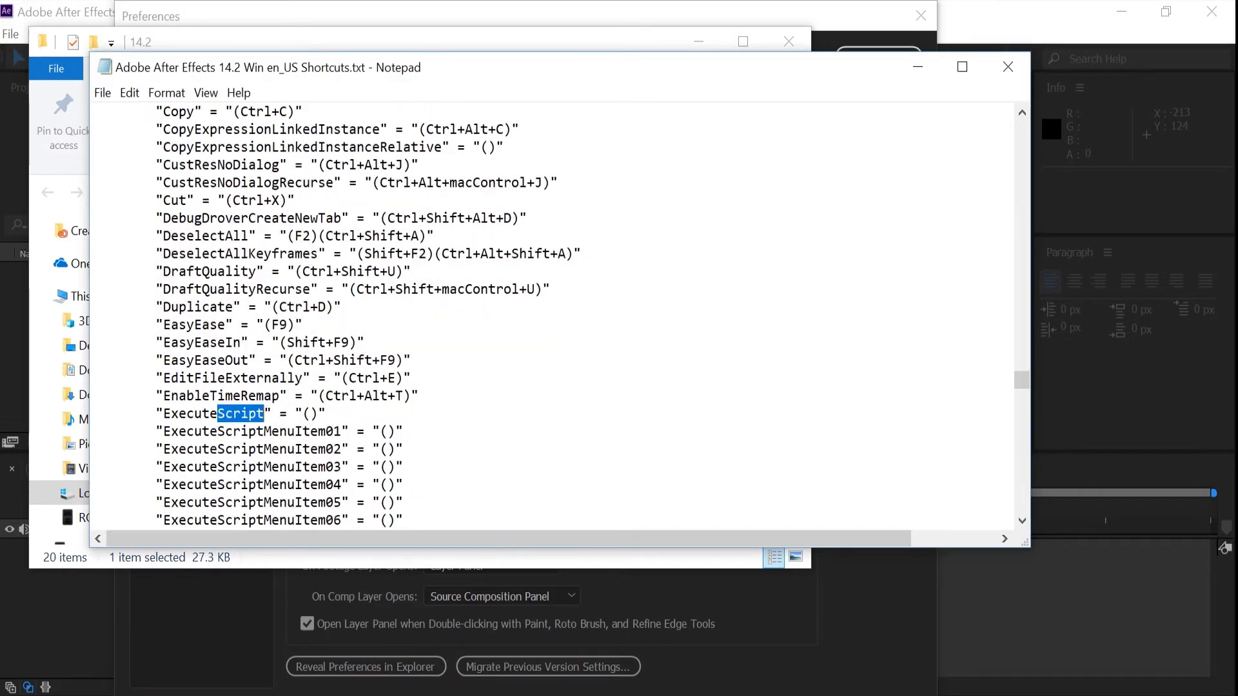
- Scroll to the ExecuteScriptMenuItem lines and place the cursor among them
{"action": "scroll", "scroll_direction": "down", "scroll_amount": 3}
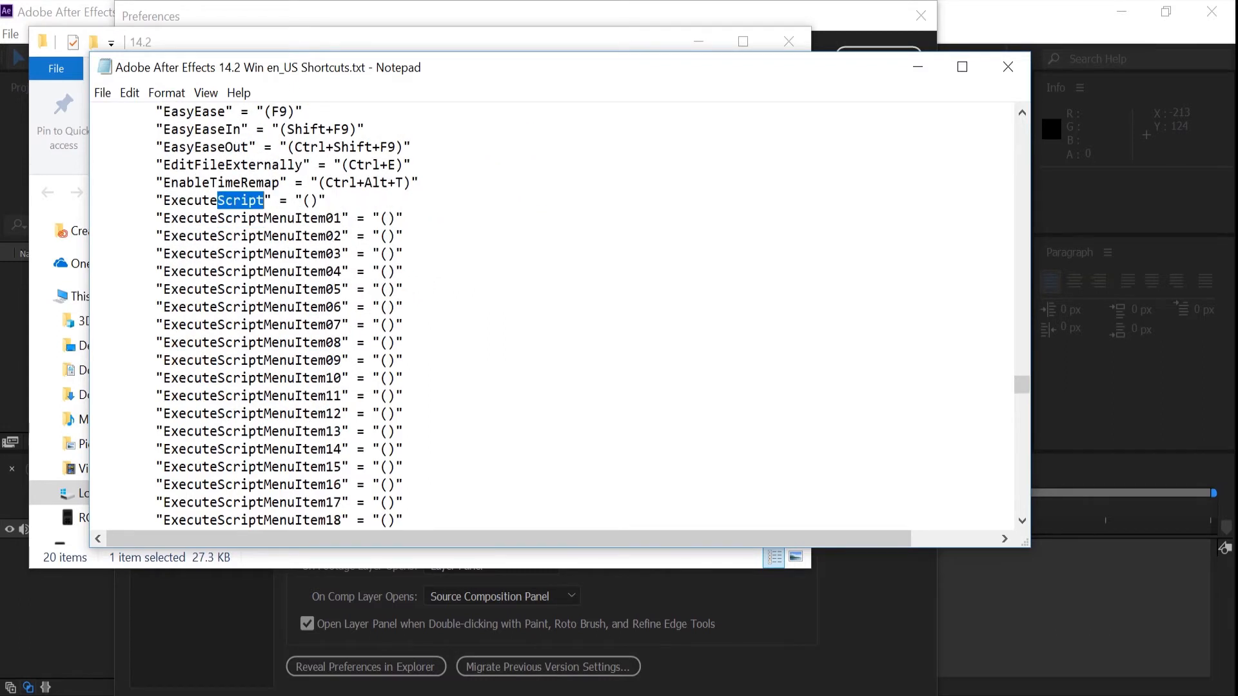
{"action": "scroll", "scroll_direction": "down", "scroll_amount": 3}
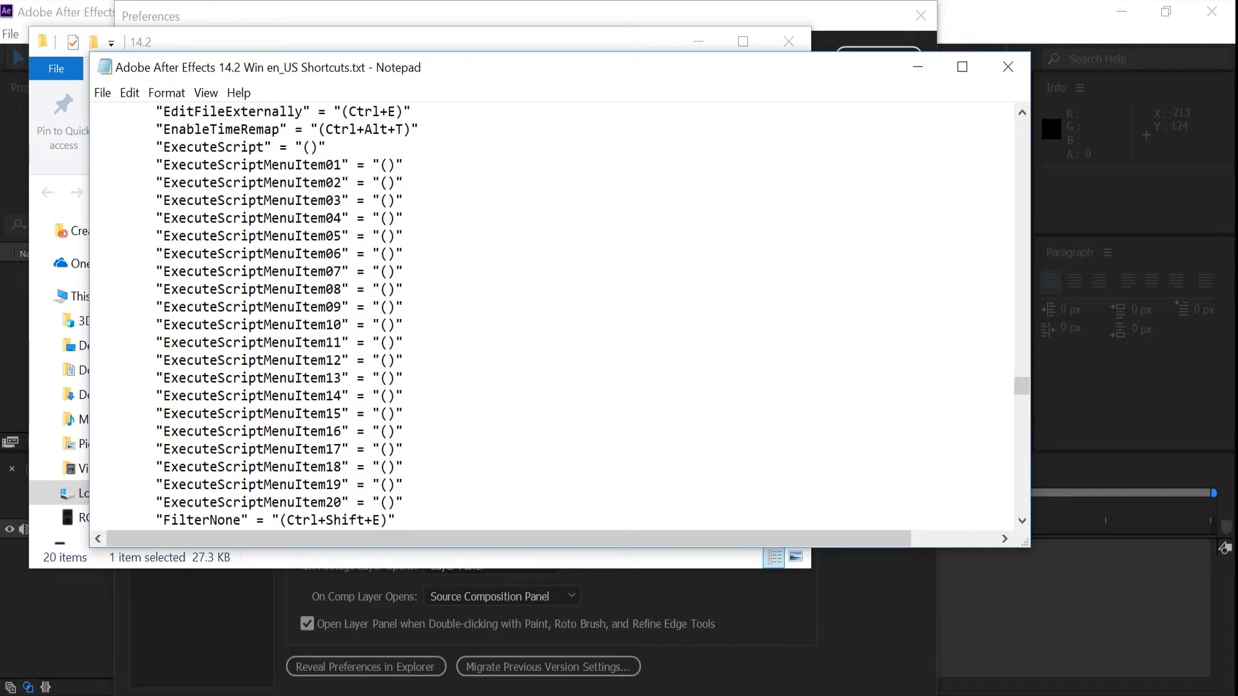
{"action": "left_click", "coordinate": [404, 182]}
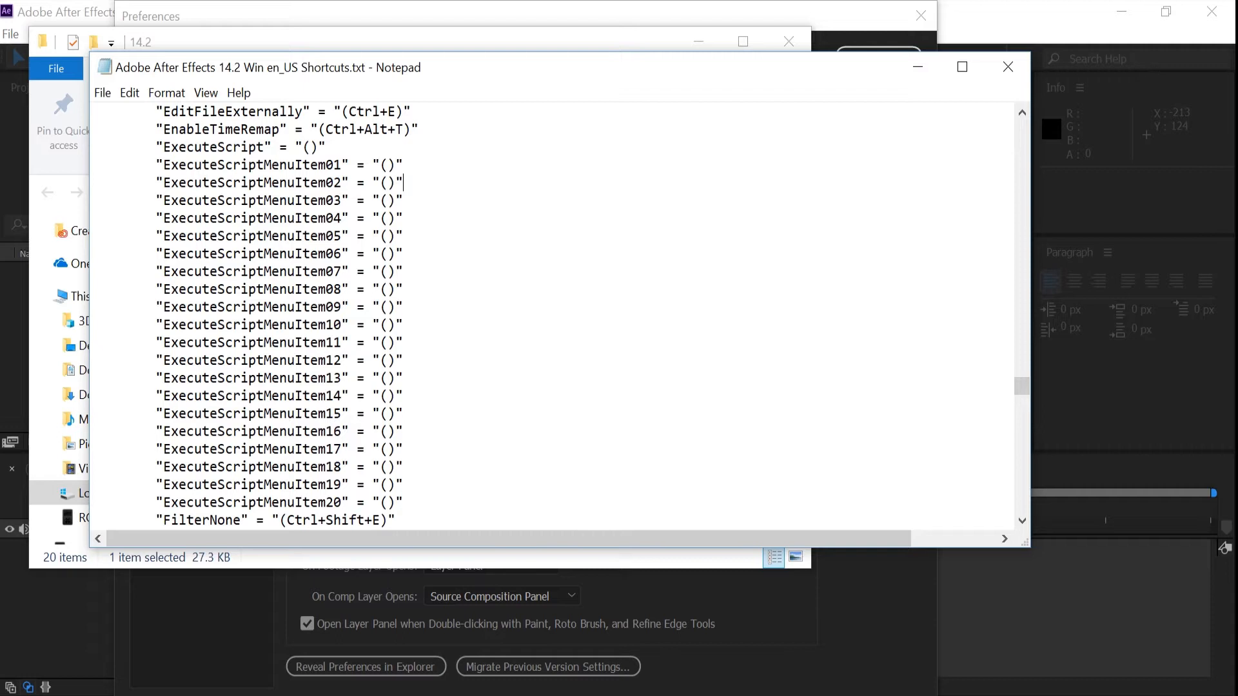
{"action": "scroll", "scroll_direction": "up", "scroll_amount": 3}
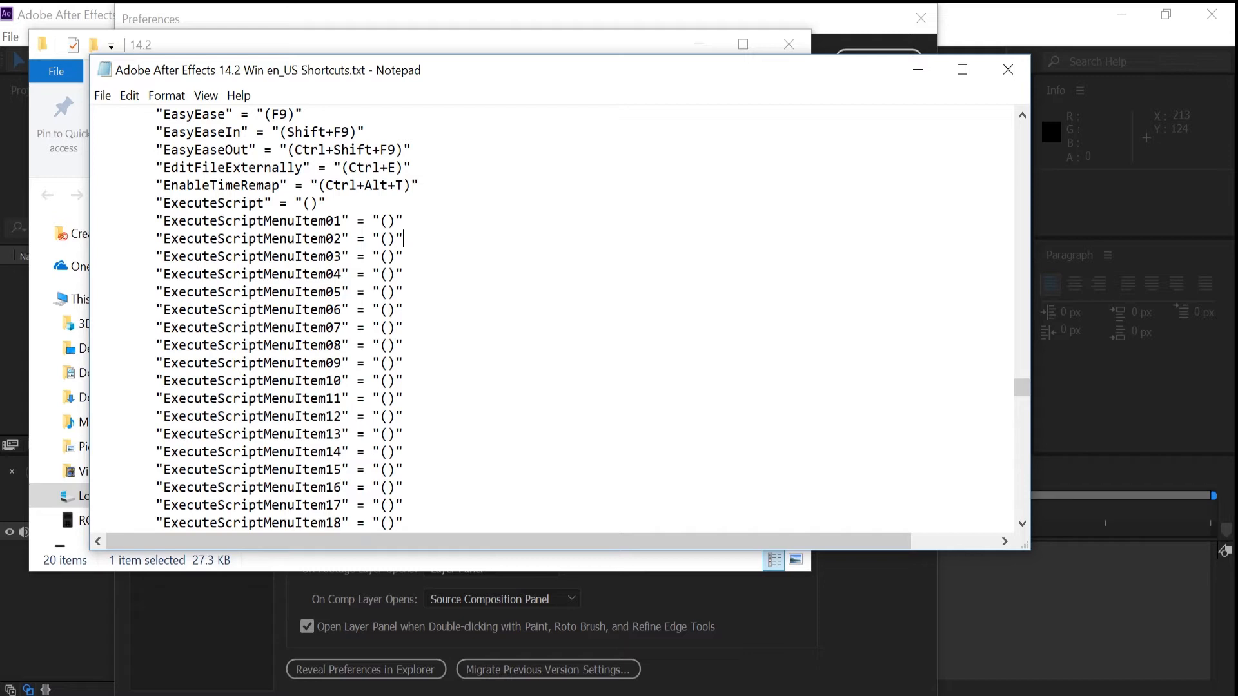
- Give ExecuteScriptMenuItem01 the shortcut Ctrl+Alt+A, reusing EnableTimeRemap's Ctrl+Alt+ prefix
{"action": "left_click", "coordinate": [386, 221]}
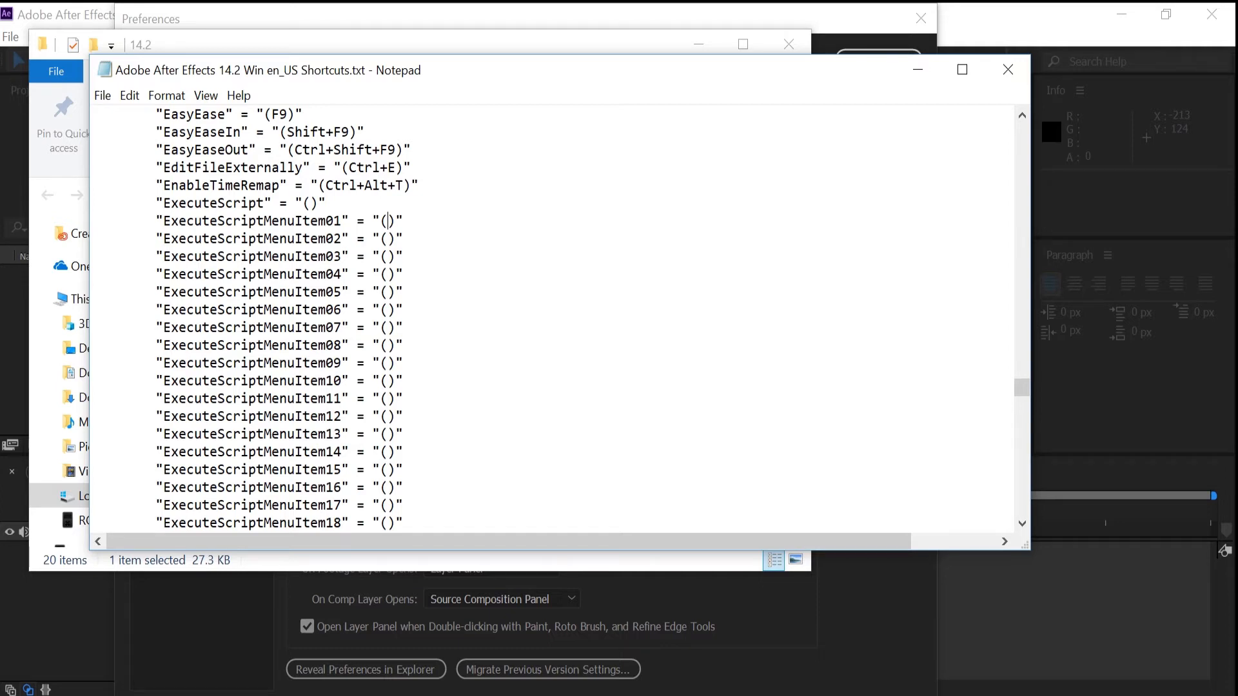
{"action": "double_click", "coordinate": [365, 185]}
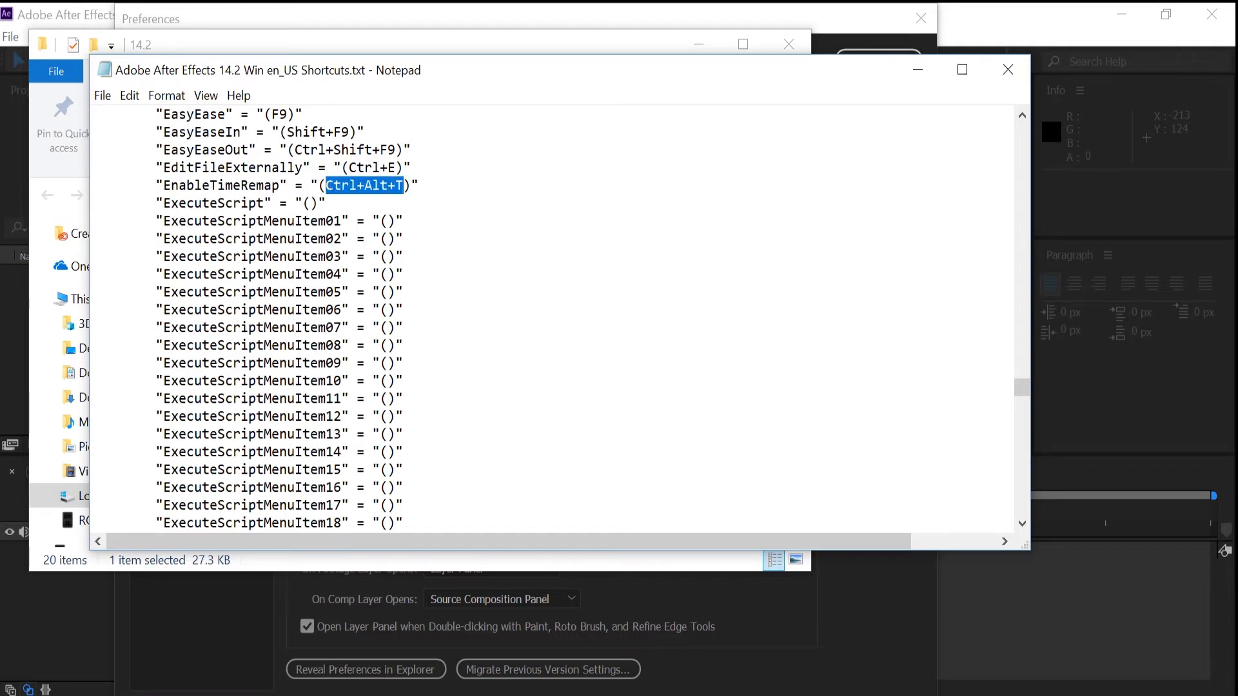
{"action": "left_click", "coordinate": [385, 221]}
{"action": "type", "text": "Ctrl+Alt+"}
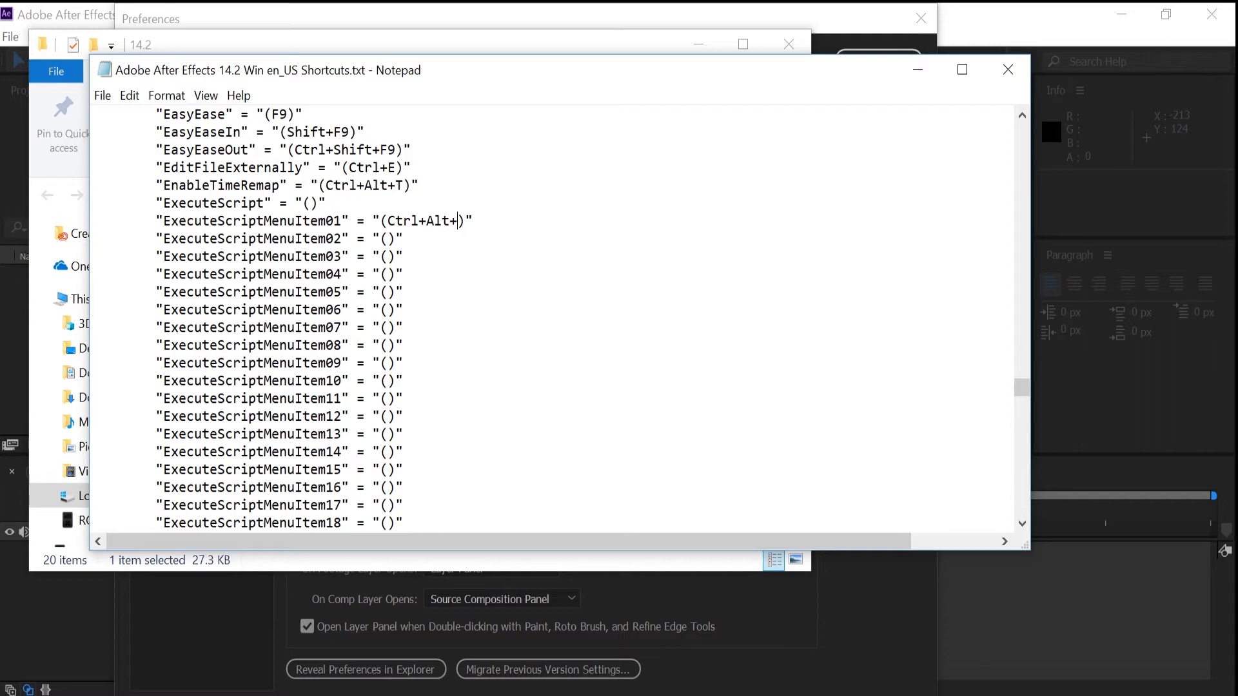
{"action": "type", "text": "A"}
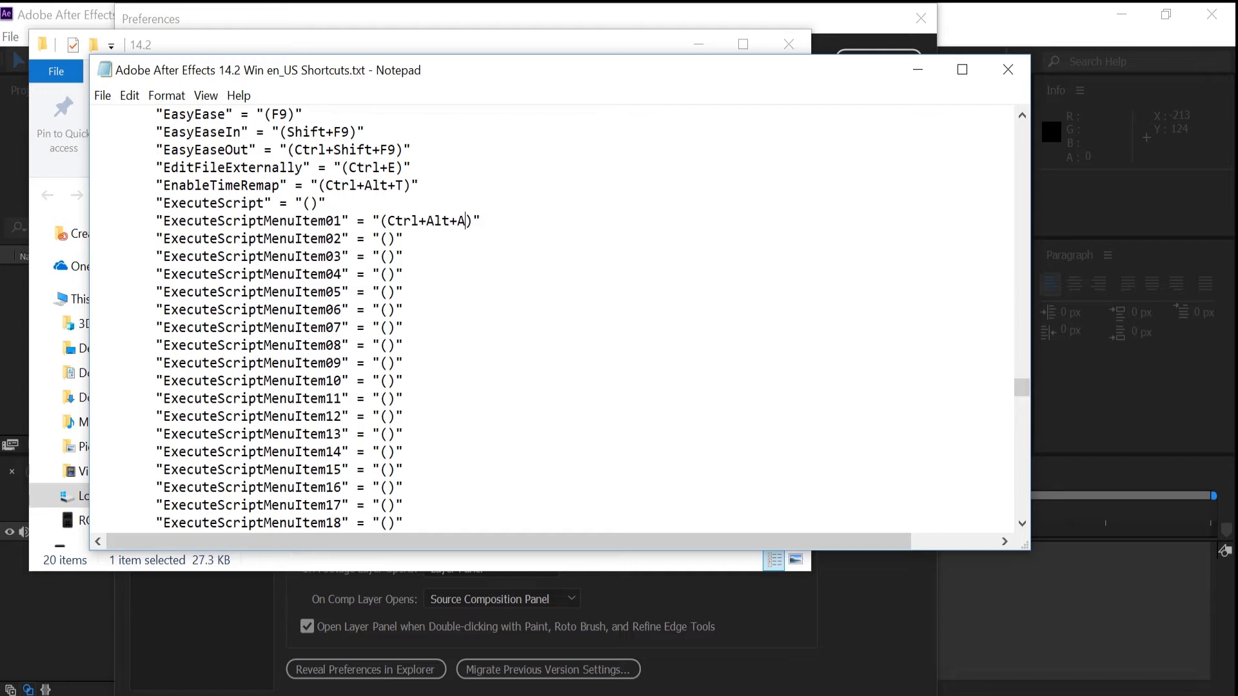
{"action": "double_click", "coordinate": [427, 221]}
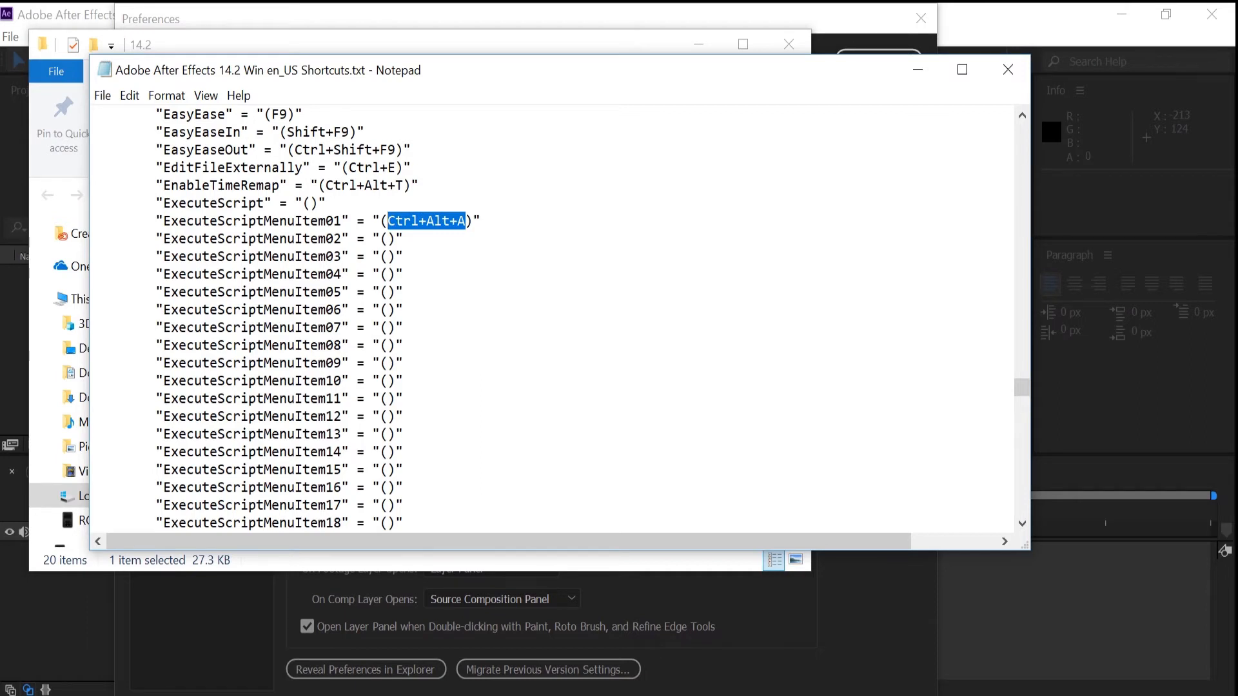
- Search the file for Ctrl+Alt+A, finding it already assigned to SelectAllVisibleKeyframes
{"action": "key", "text": "ctrl+f"}
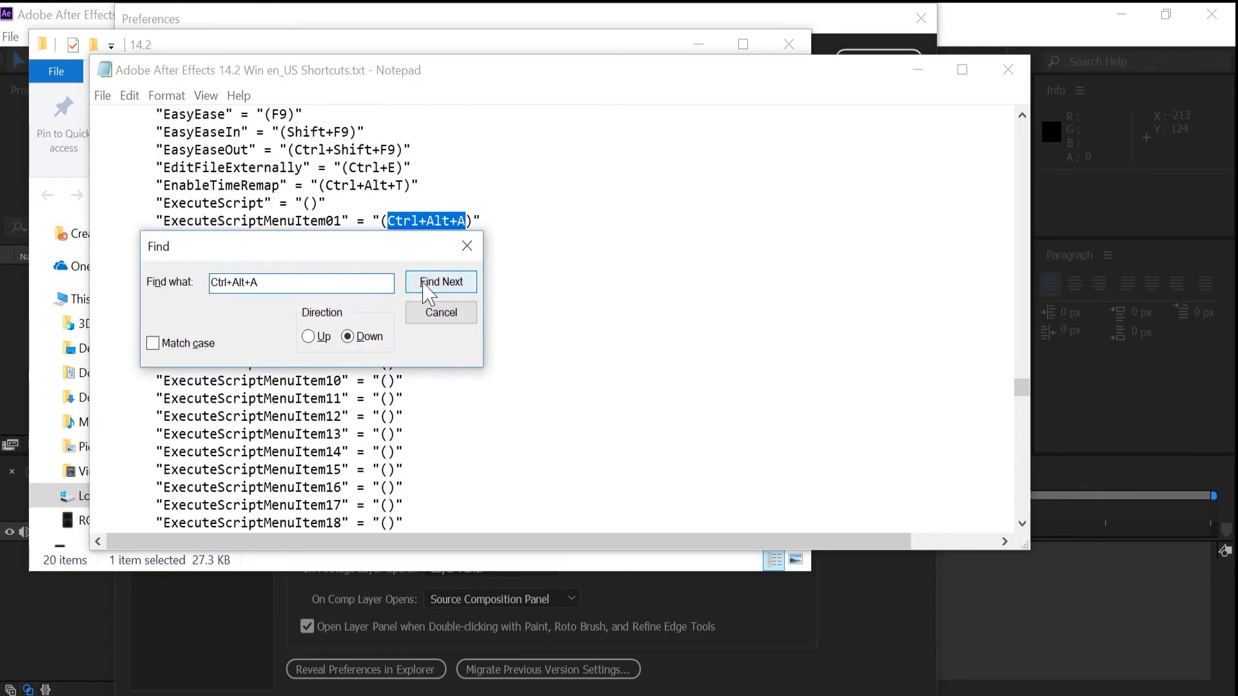
{"action": "left_click", "coordinate": [441, 282]}
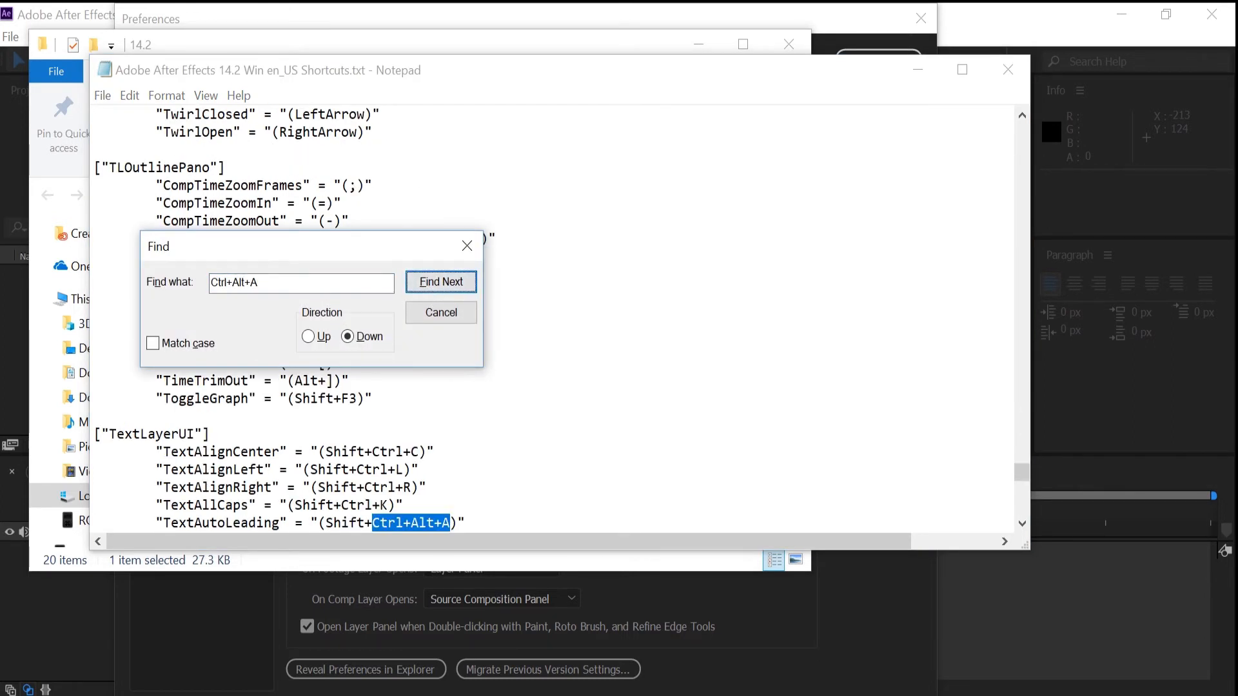
{"action": "left_click", "coordinate": [441, 282]}
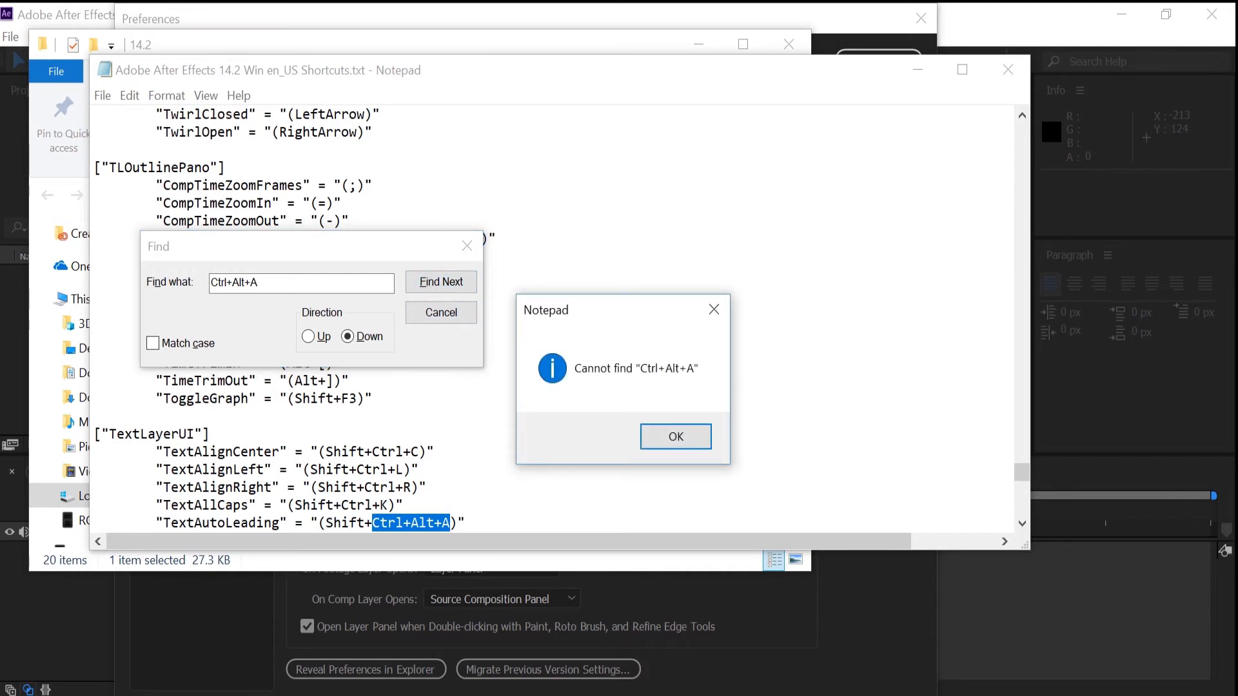
{"action": "left_click", "coordinate": [674, 437]}
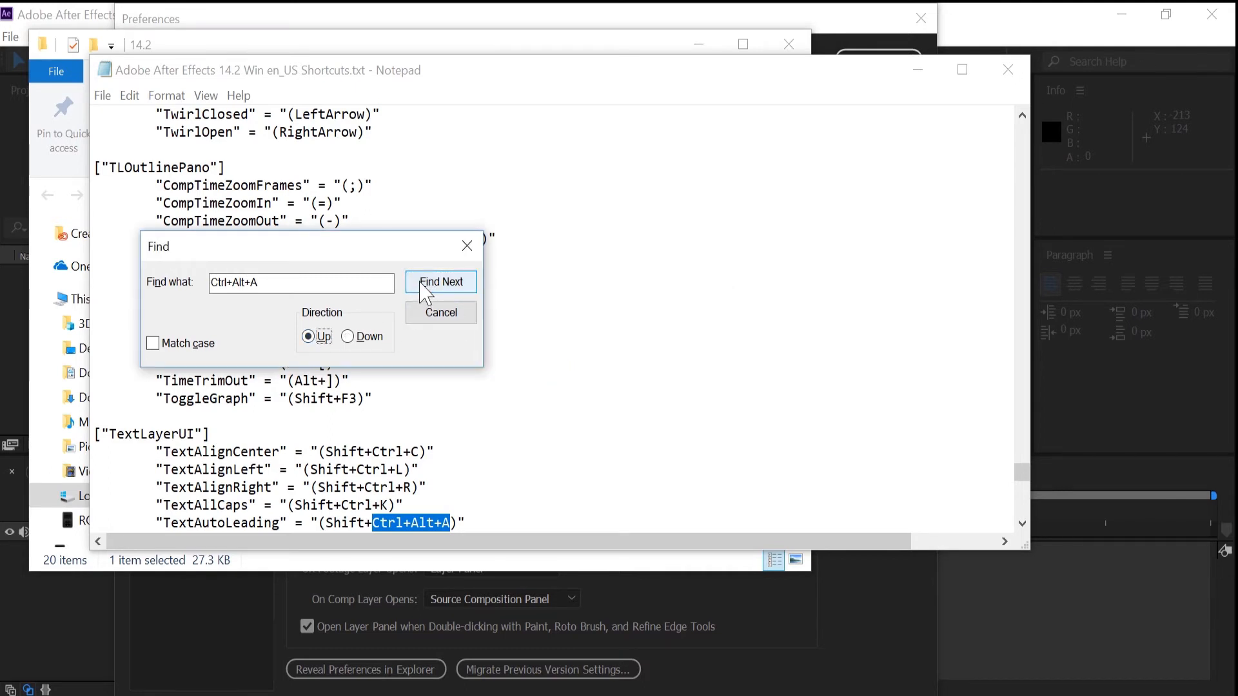
{"action": "left_click", "coordinate": [441, 282]}
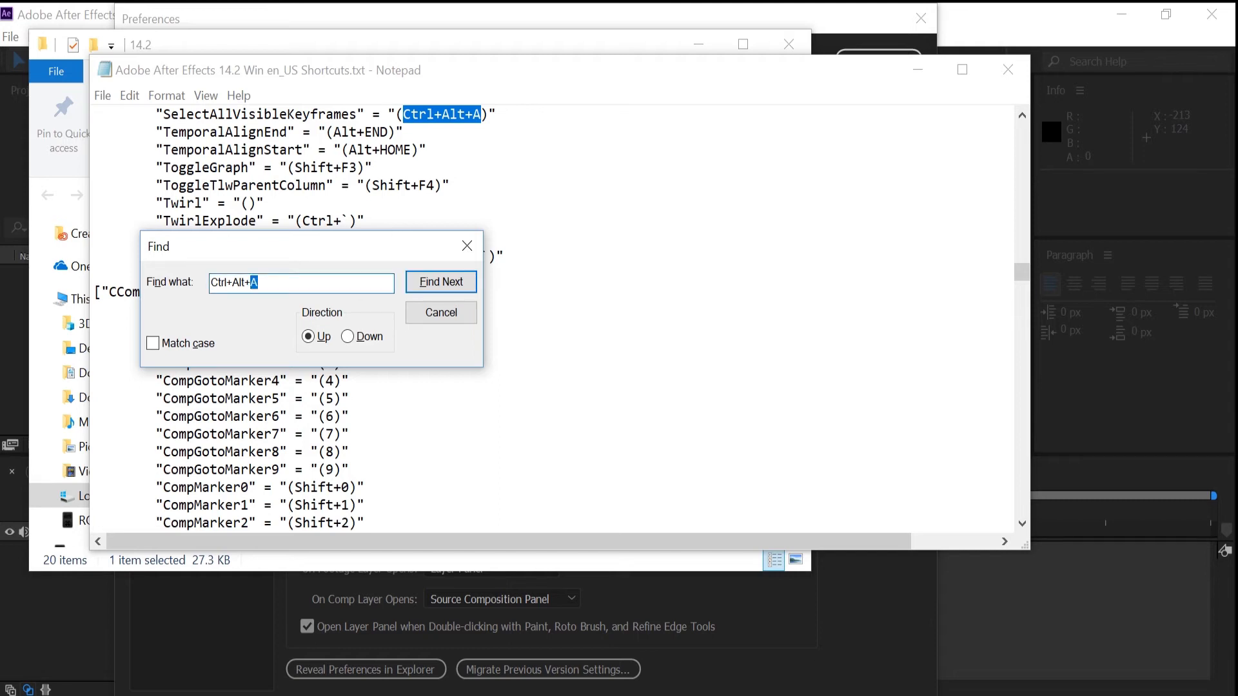
- Search for Ctrl+Alt+D, confirm nothing is found, and close the Find dialog
{"action": "type", "text": "D"}
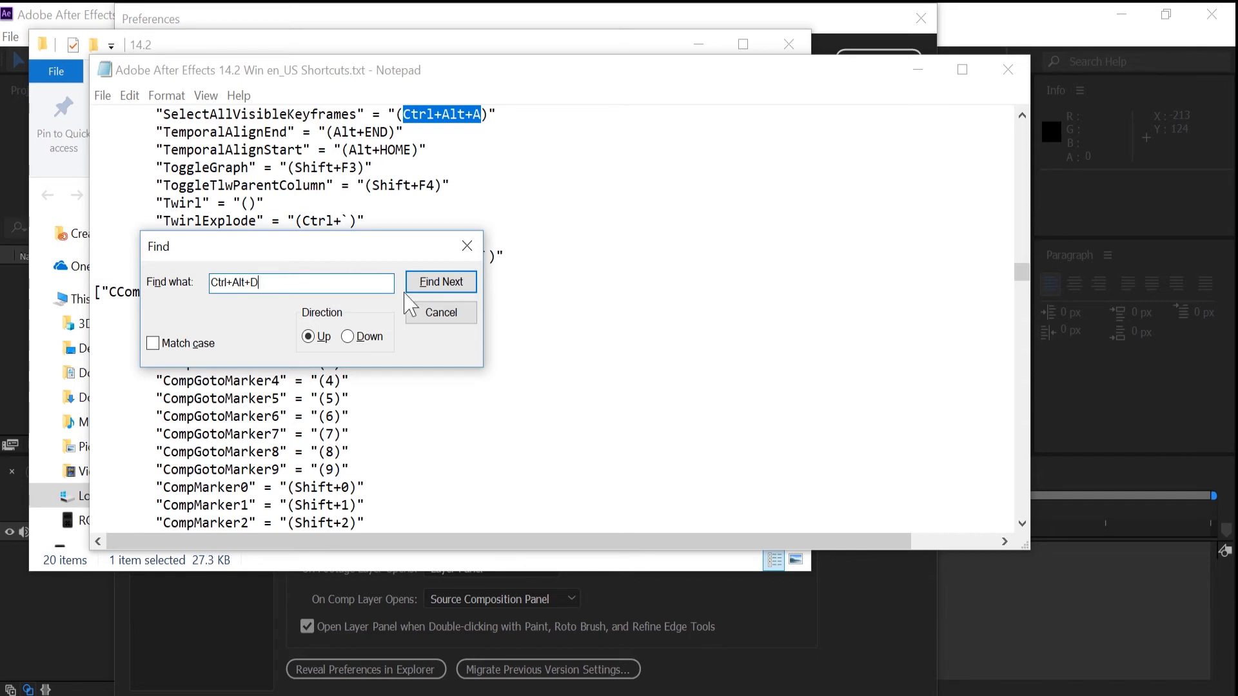
{"action": "left_click", "coordinate": [441, 282]}
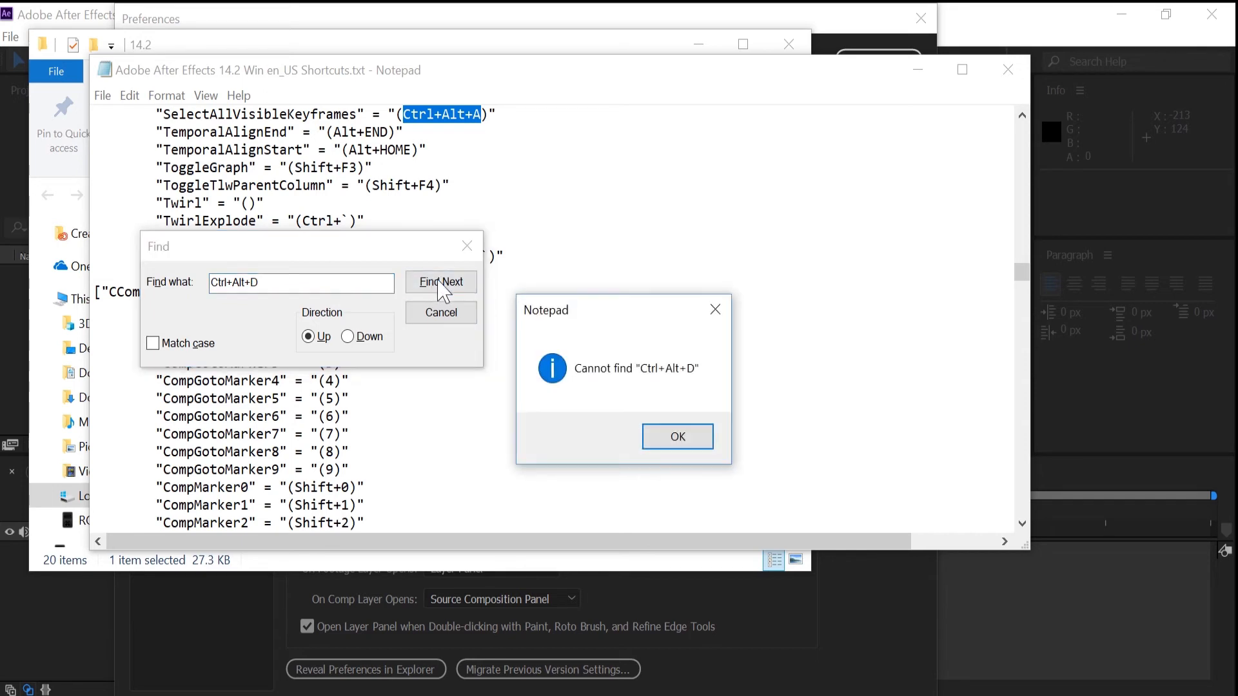
{"action": "left_click", "coordinate": [677, 437]}
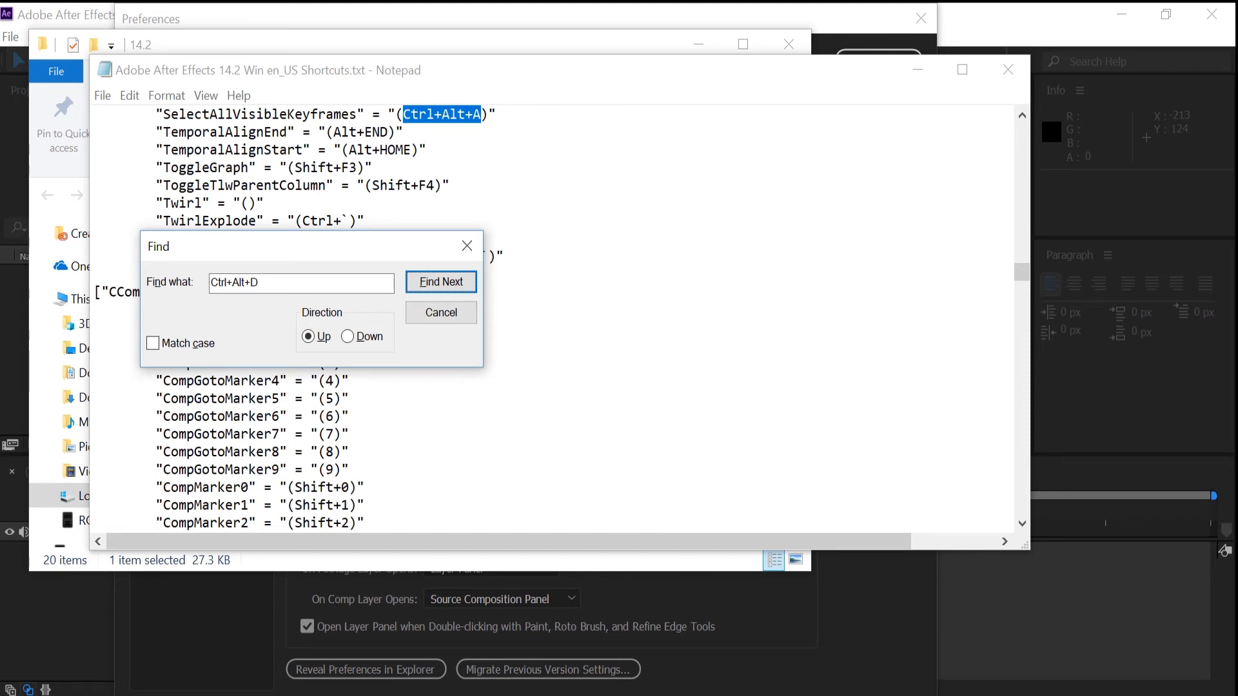
{"action": "triple_click", "coordinate": [300, 282]}
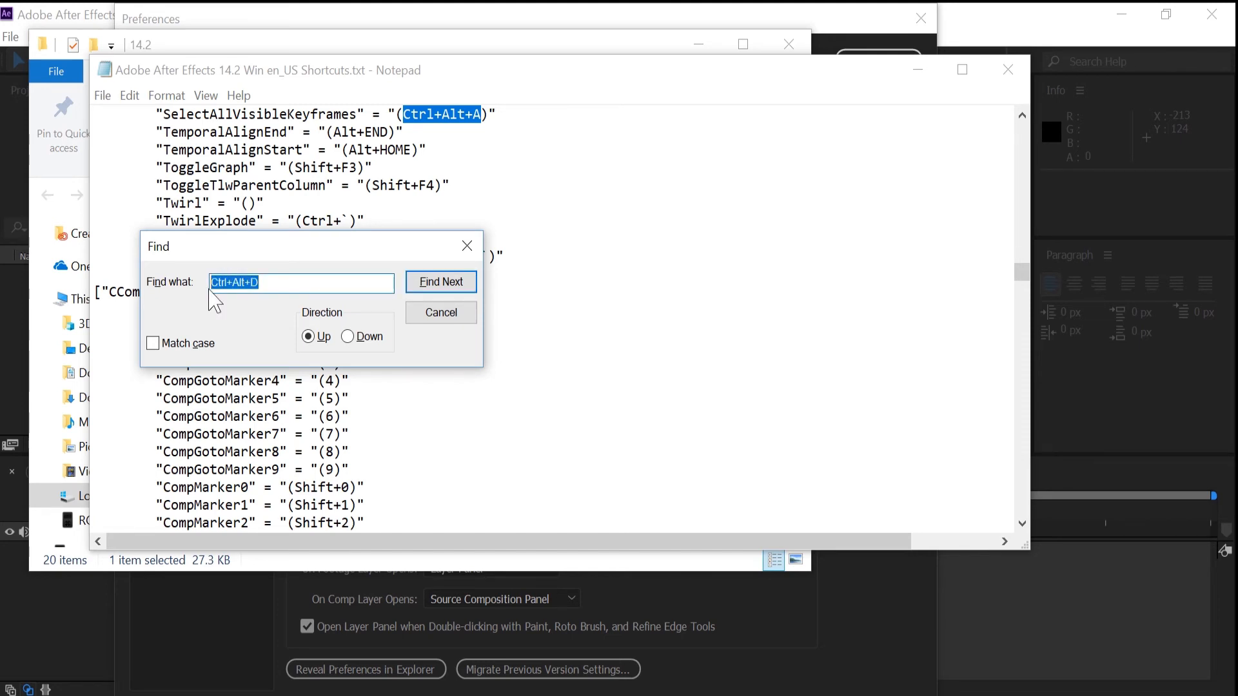
{"action": "mouse_move", "coordinate": [440, 312]}
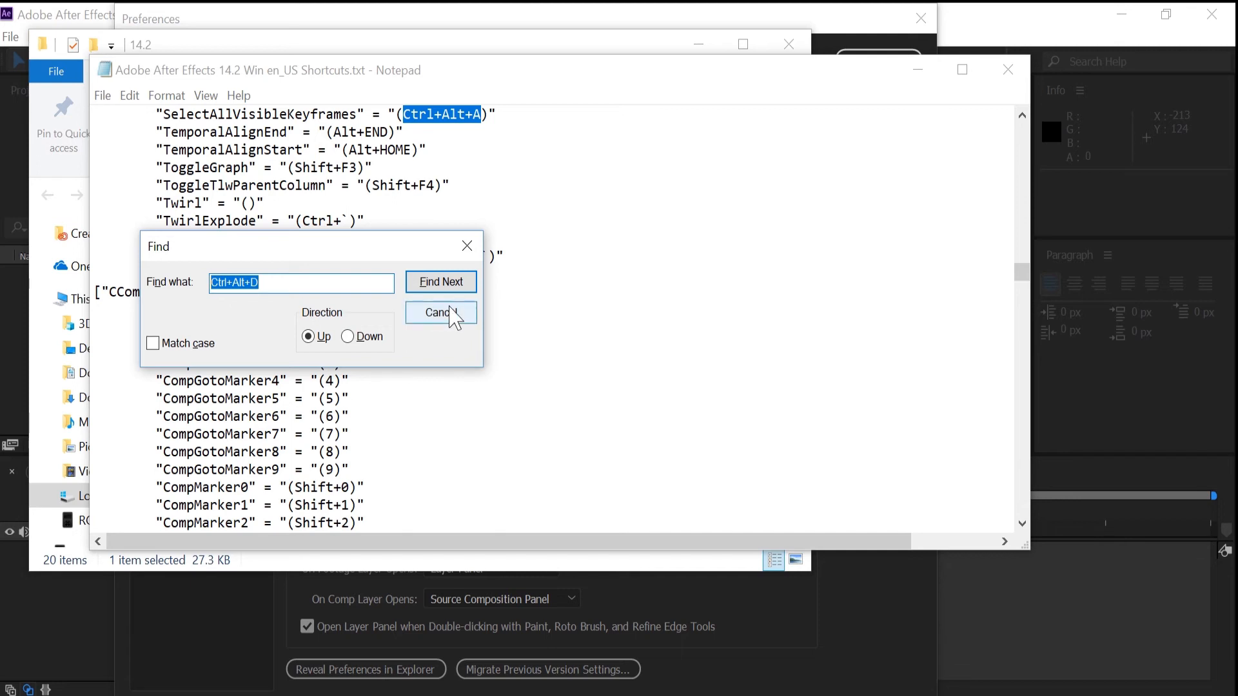
{"action": "left_click", "coordinate": [442, 313]}
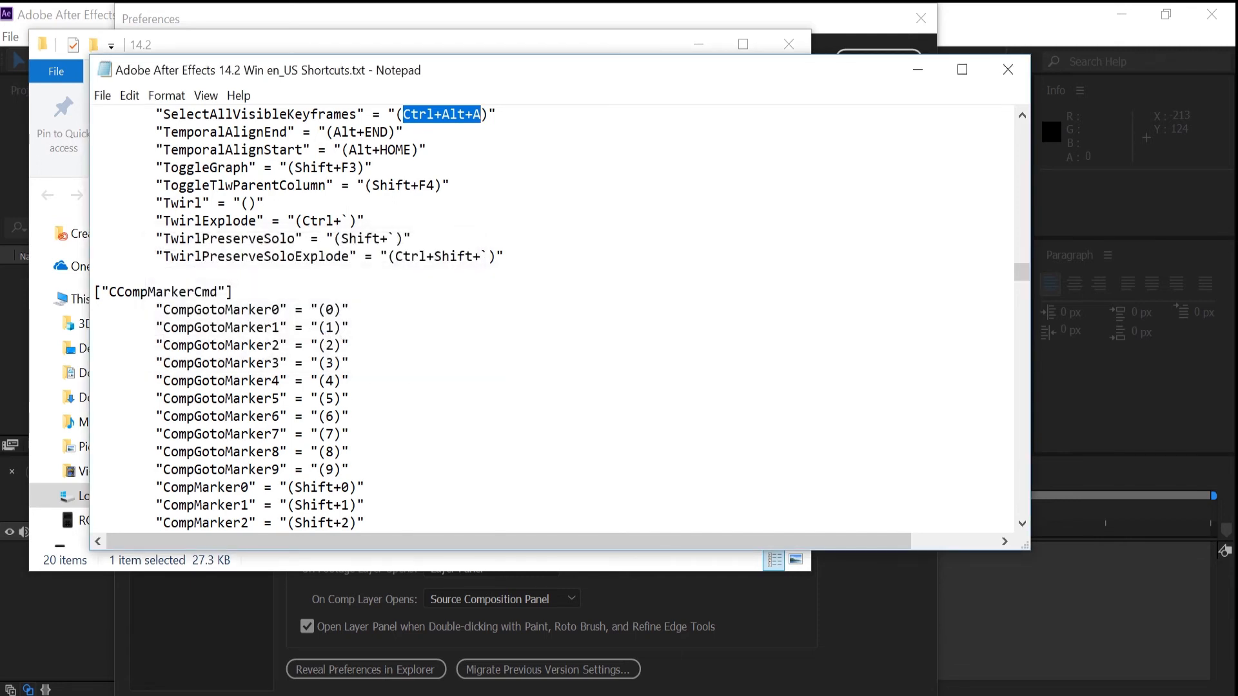
- Search for 'script' to jump back to ExecuteScriptMenuItem01
{"action": "key", "text": "ctrl+f"}
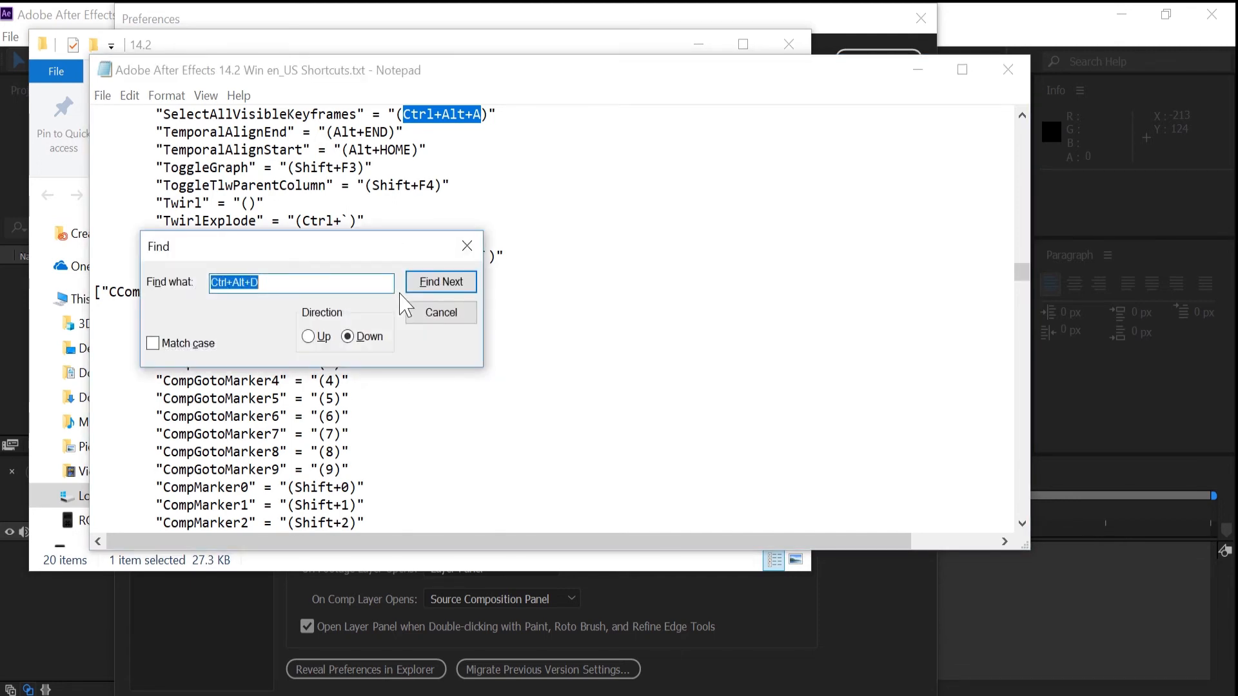
{"action": "type", "text": "scri"}
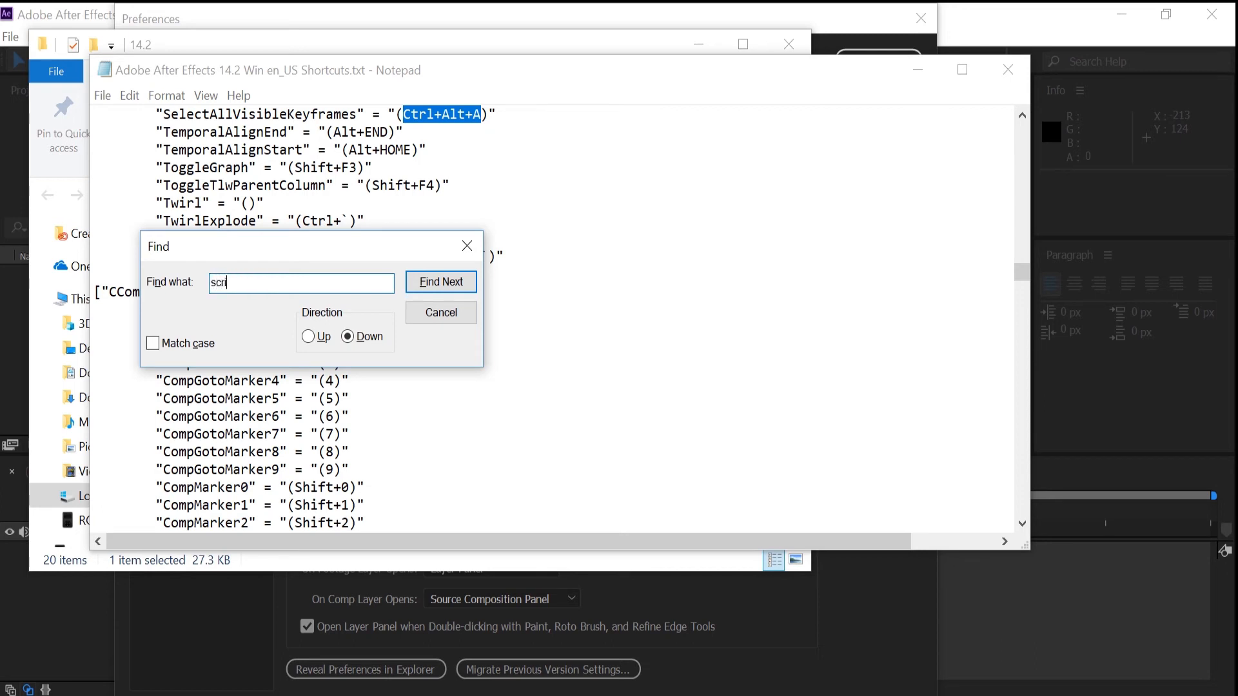
{"action": "left_click", "coordinate": [441, 282]}
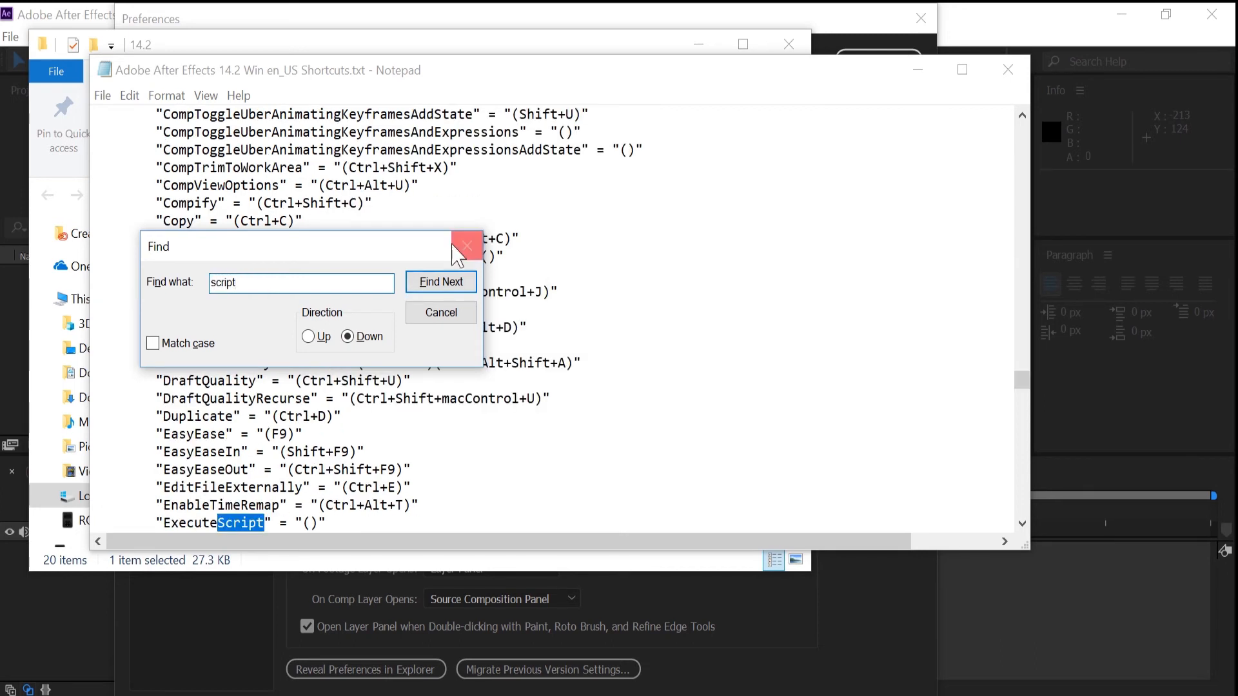
{"action": "left_click", "coordinate": [466, 247]}
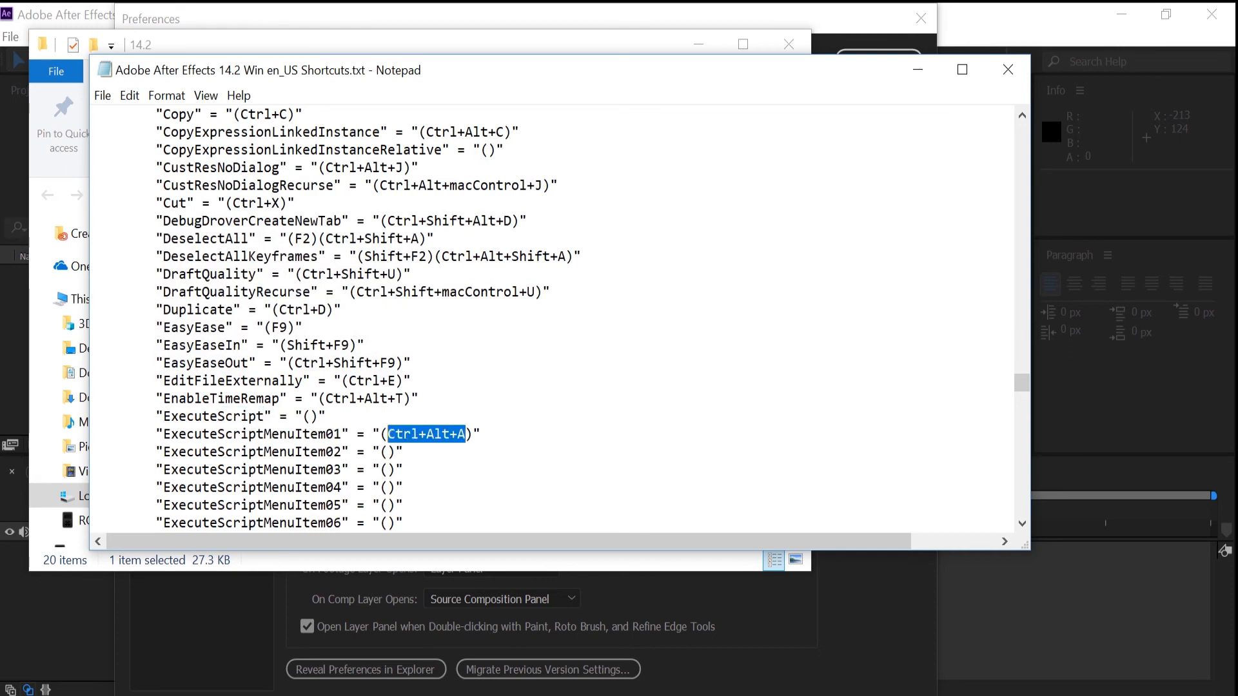
- Change ExecuteScriptMenuItem01's shortcut to Ctrl+Alt+D and save the shortcuts file
{"action": "type", "text": "Ctrl+Alt+D"}
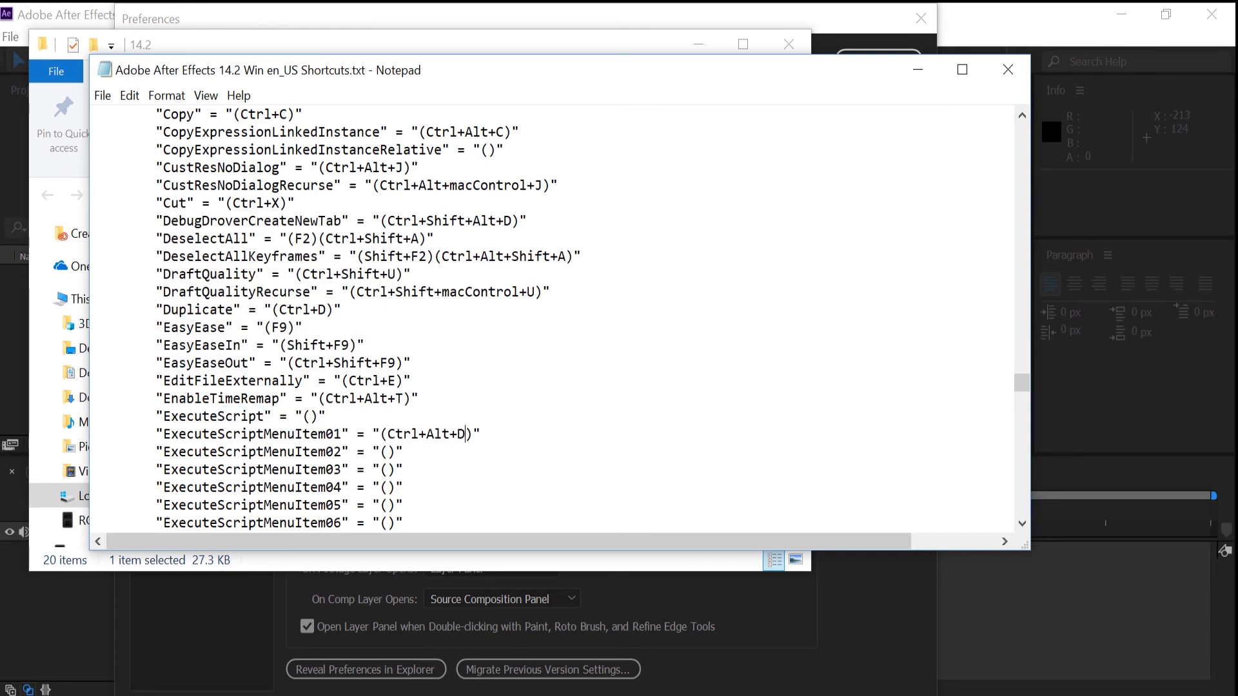
{"action": "left_click", "coordinate": [102, 95]}
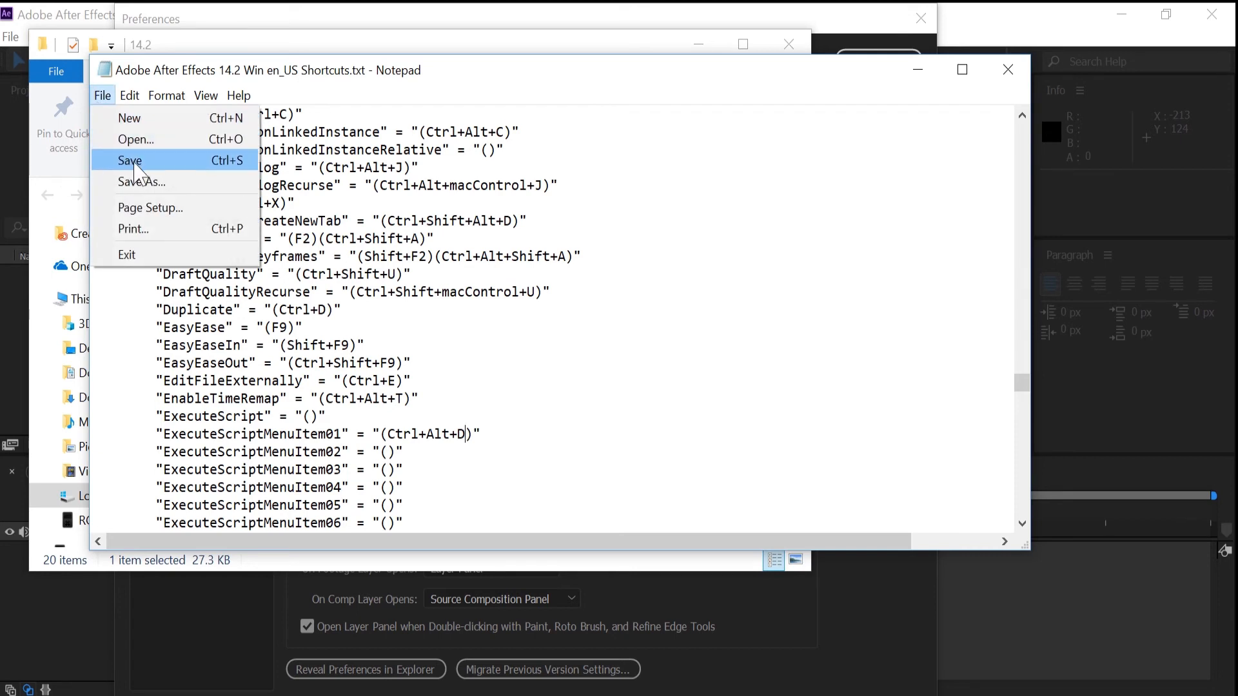
{"action": "left_click", "coordinate": [129, 161]}
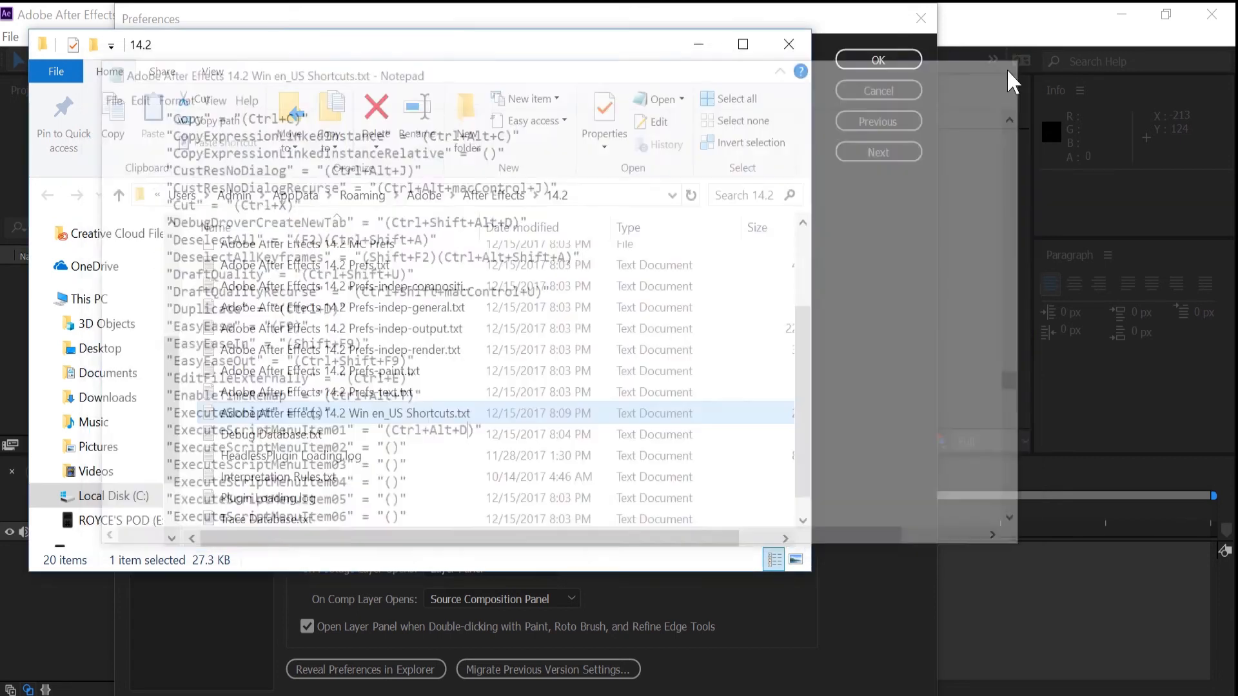
{"action": "left_click", "coordinate": [787, 44]}
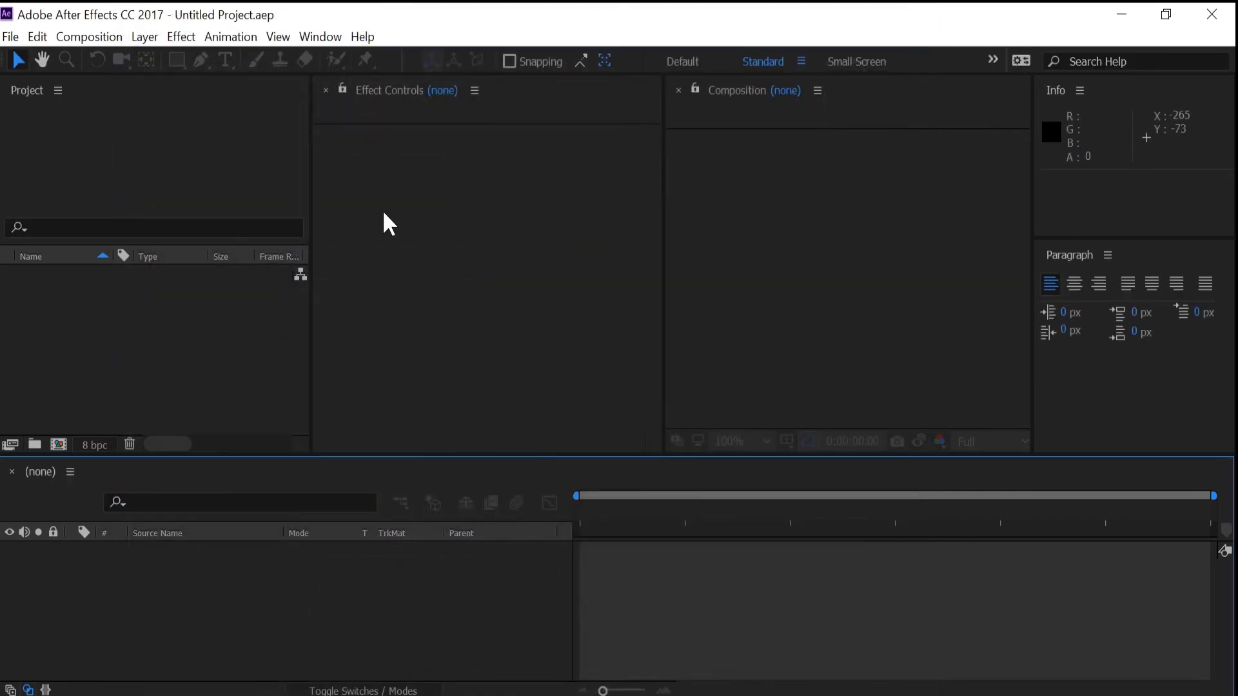
{"action": "left_click", "coordinate": [11, 36]}
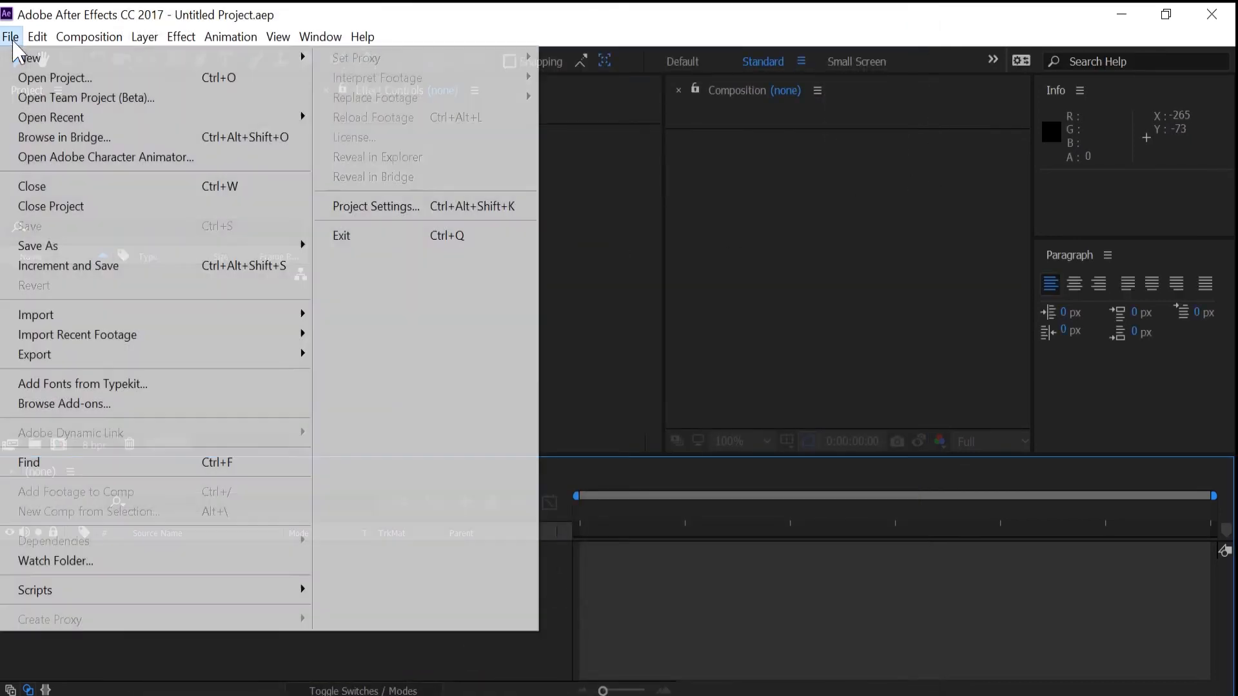
{"action": "left_click", "coordinate": [640, 196]}
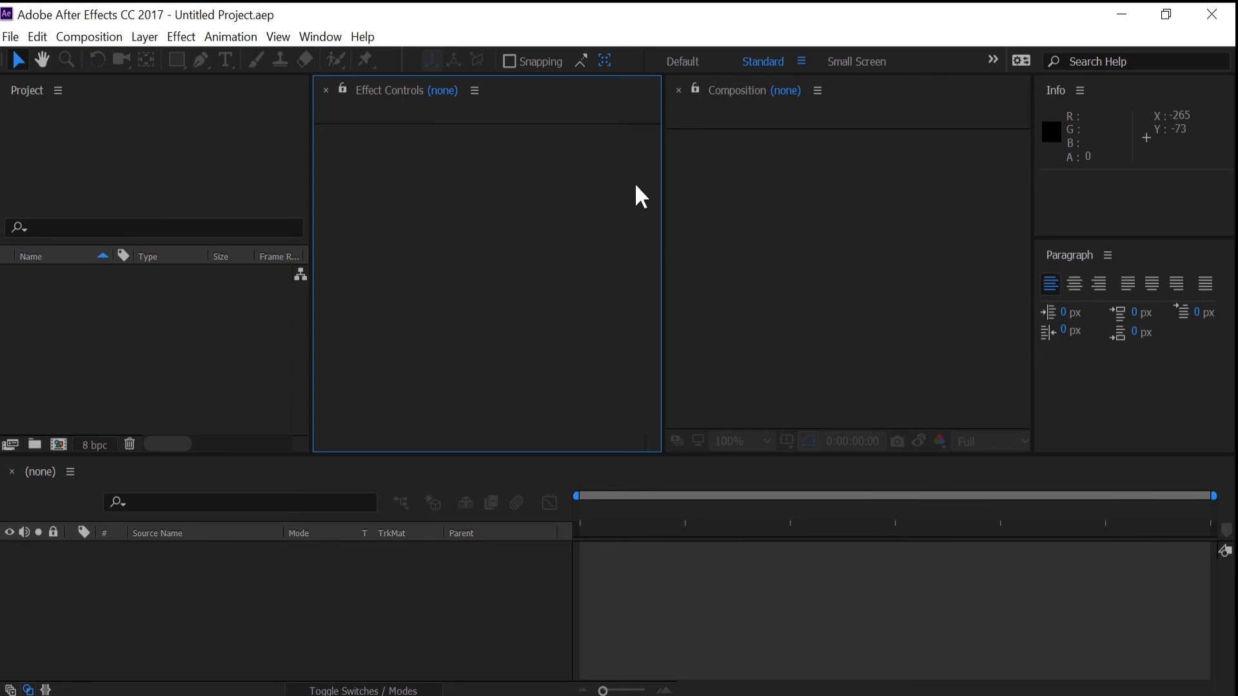
{"action": "mouse_move", "coordinate": [1000, 143]}
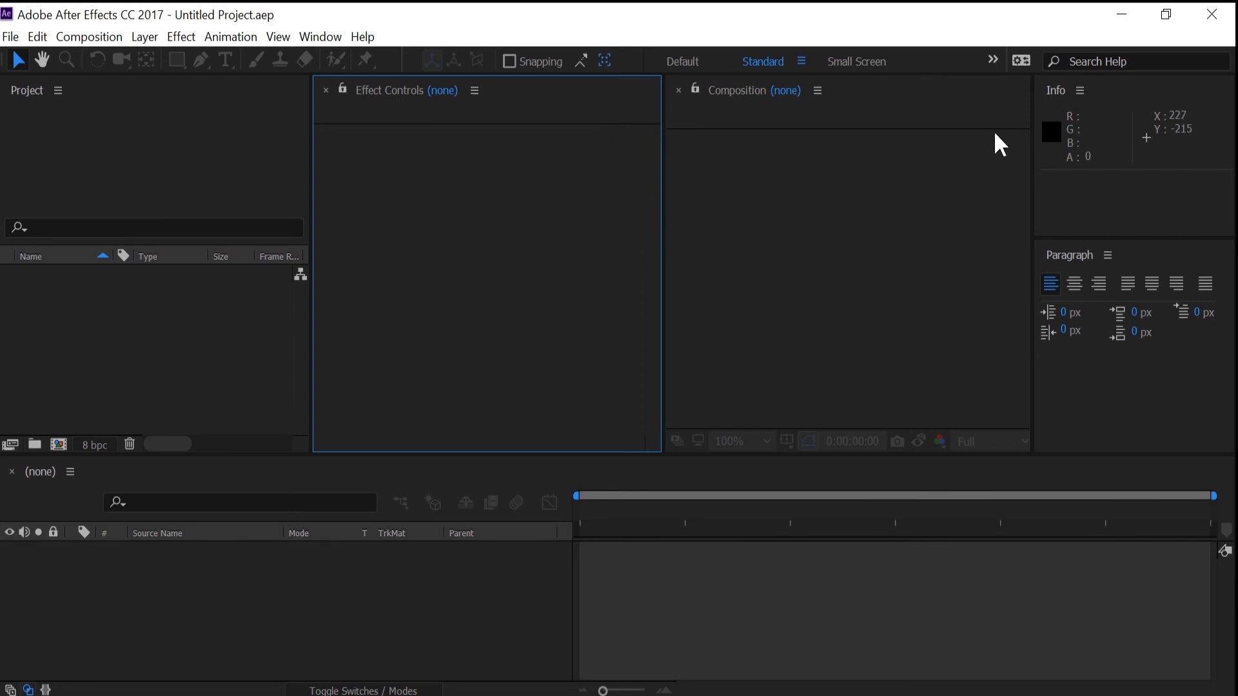
{"action": "mouse_move", "coordinate": [987, 147]}
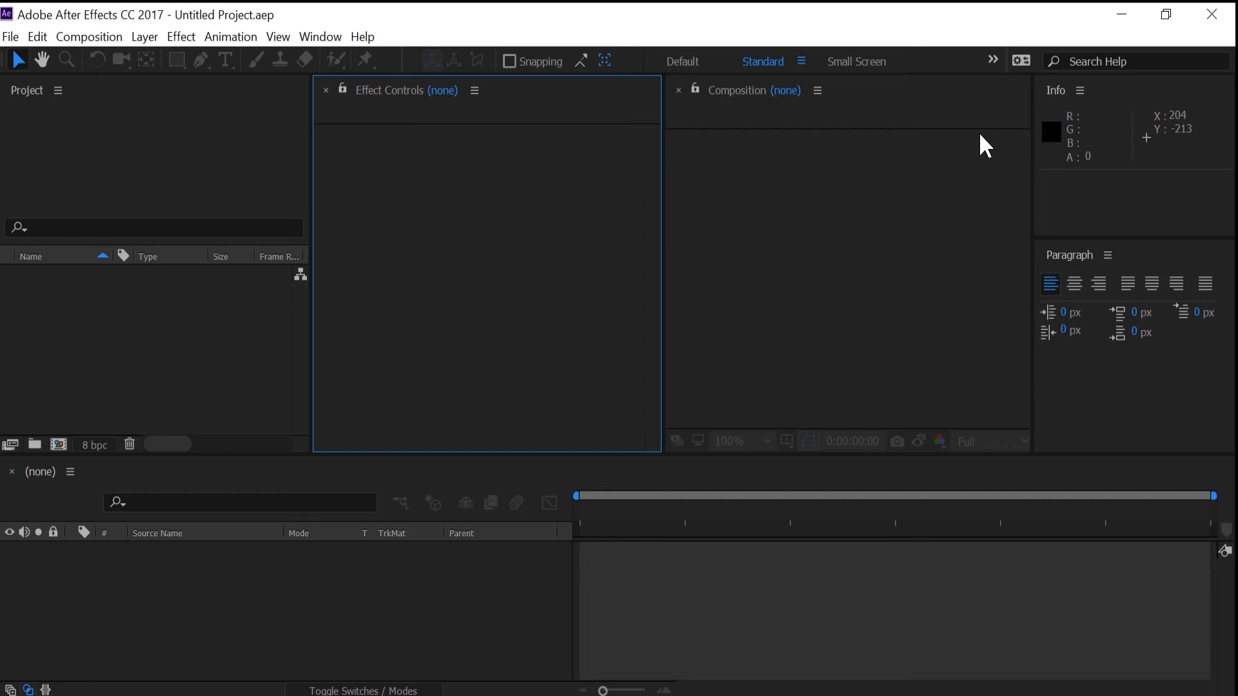
{"action": "mouse_move", "coordinate": [986, 150]}
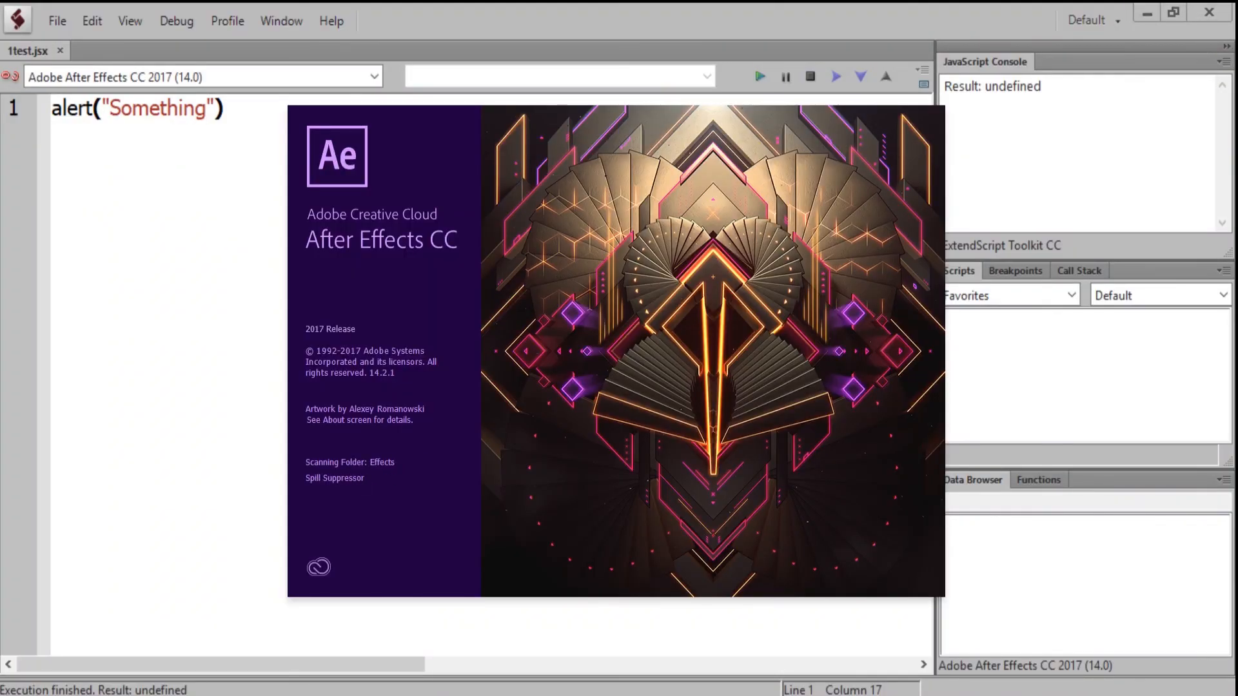
- Trigger the alert script with Ctrl+Alt+D, dismiss the 'Something' alert, and show it again
{"action": "left_click", "coordinate": [758, 76]}
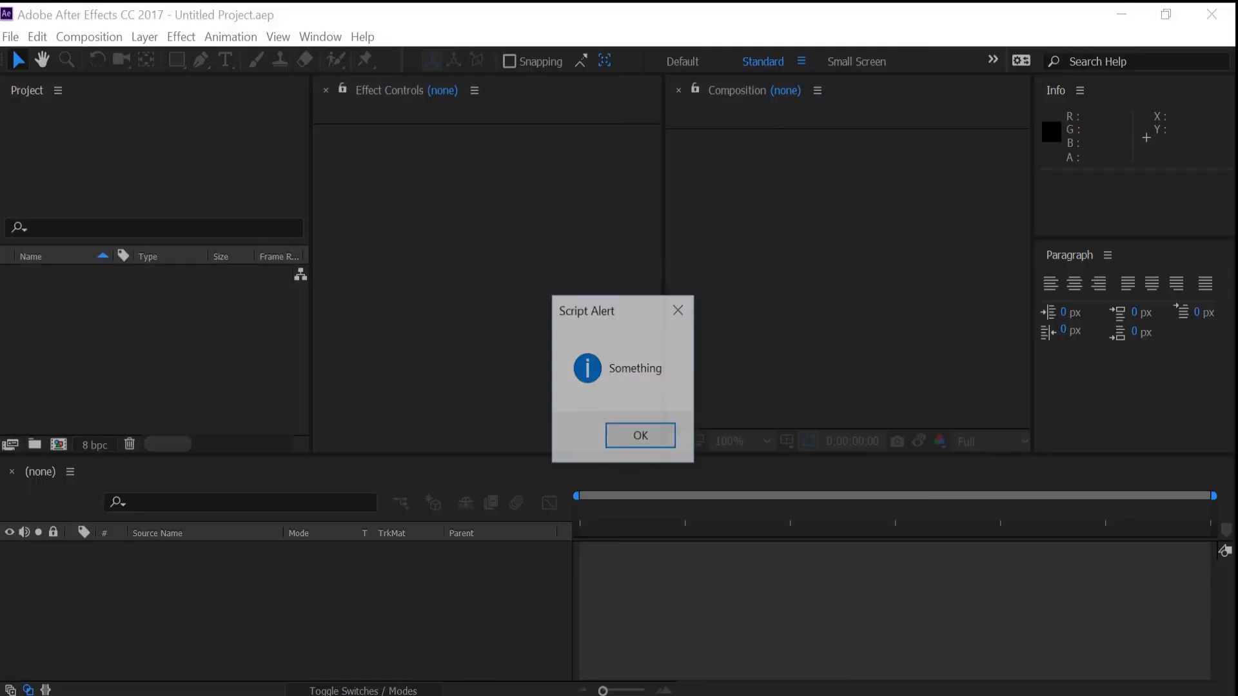
{"action": "left_click", "coordinate": [639, 434]}
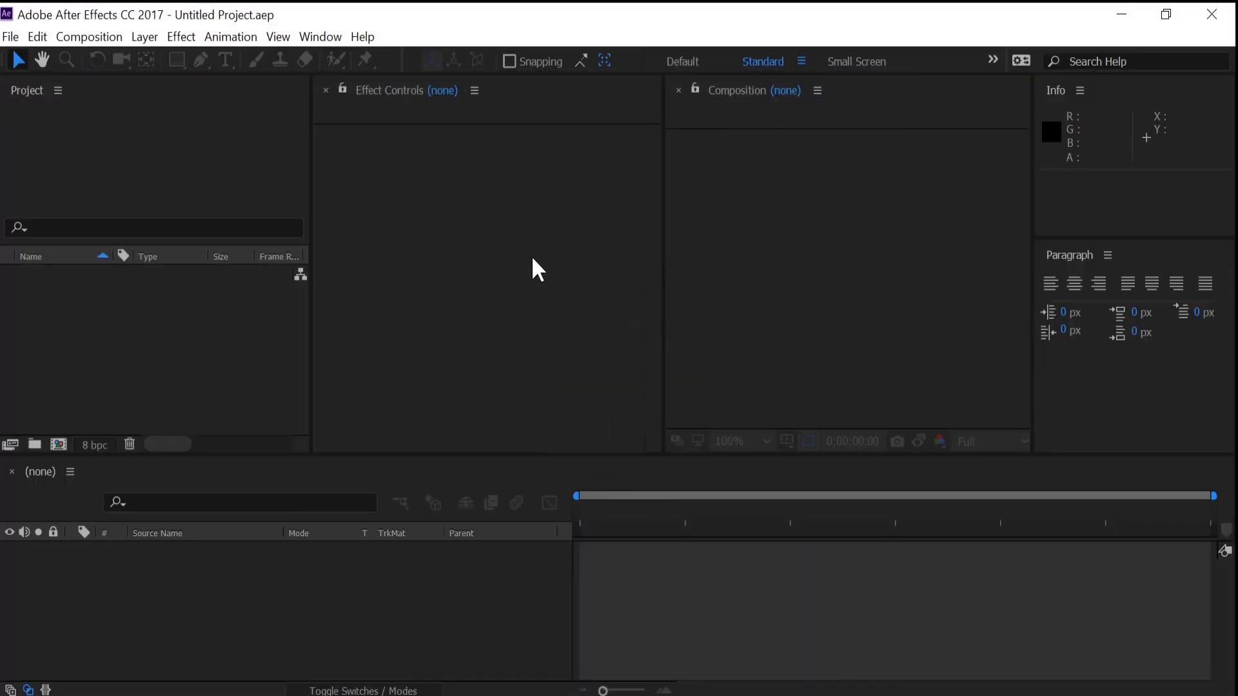
{"action": "left_click", "coordinate": [537, 268]}
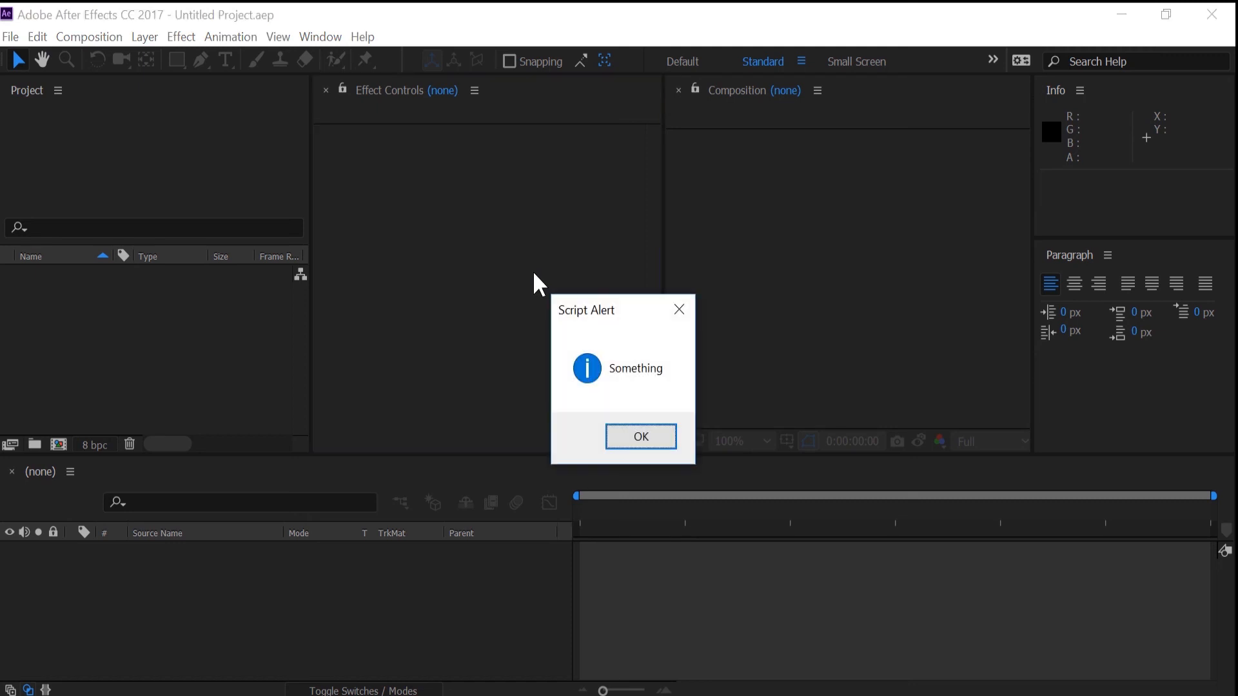
{"action": "mouse_move", "coordinate": [603, 338]}
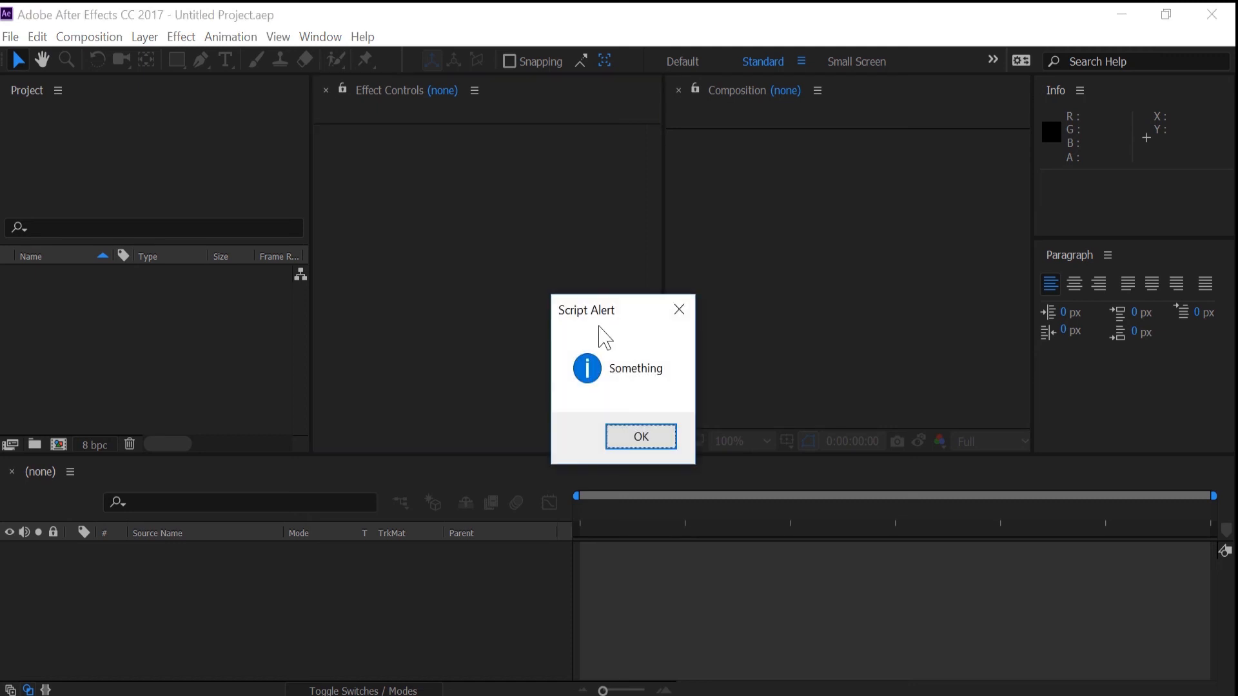